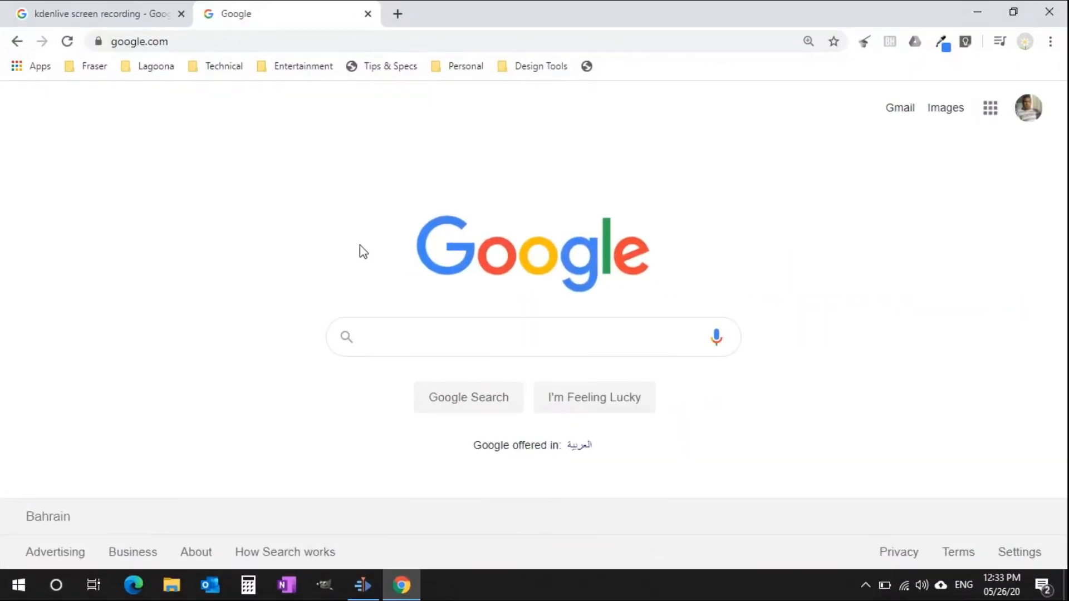
Step: Search Google for Mailvelope, reach mailvelope.com and follow its Download Mailvelope link
text(Mailvelope)
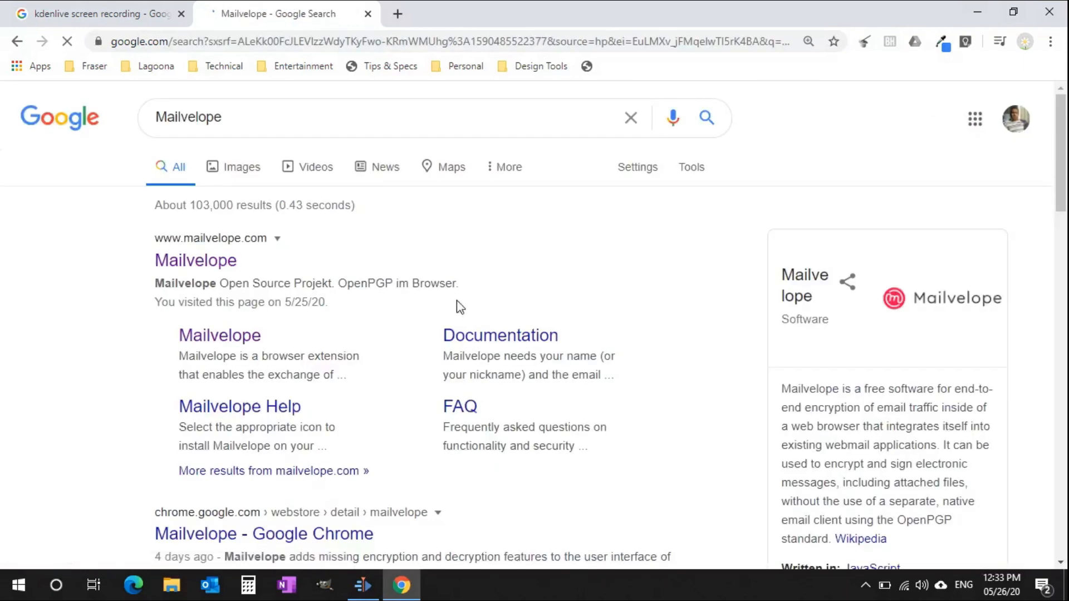
click(195, 261)
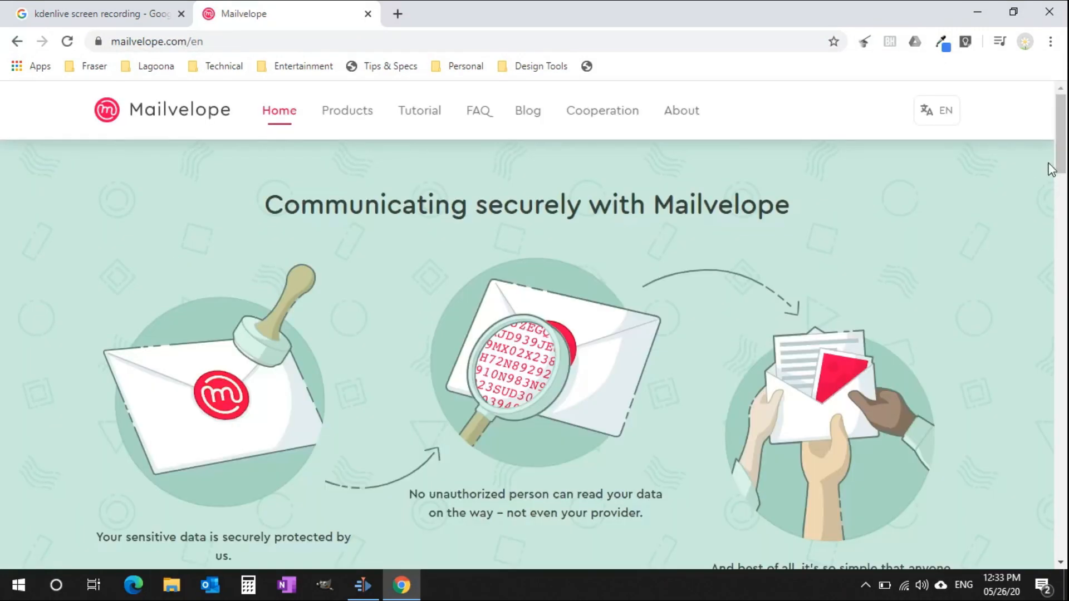
scroll(down, 3)
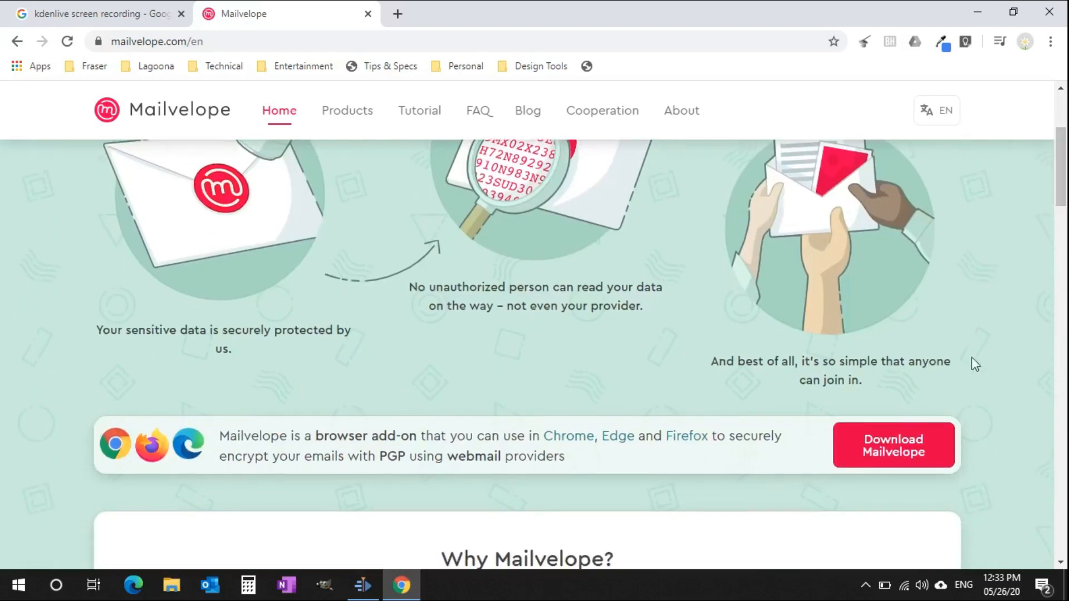
click(892, 445)
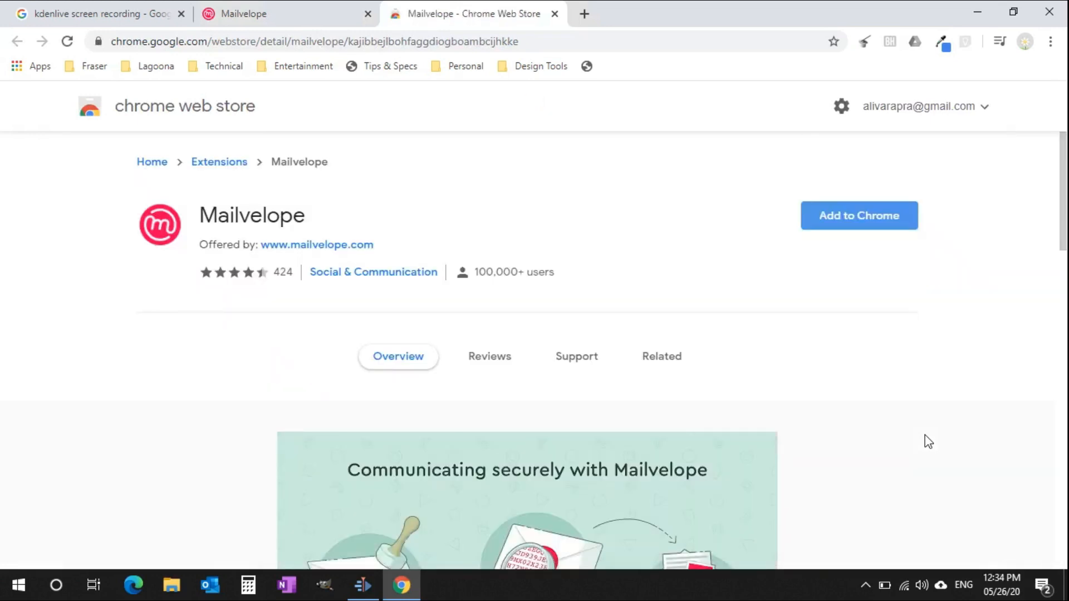
Step: Install the Mailvelope extension in Chrome and begin its setup with Let's start!
click(859, 215)
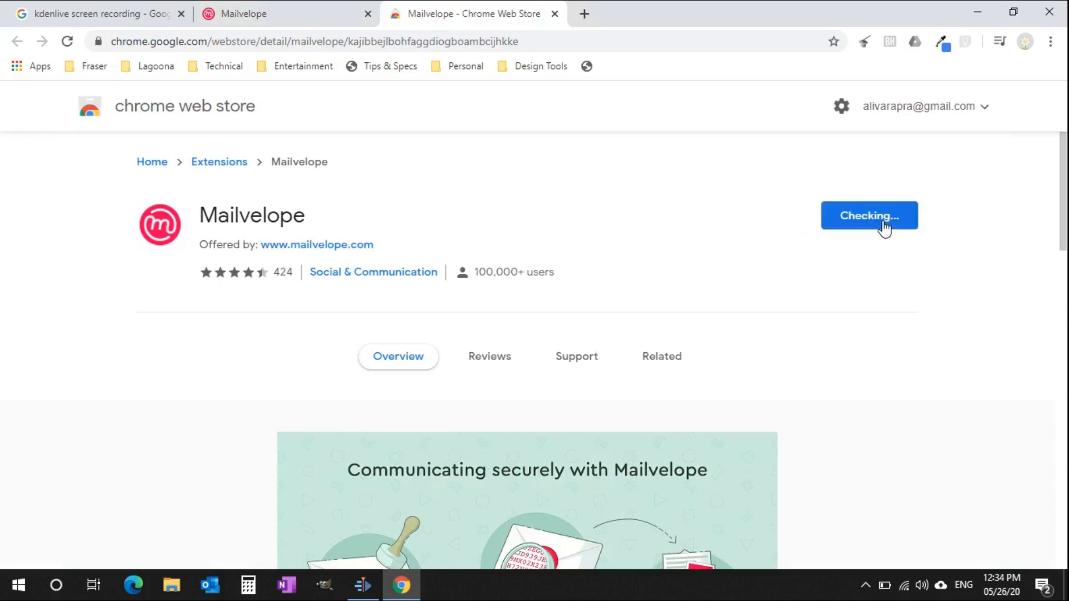
click(868, 215)
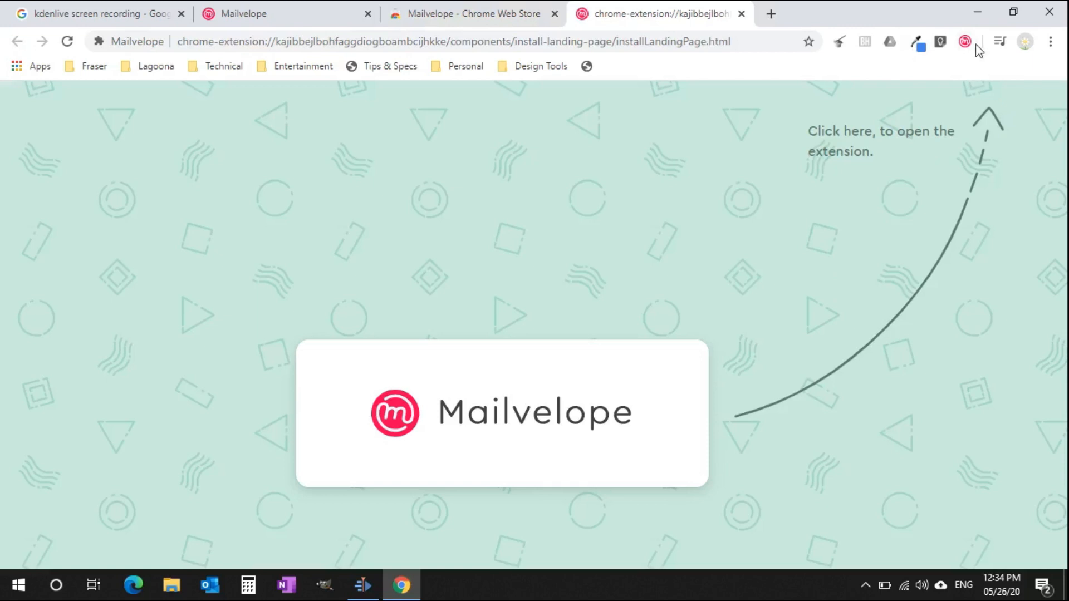
mouse_move(965, 41)
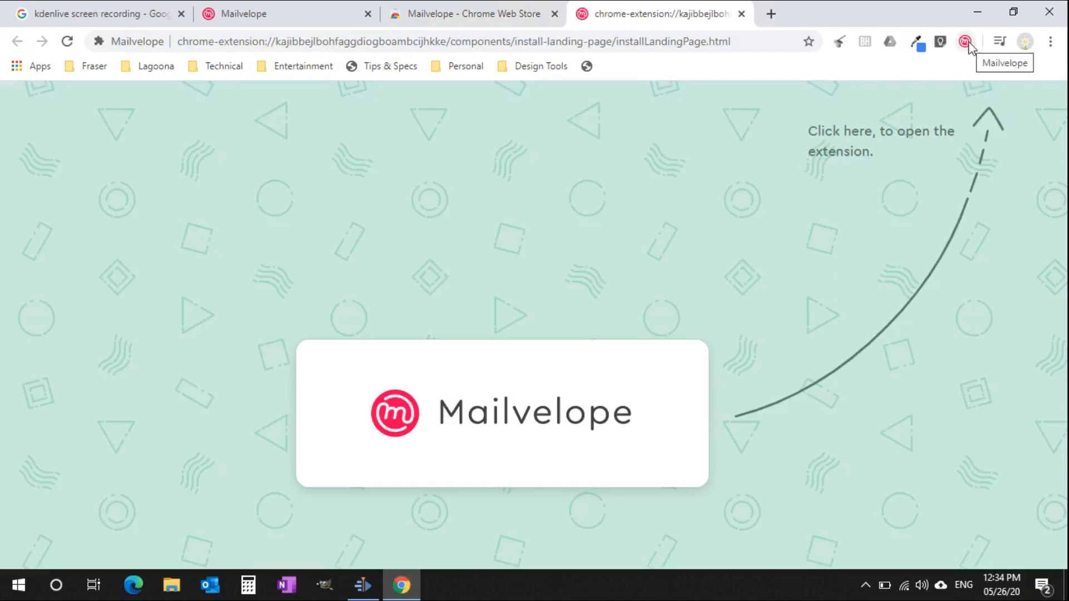
click(965, 41)
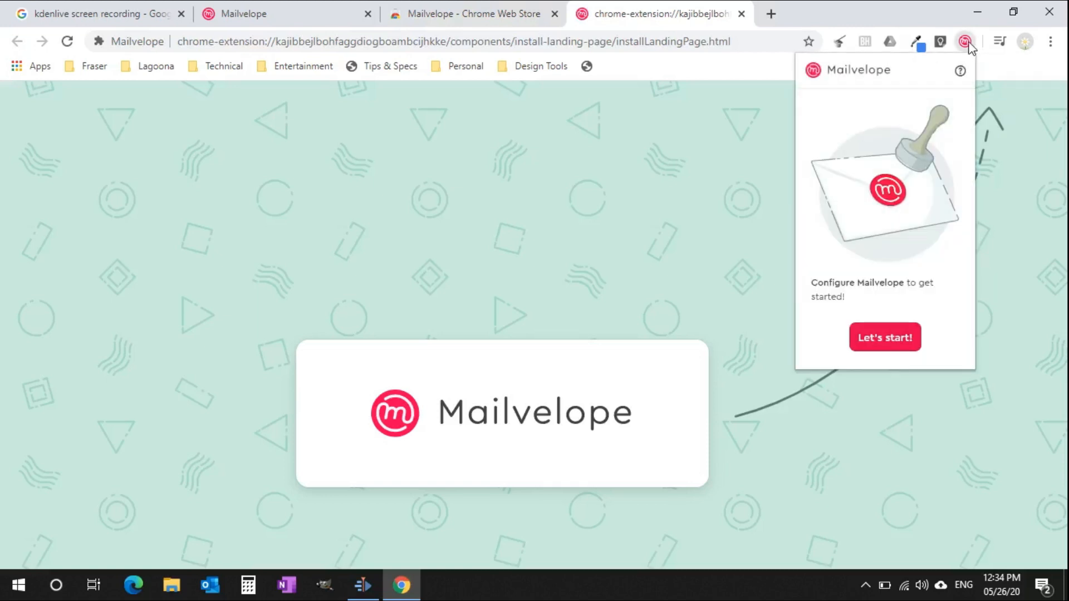
click(884, 338)
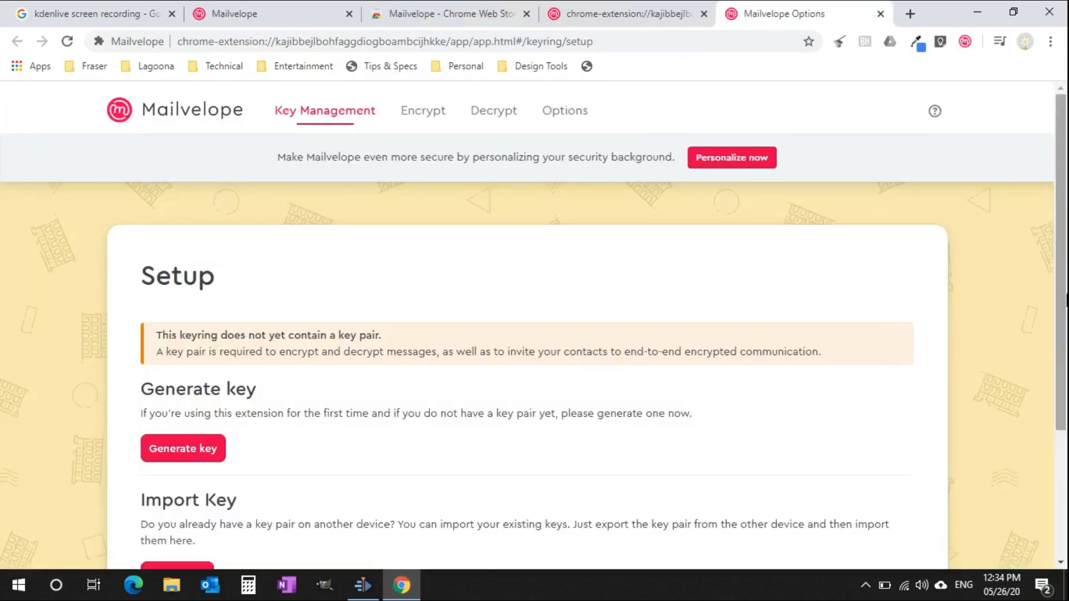
Step: Choose Generate key on the Mailvelope setup page
scroll(down, 3)
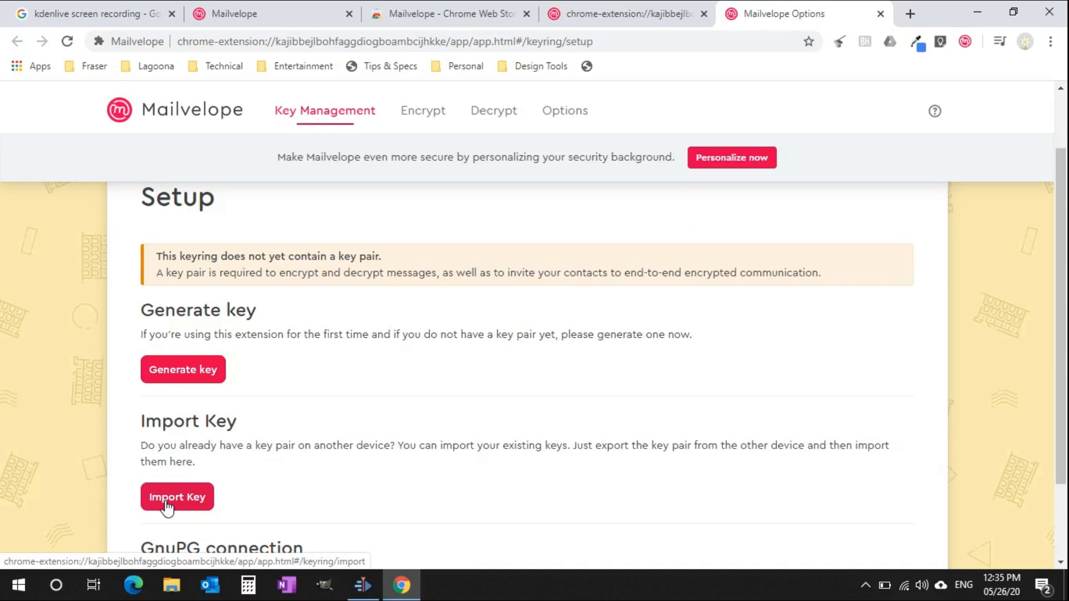
mouse_move(360, 354)
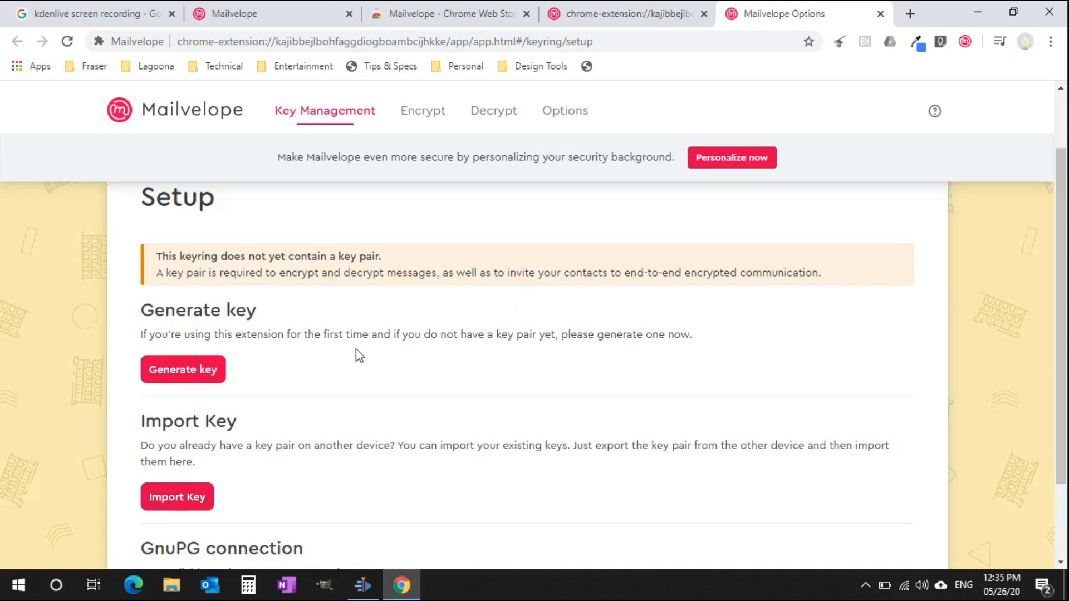
click(181, 369)
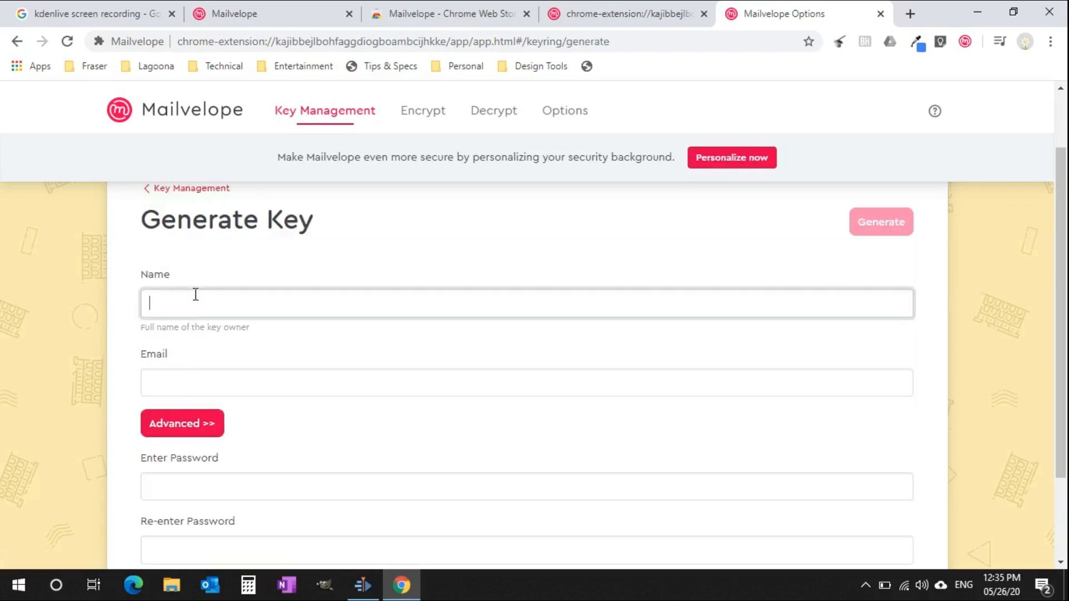
Step: Enter the name Ali and the email address for the new key
text(Ali)
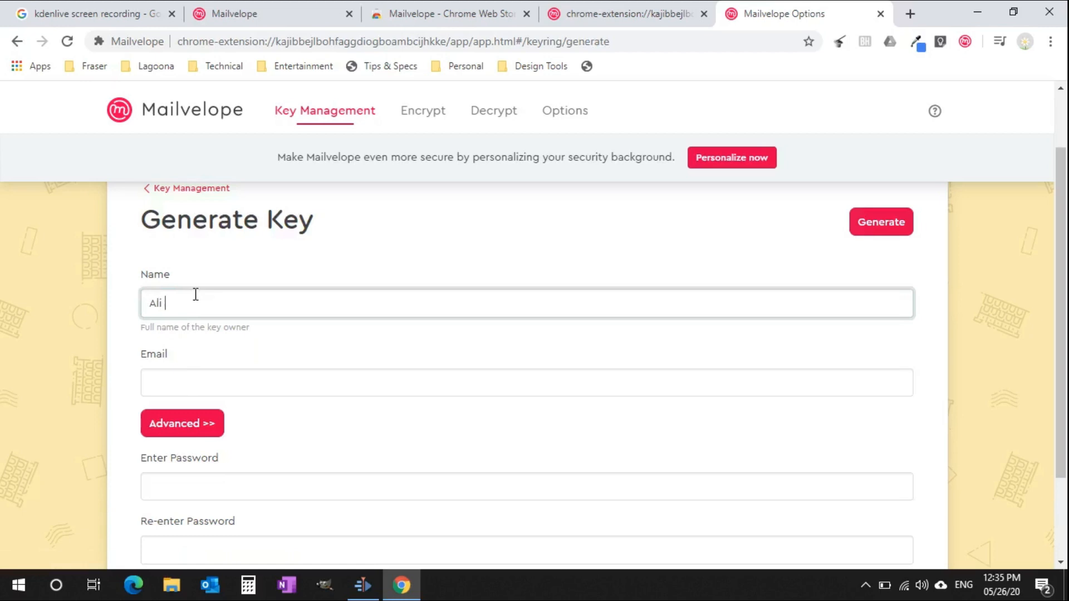
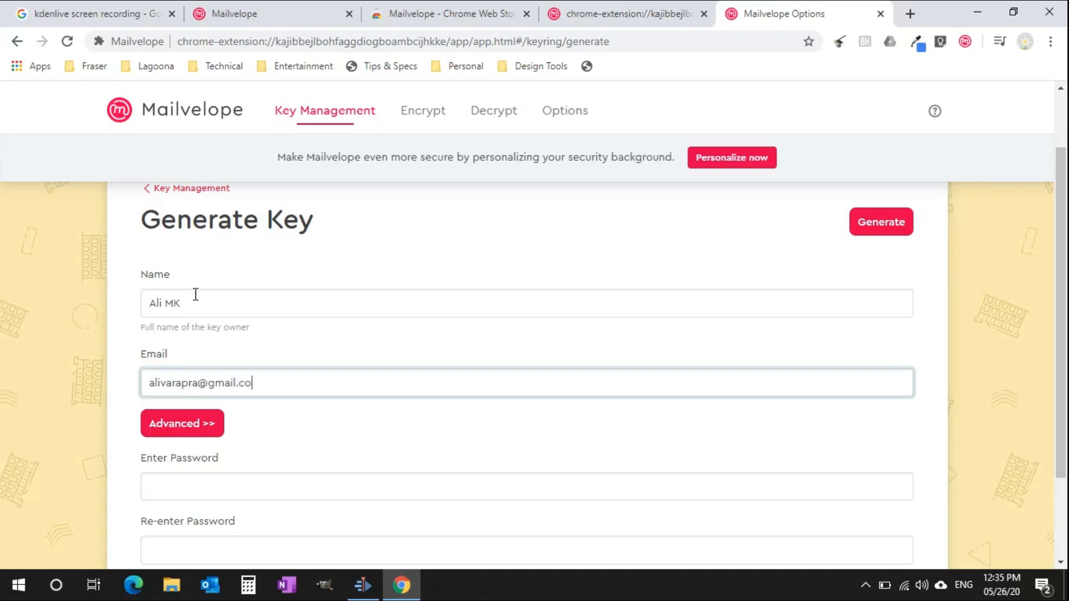
click(524, 487)
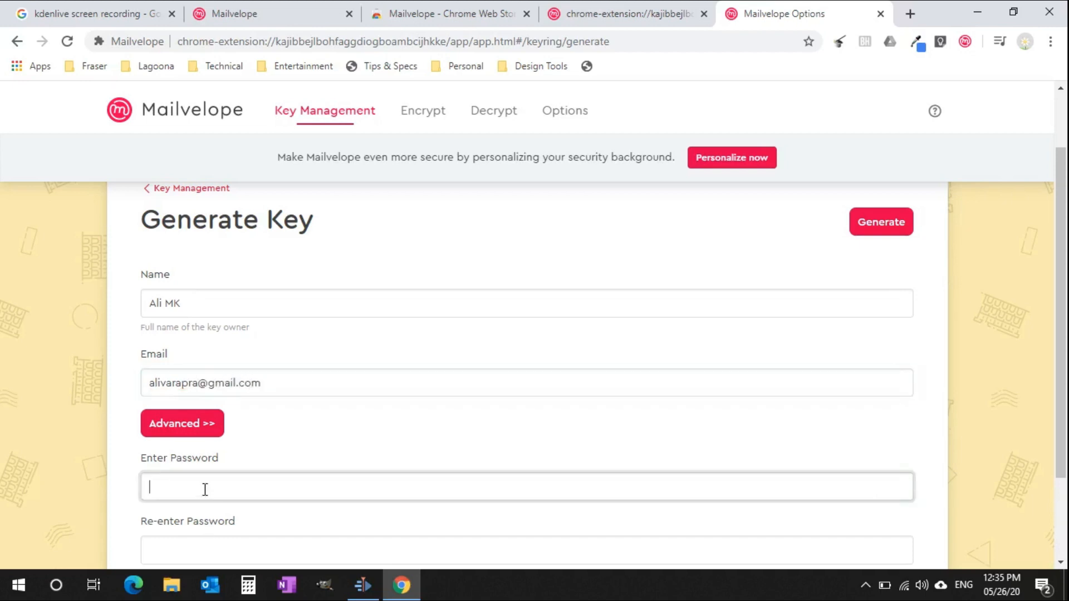
Step: Review the advanced key settings and keep RSA with a 4096 Bit key size
click(182, 423)
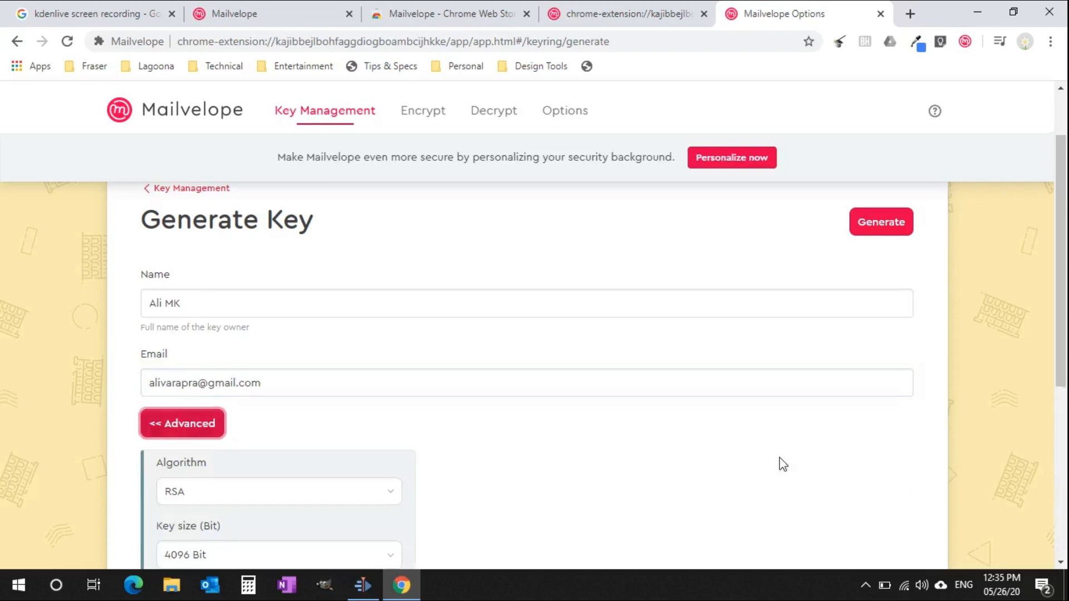
scroll(down, 3)
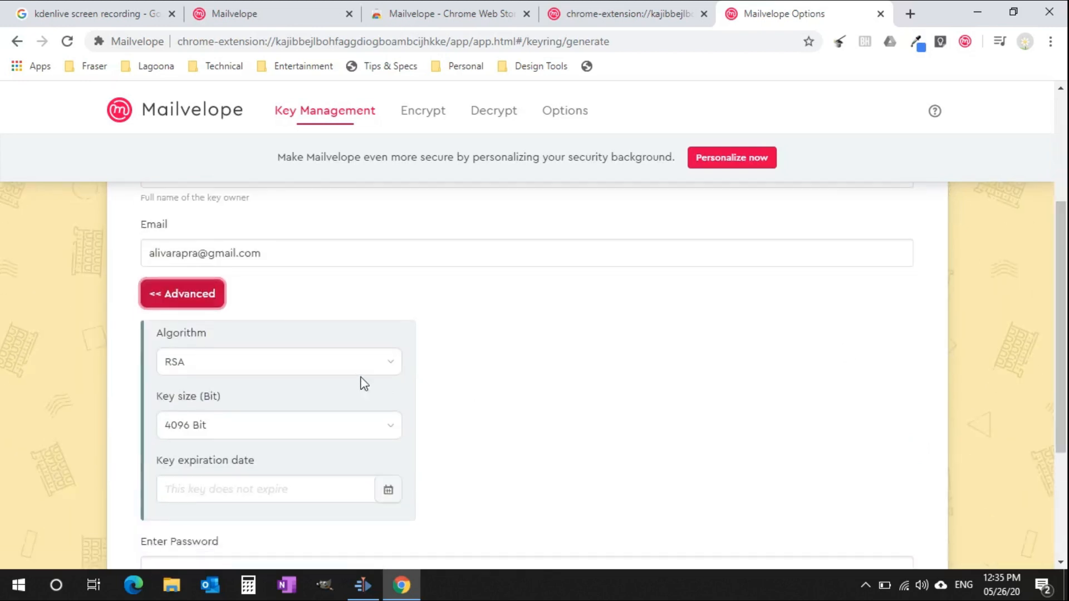
click(277, 360)
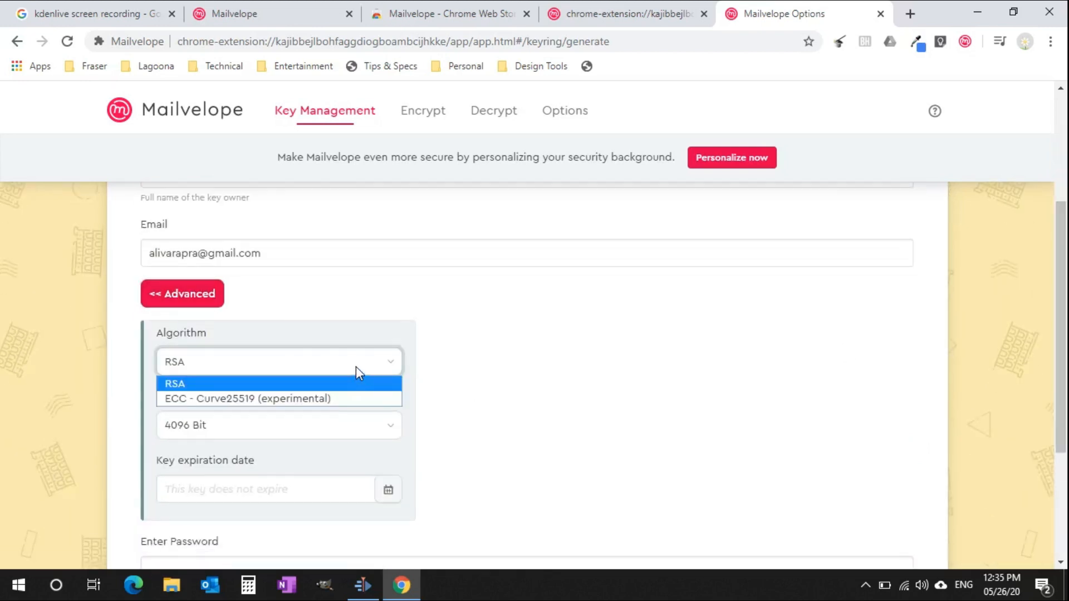
click(278, 424)
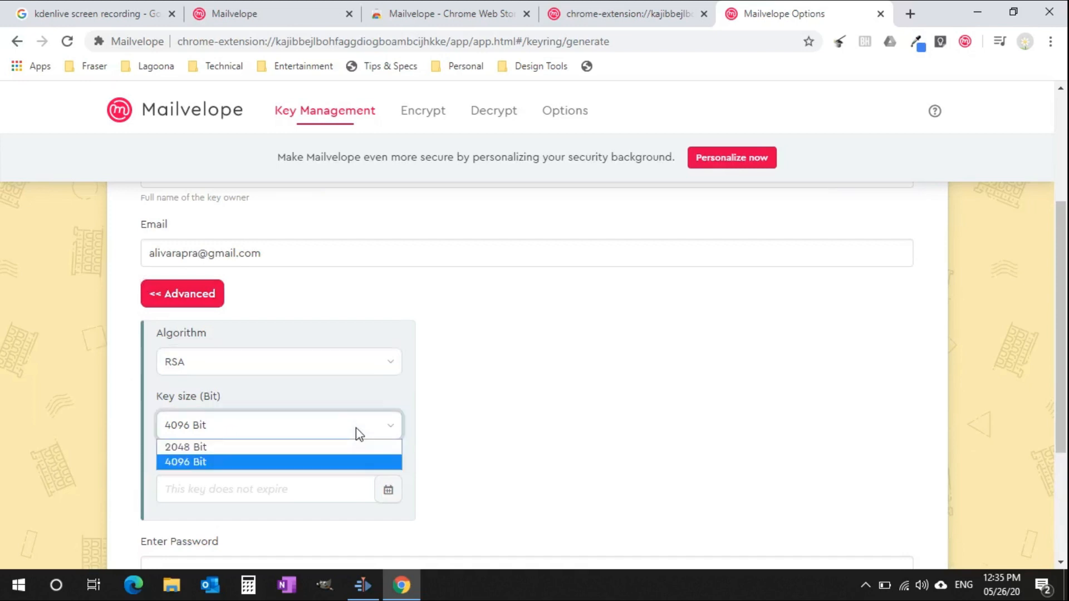
click(185, 462)
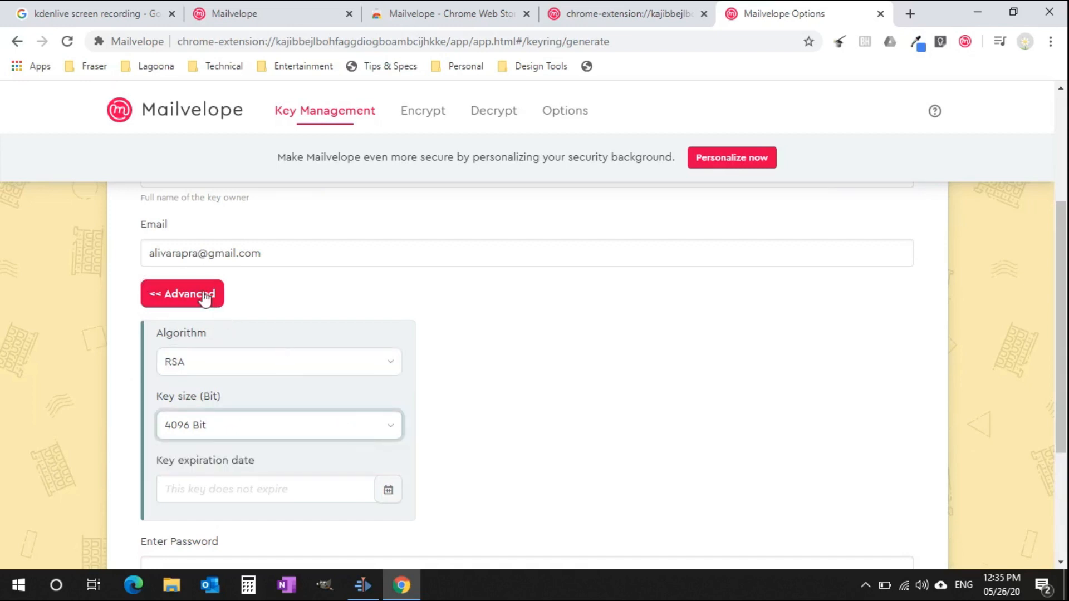
click(182, 293)
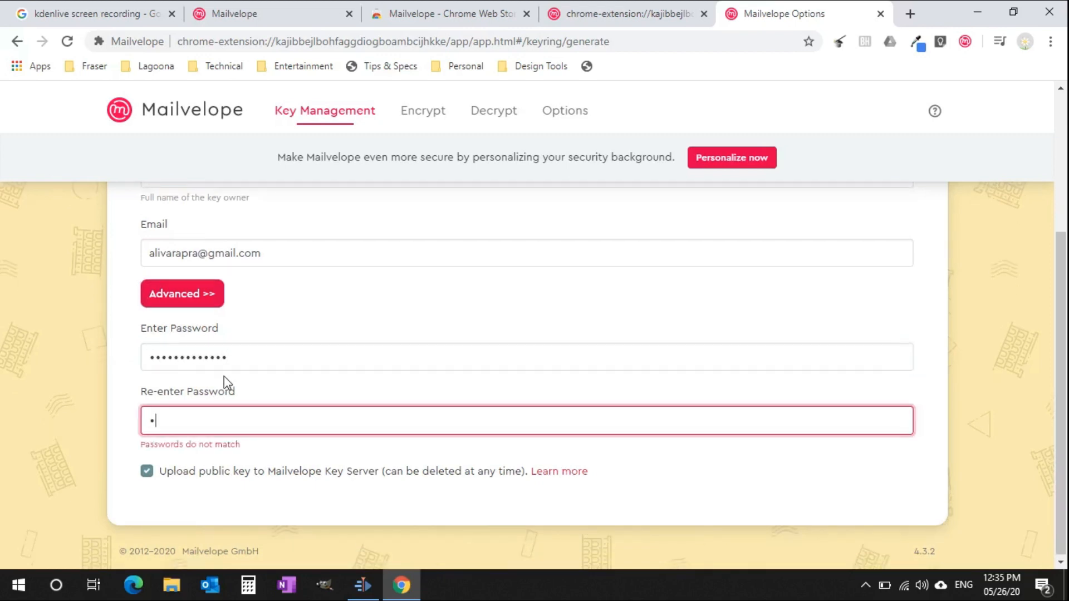
Step: Confirm the key password and generate the new key pair
key(Backspace)
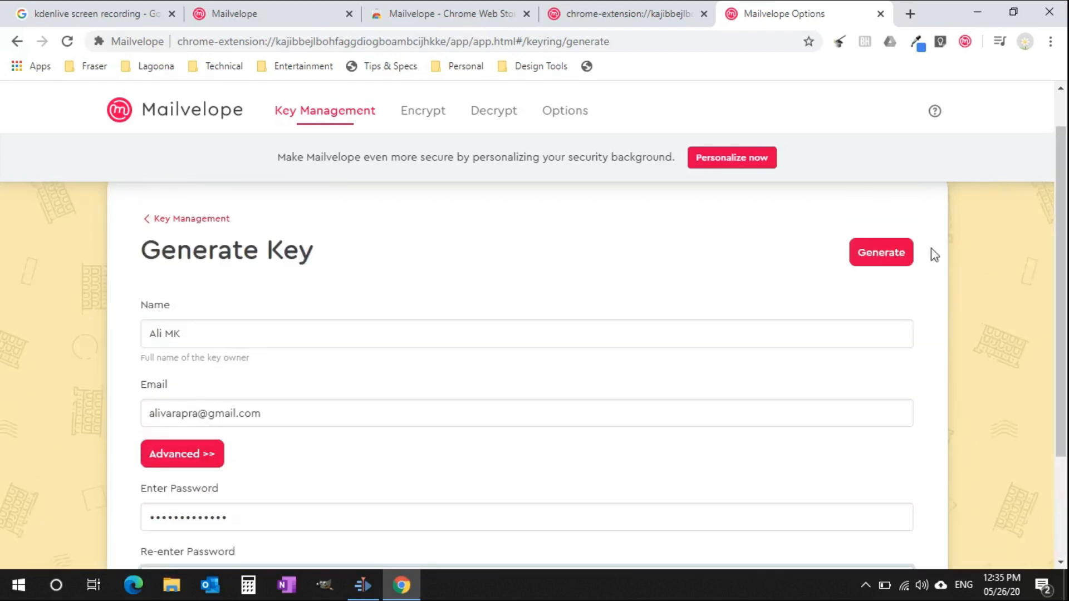
click(879, 253)
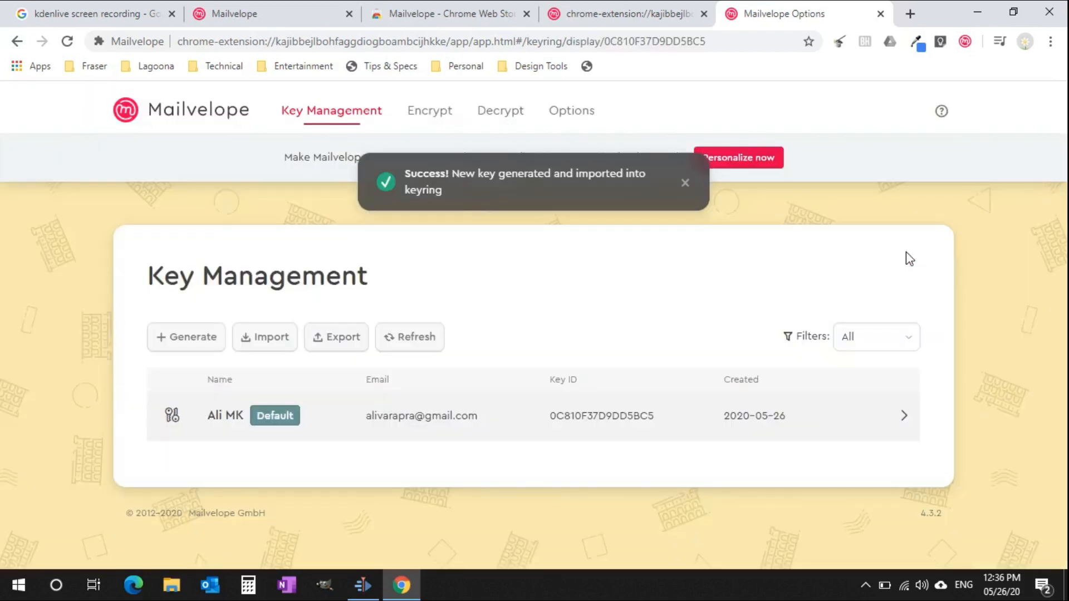
Step: Export only the public keyring and save it as a keyring_pub .asc file
click(685, 184)
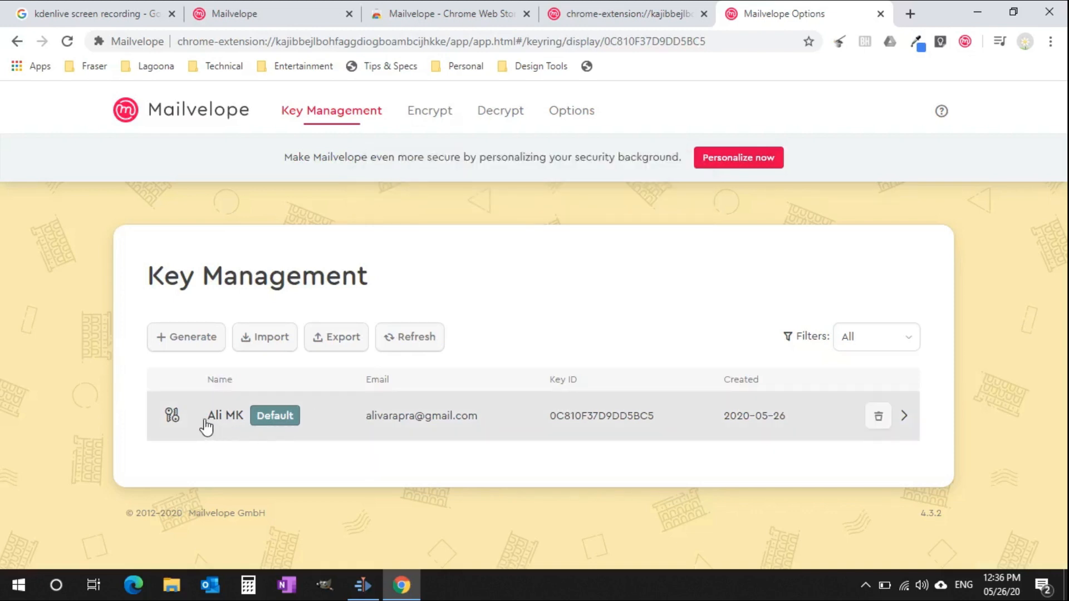
mouse_move(253, 370)
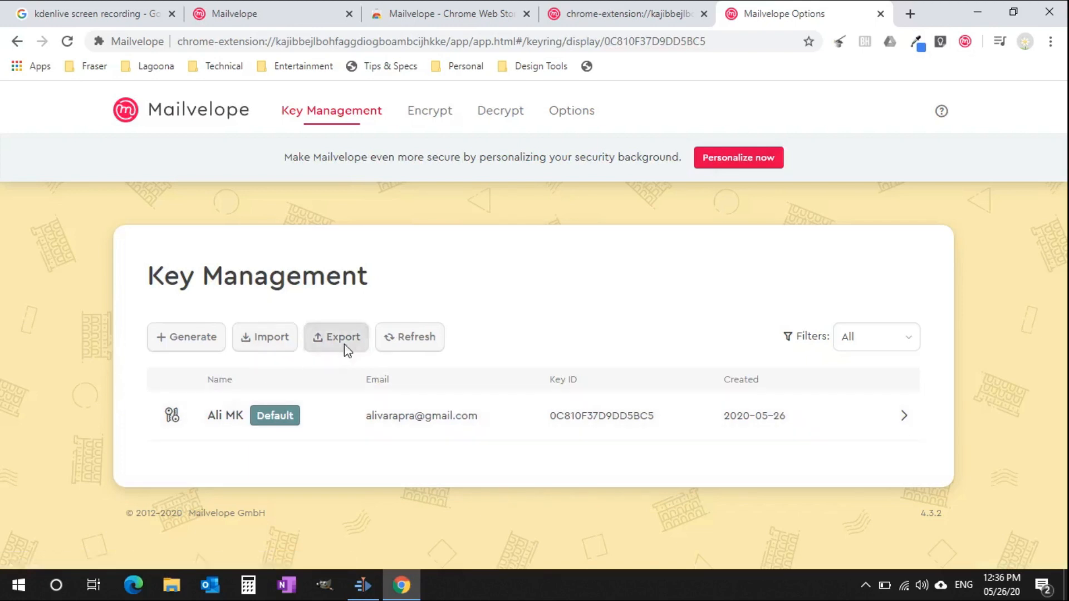
click(336, 337)
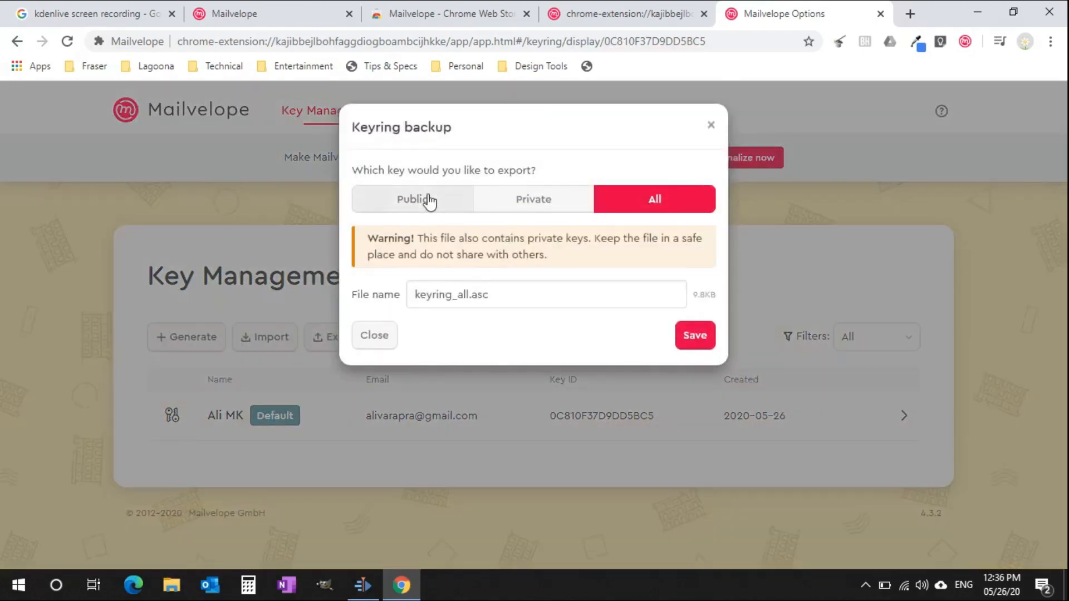
click(412, 198)
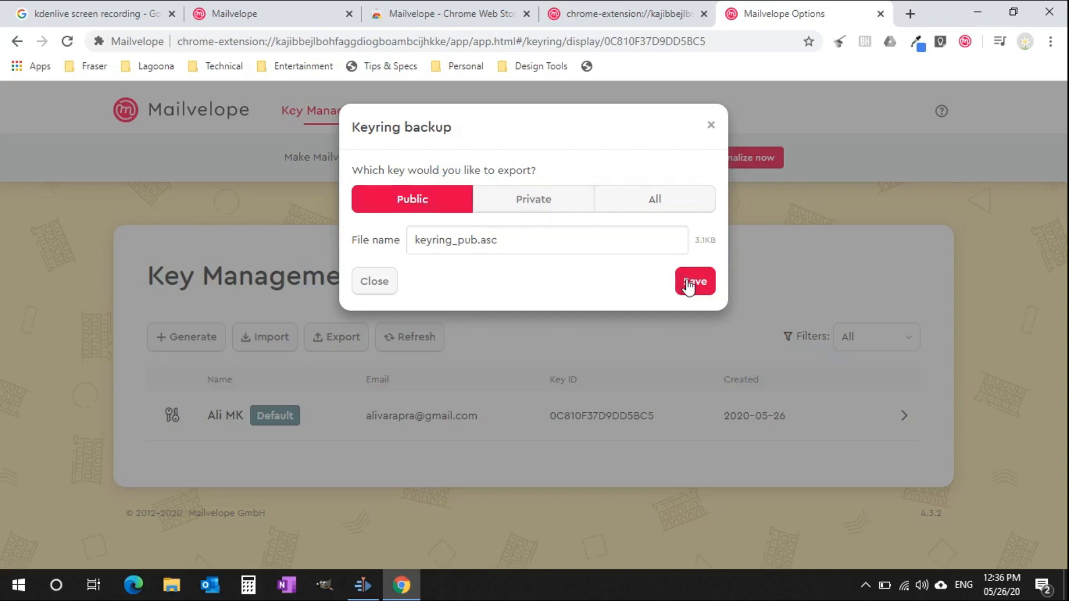
click(695, 282)
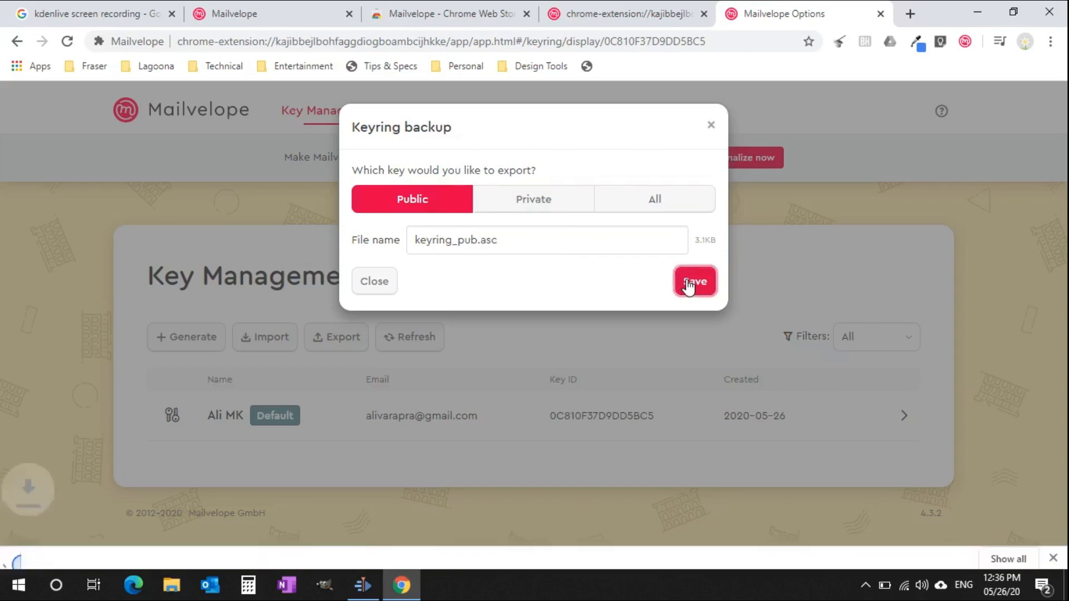
click(694, 281)
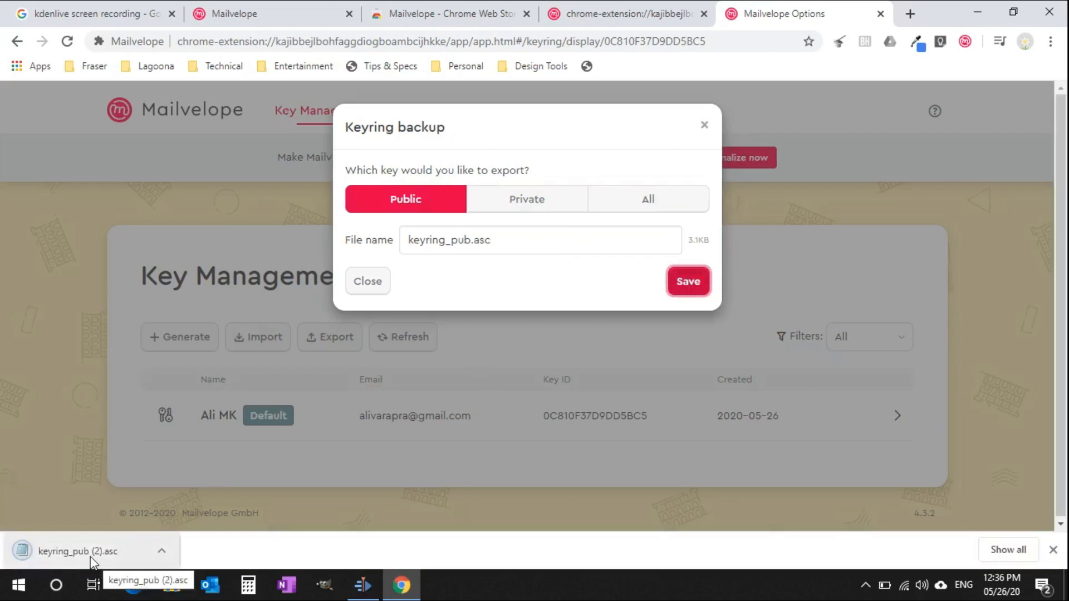
click(78, 551)
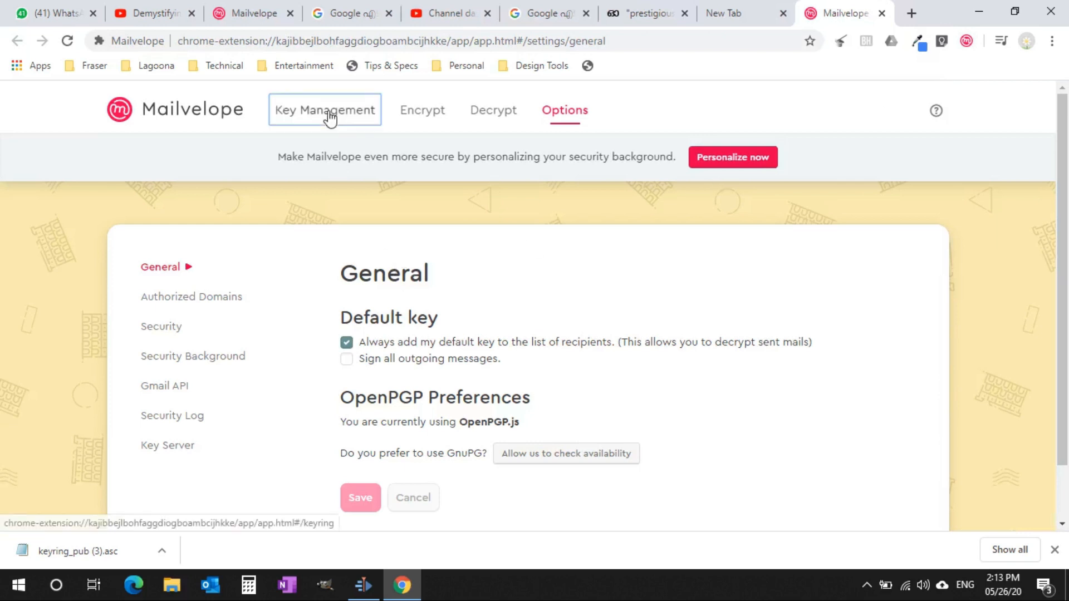
Step: Load the contact's public key .asc file from Downloads into Key Management's import
click(325, 110)
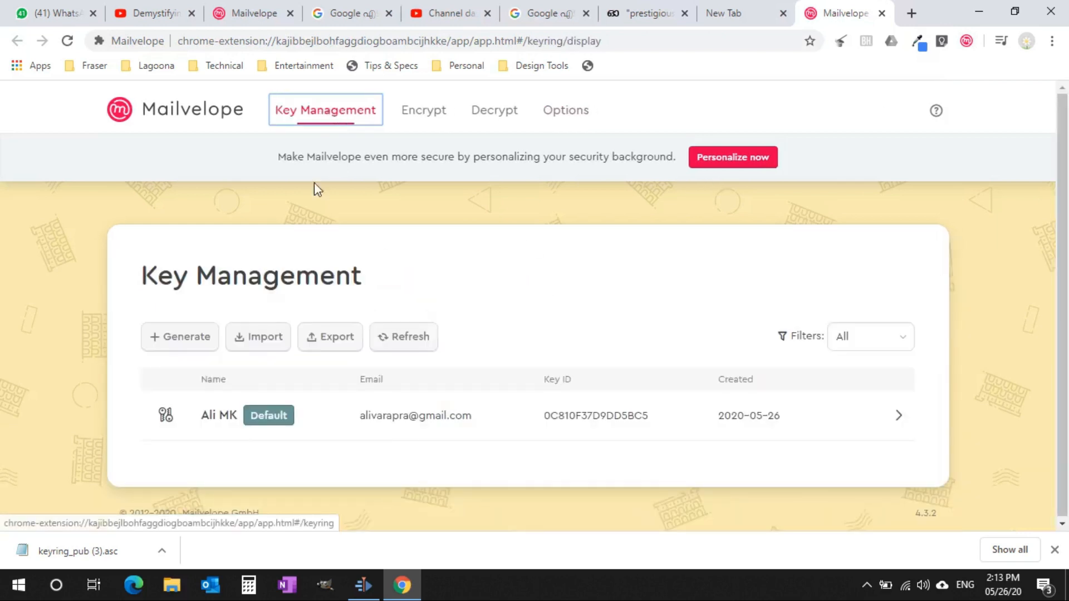
mouse_move(257, 337)
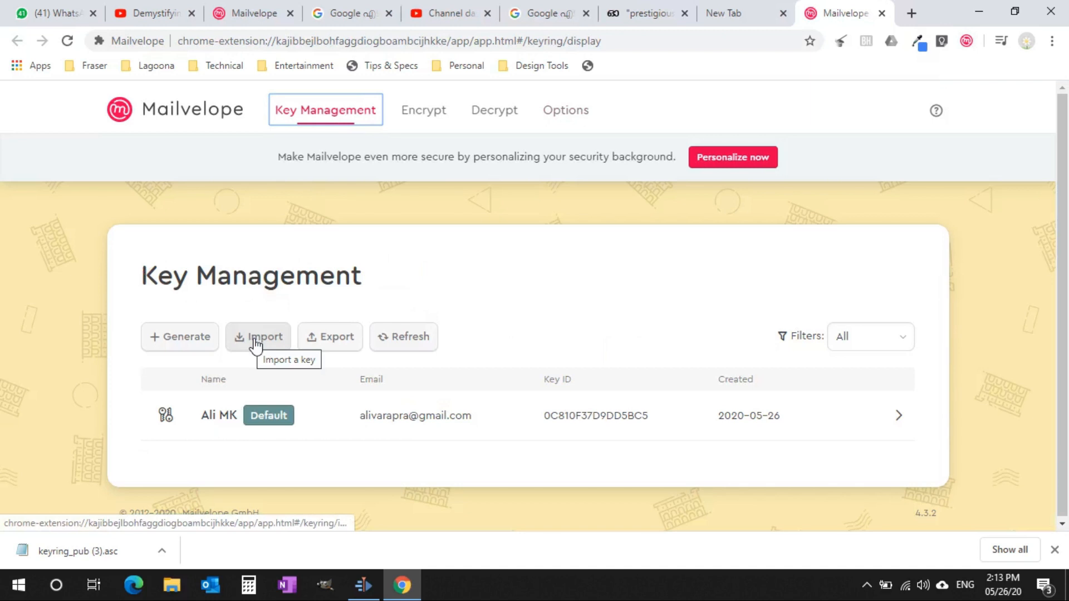
mouse_move(269, 308)
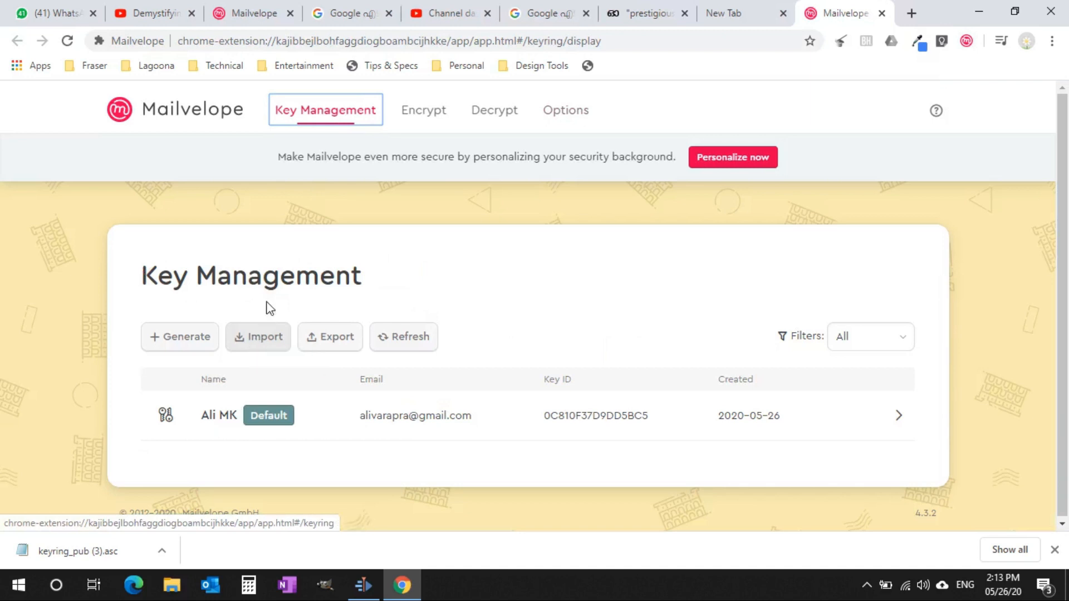
click(257, 336)
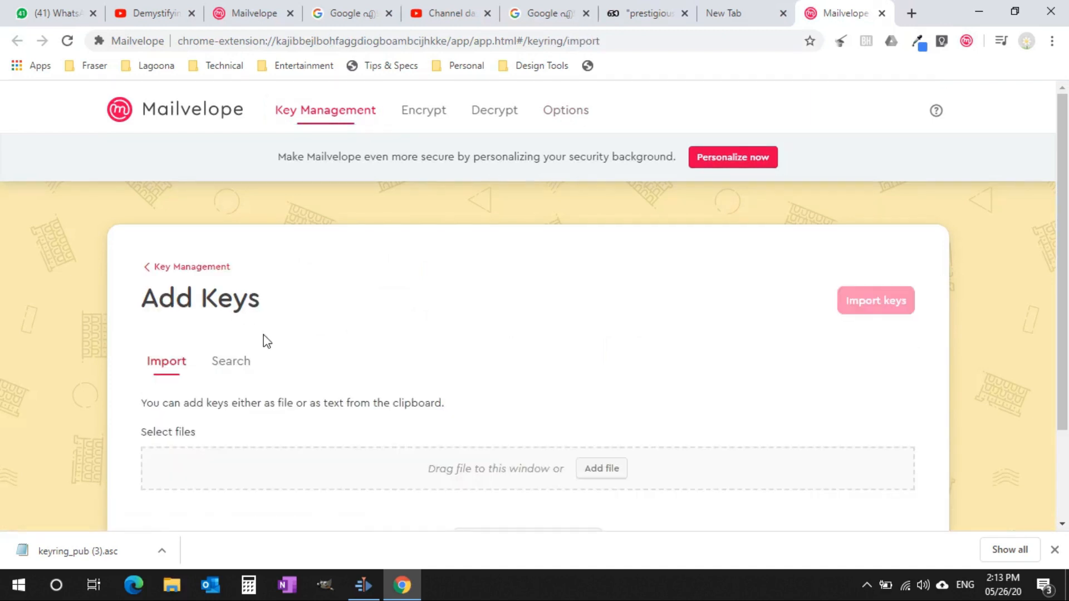
scroll(down, 3)
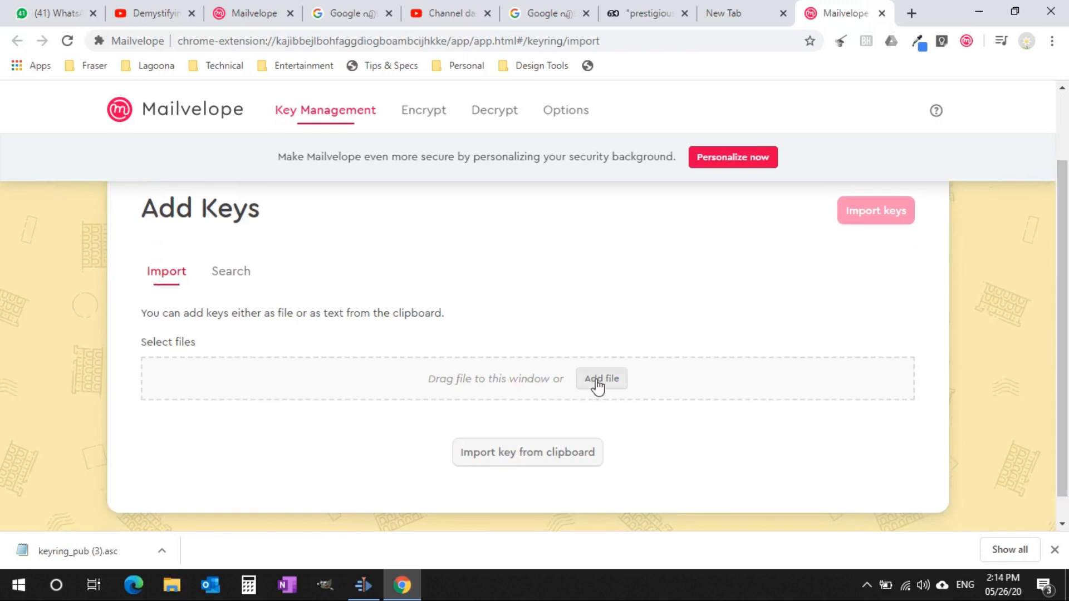
click(600, 379)
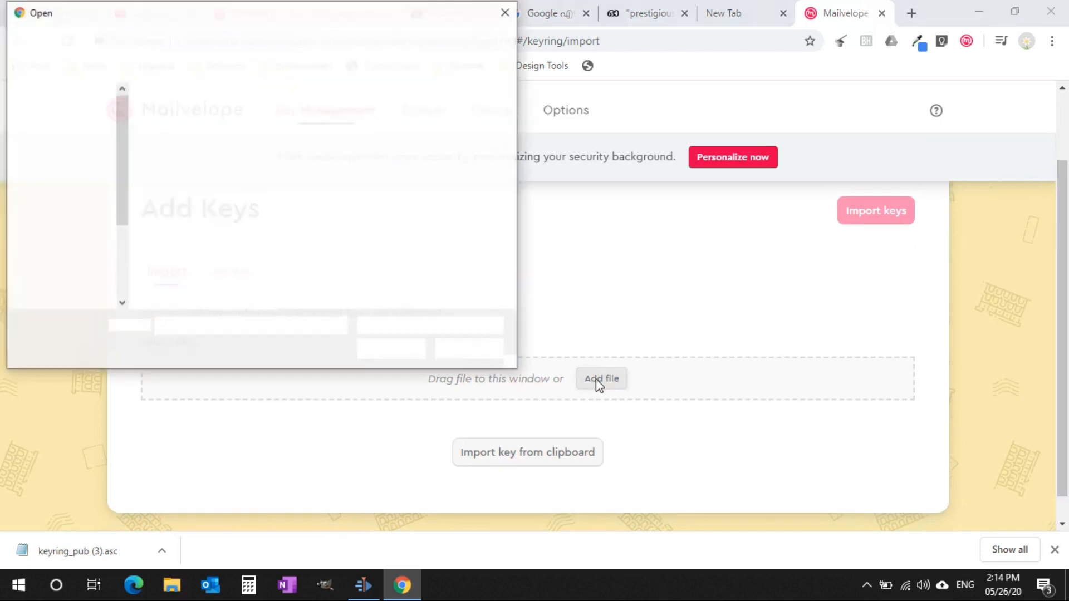
click(182, 151)
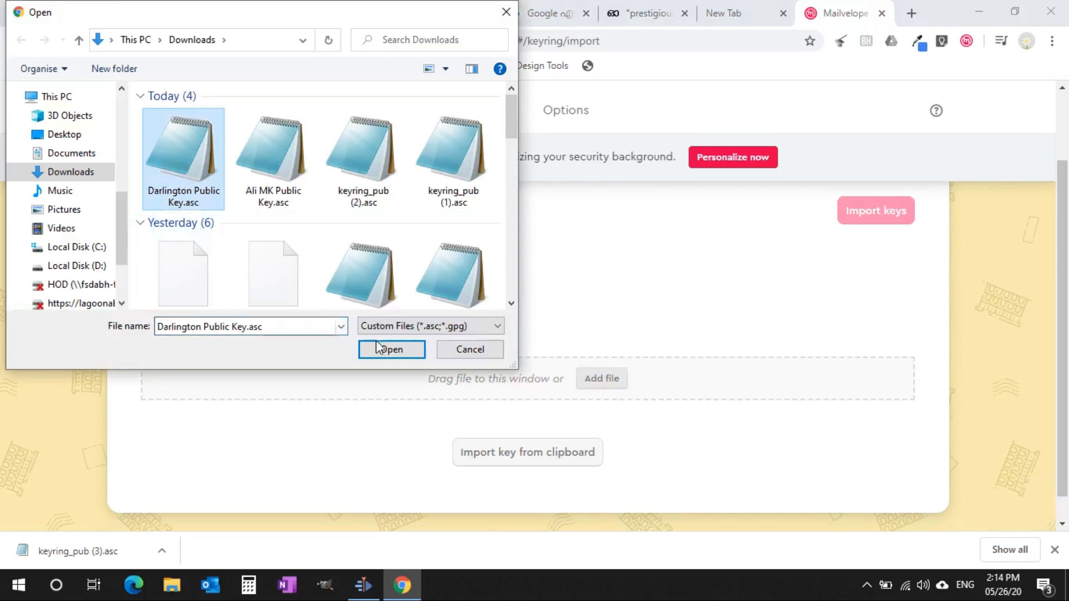
click(390, 349)
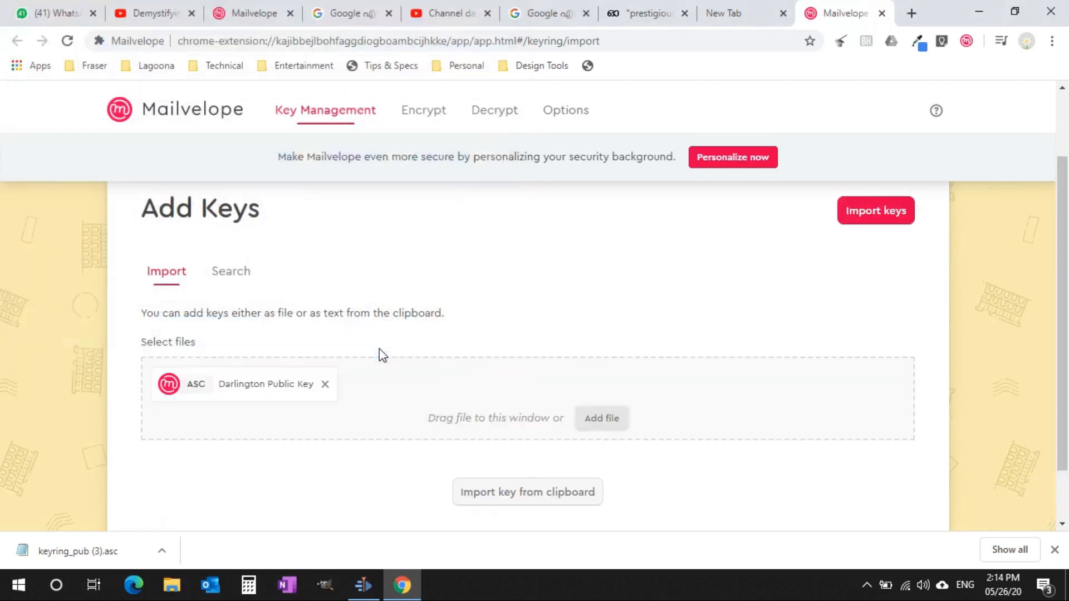
mouse_move(477, 305)
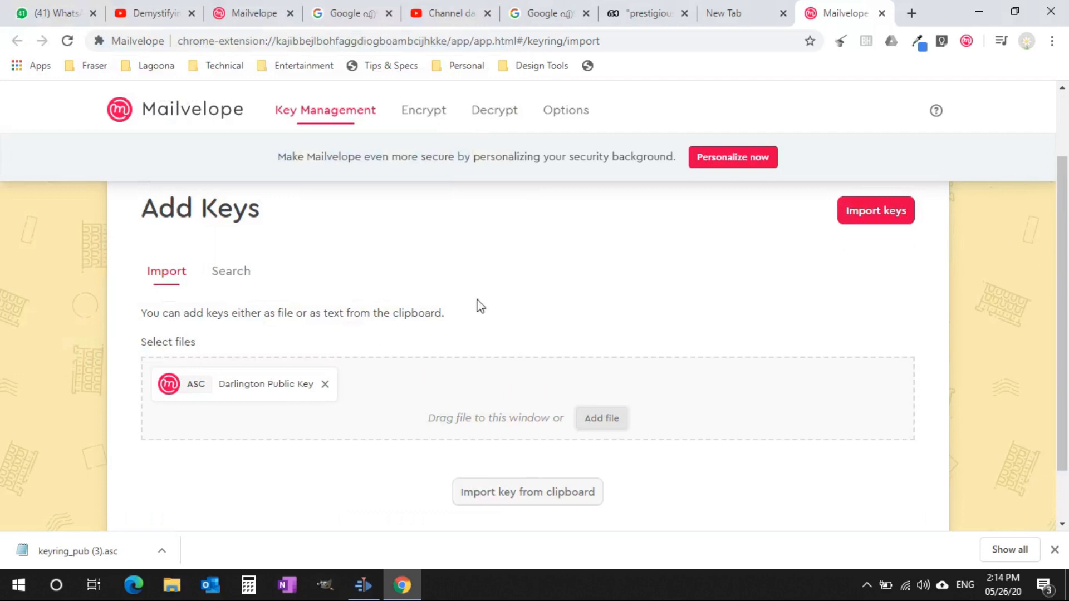
click(876, 210)
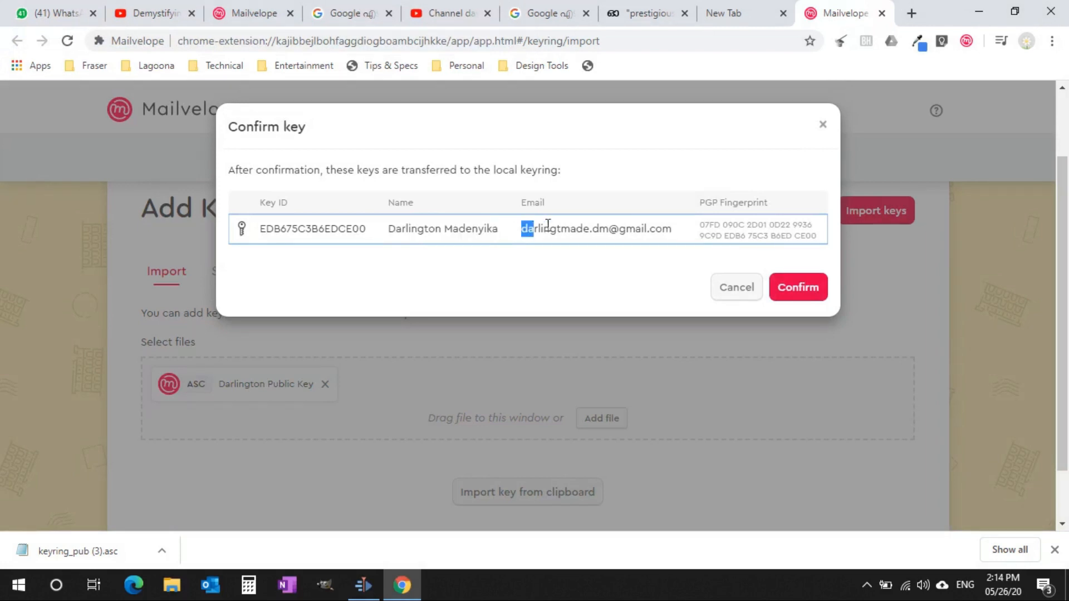
triple_click(594, 229)
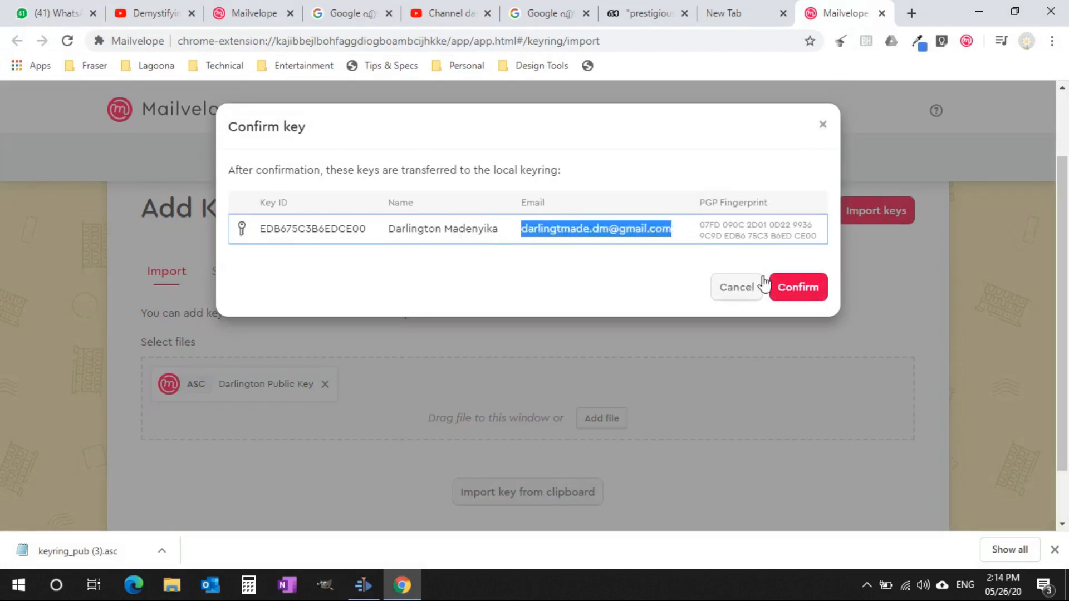
click(797, 287)
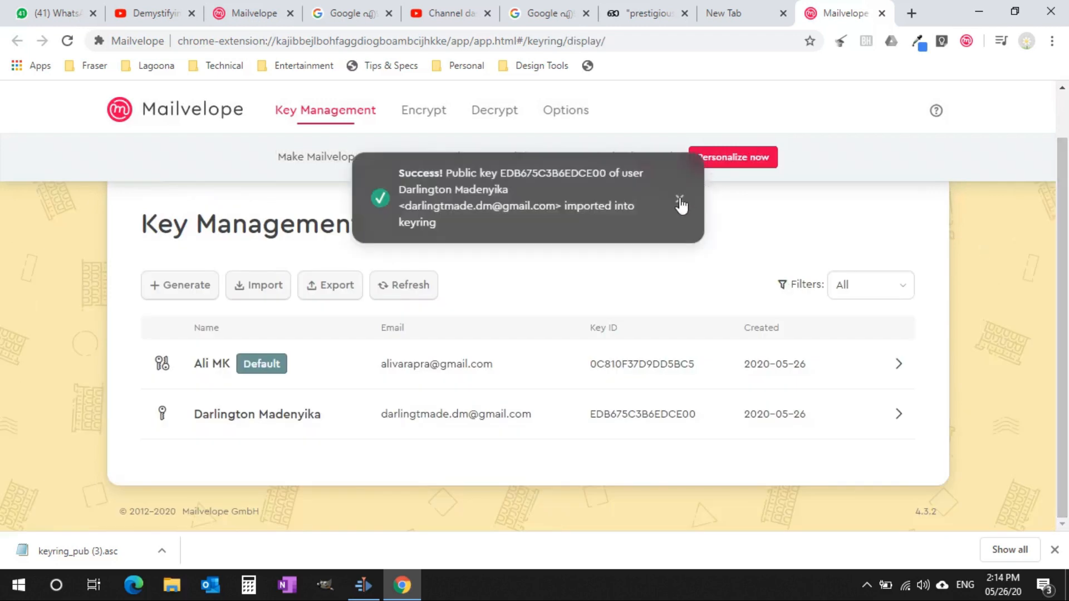
click(682, 205)
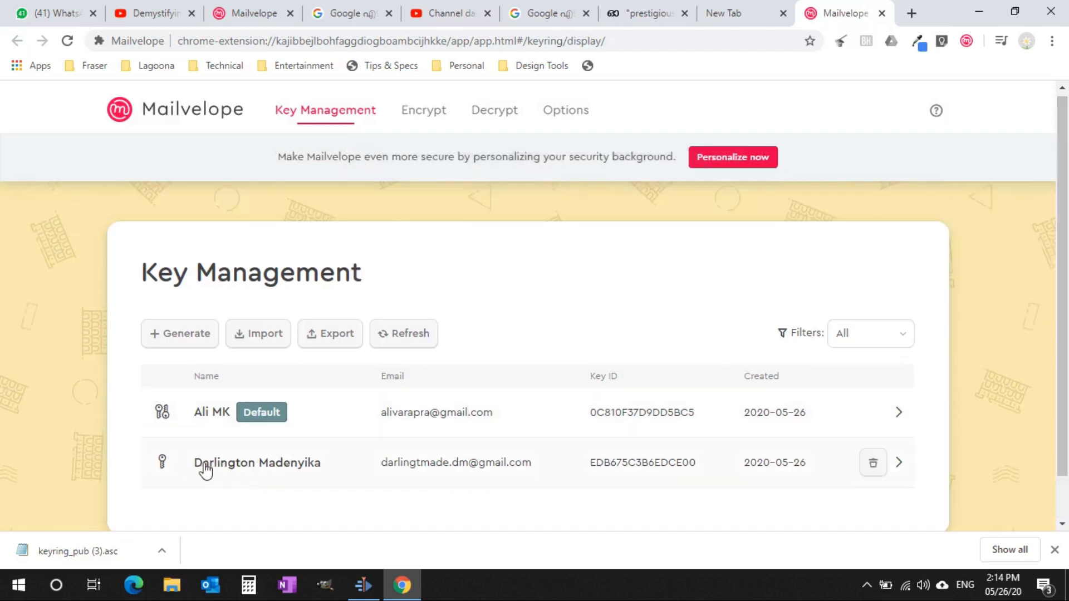
Step: Review the imported key's details (valid, RSA, length 4096, never expires), then go to the Gmail tab
click(258, 463)
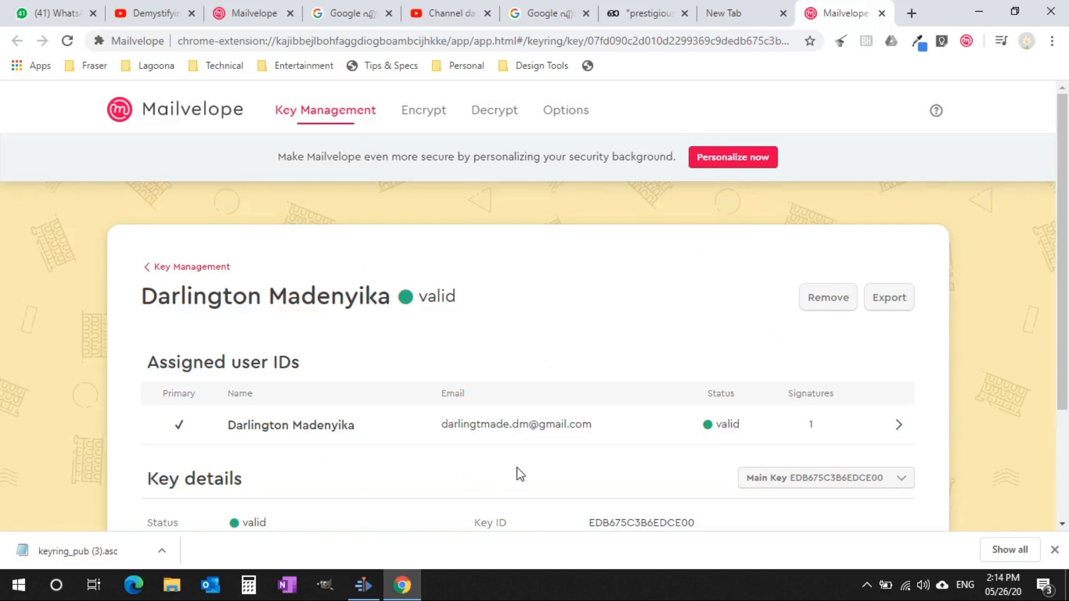
scroll(down, 3)
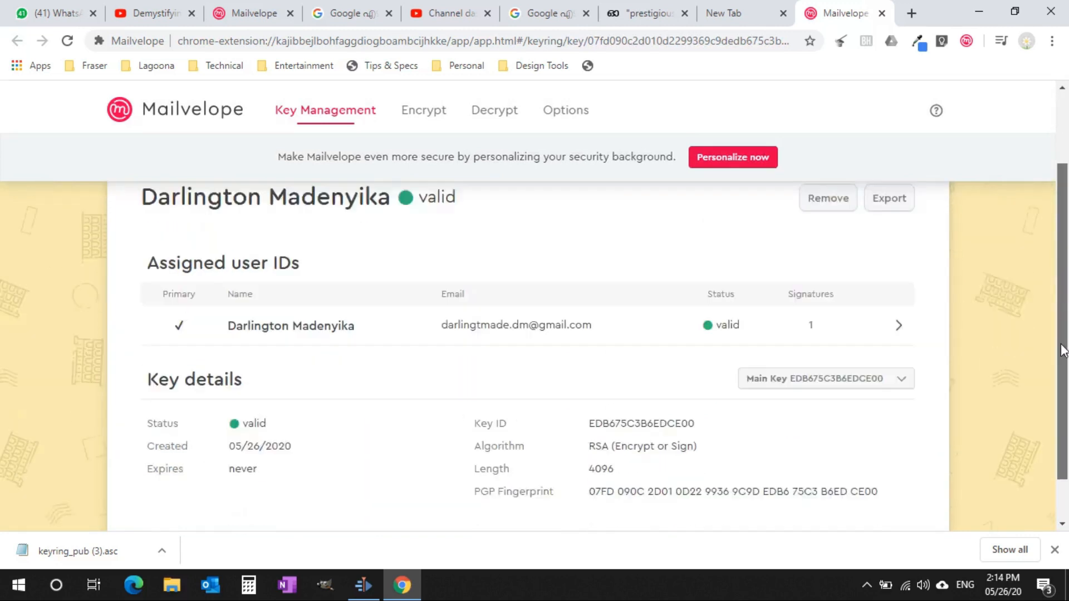
scroll(down, 3)
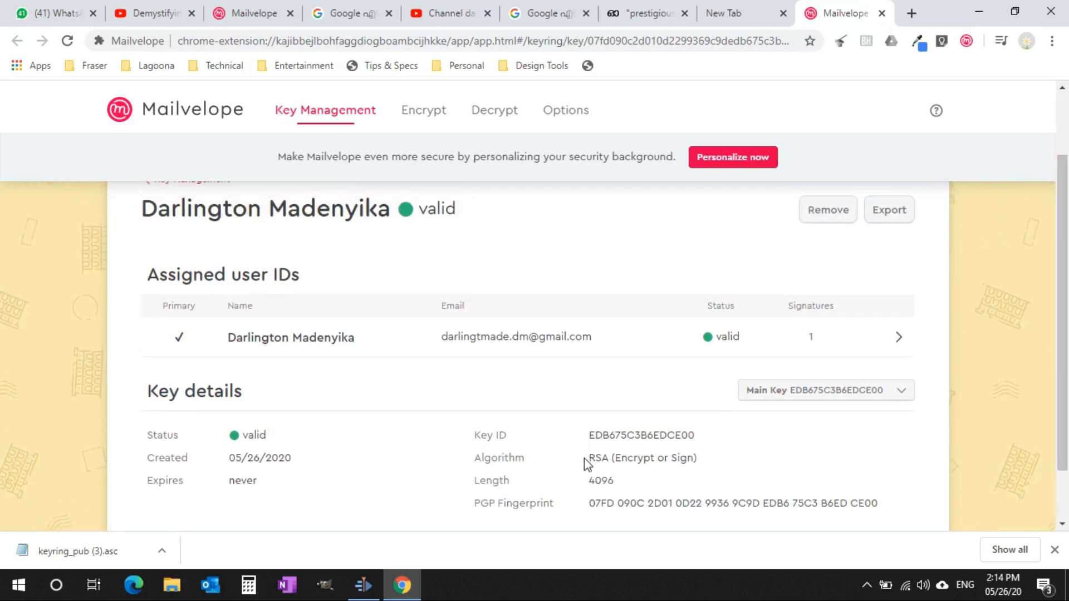
double_click(600, 480)
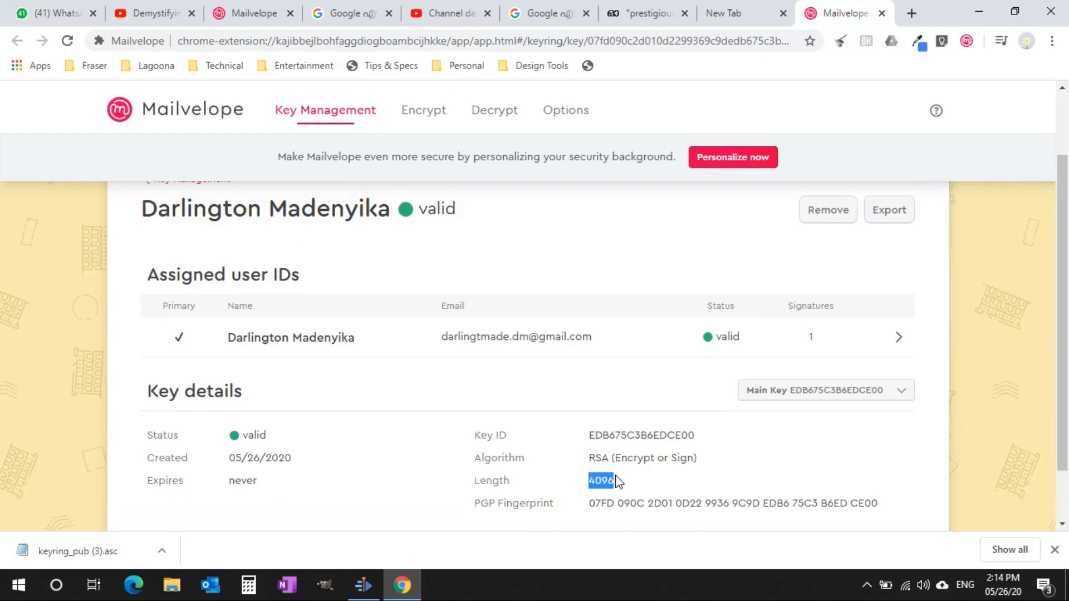
click(695, 14)
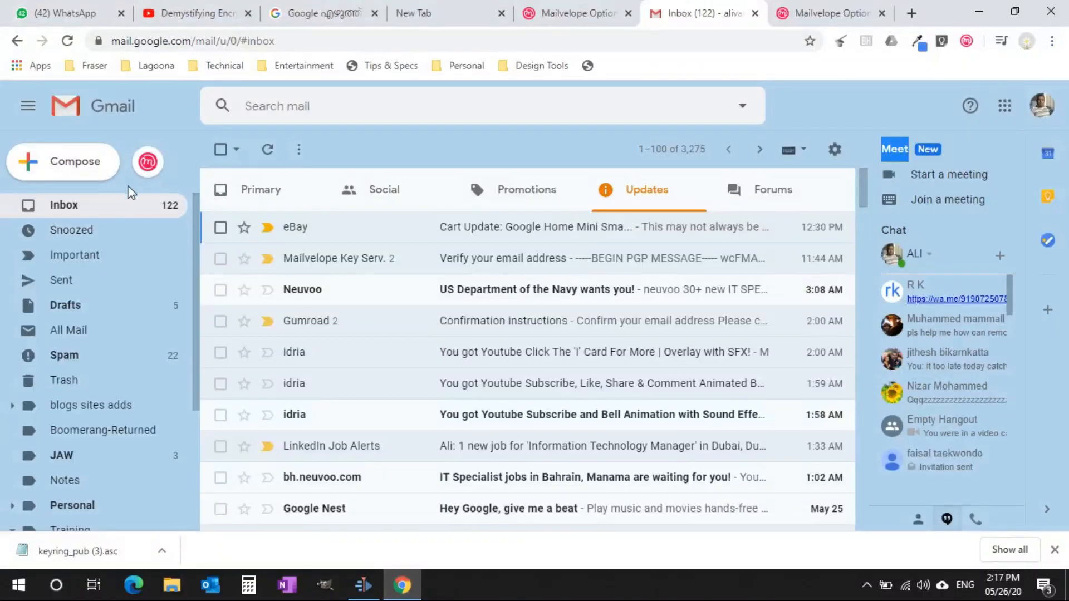
Step: Start a secure email in Gmail and grant Mailvelope access via Sign in with Google
click(147, 162)
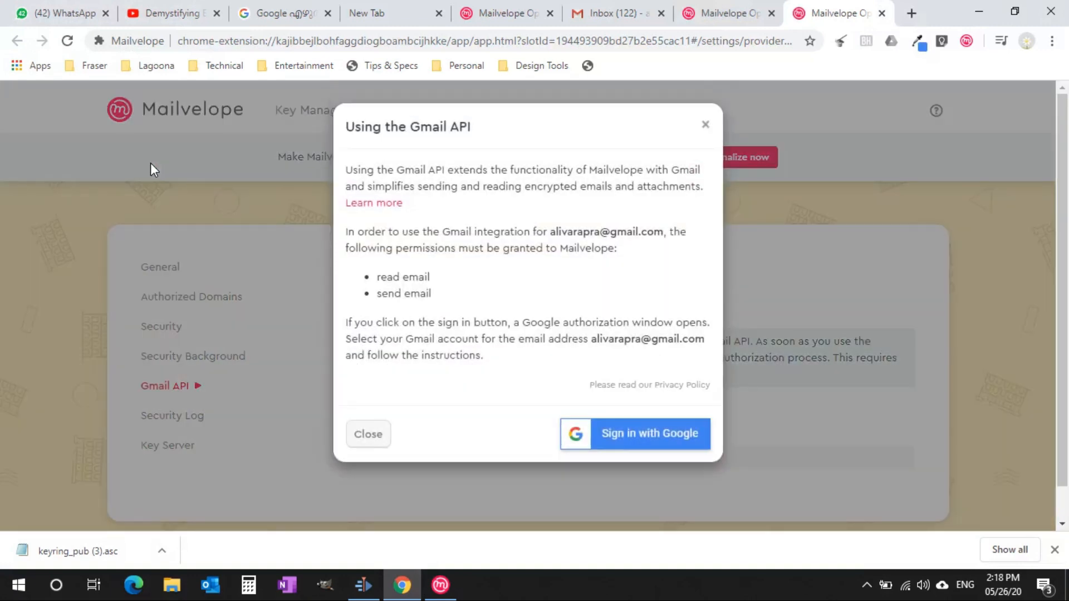
click(648, 433)
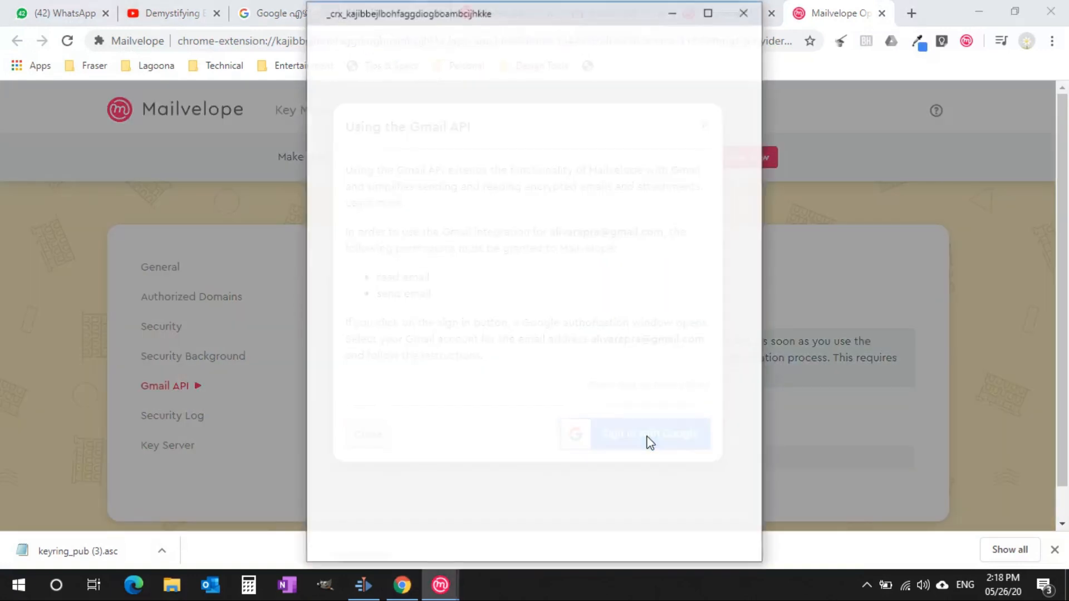
click(648, 434)
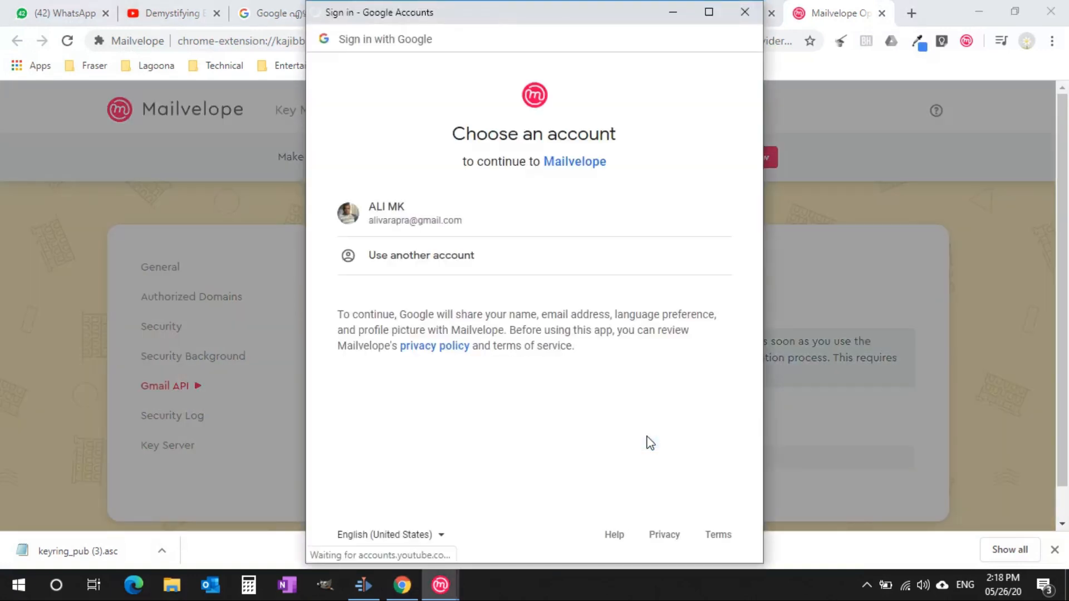
click(415, 213)
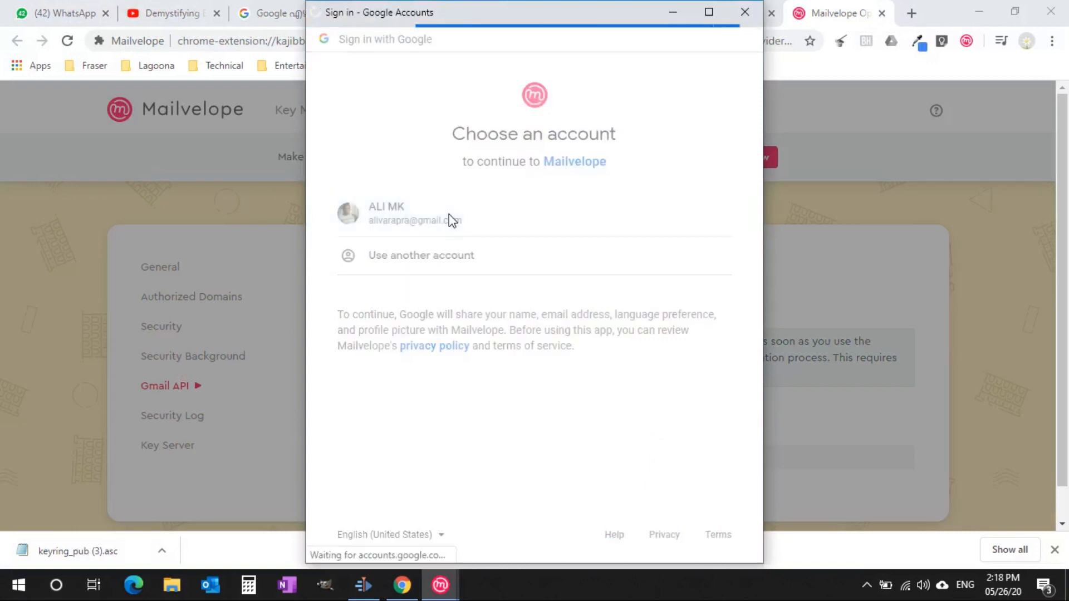
click(408, 213)
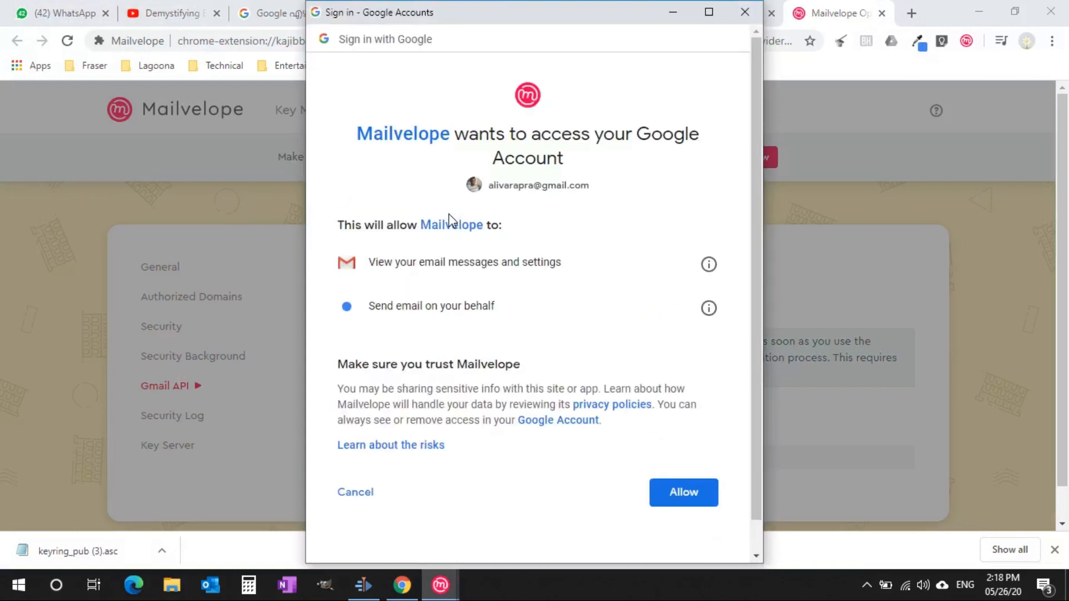
click(682, 492)
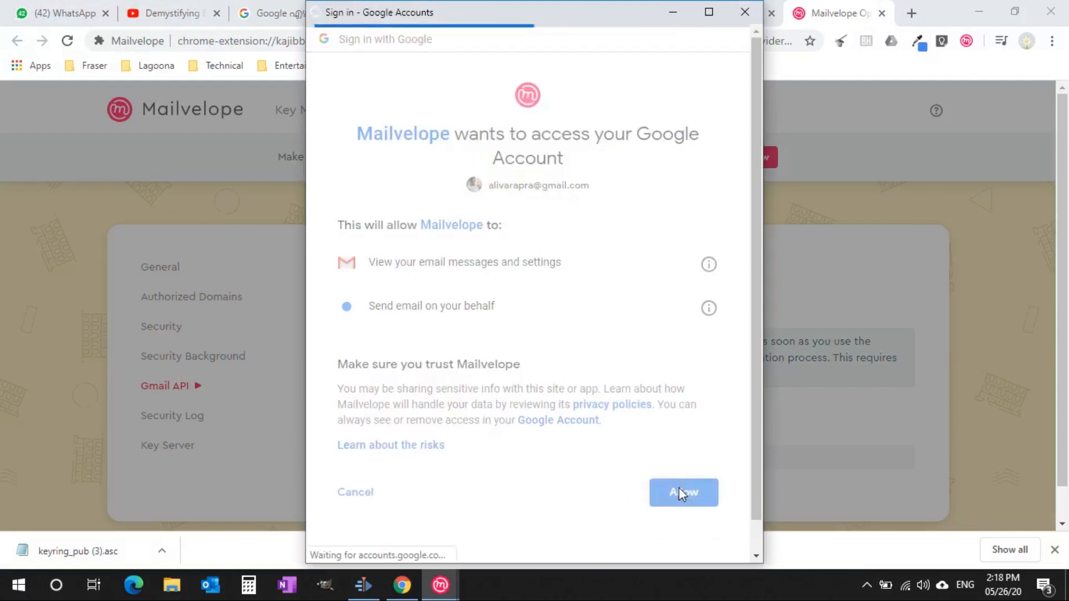
click(682, 492)
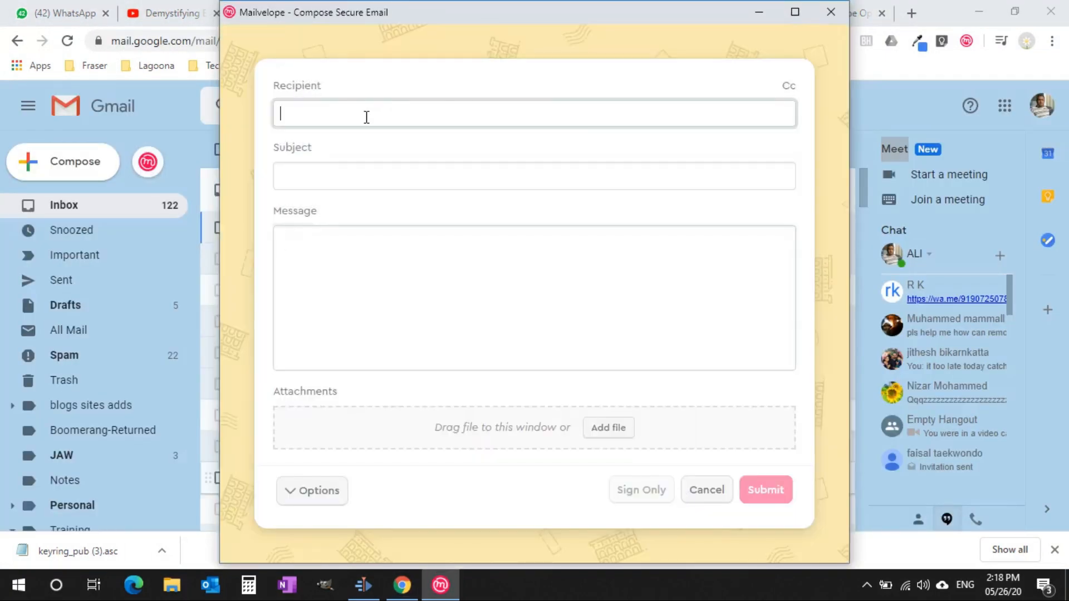
Step: Address the email and give it the subject 'Secret Email - Test'
text(de)
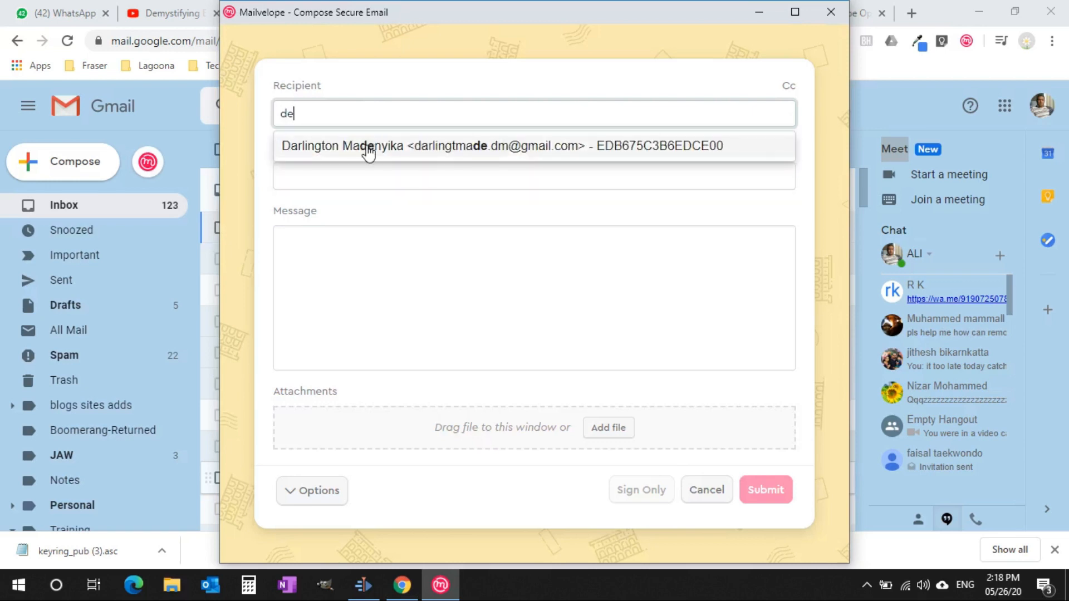
click(501, 145)
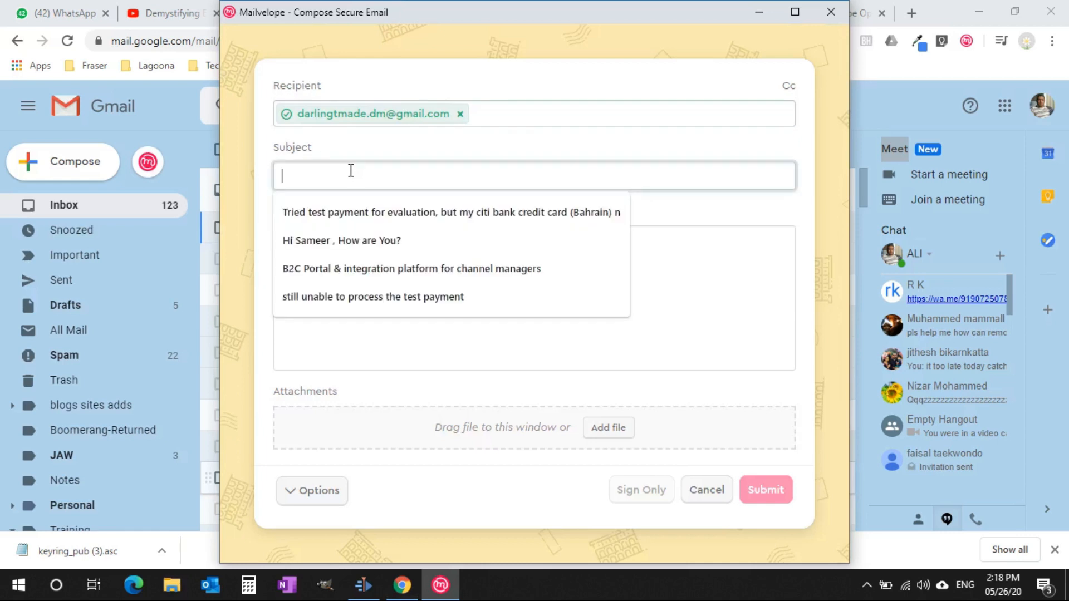
text(s)
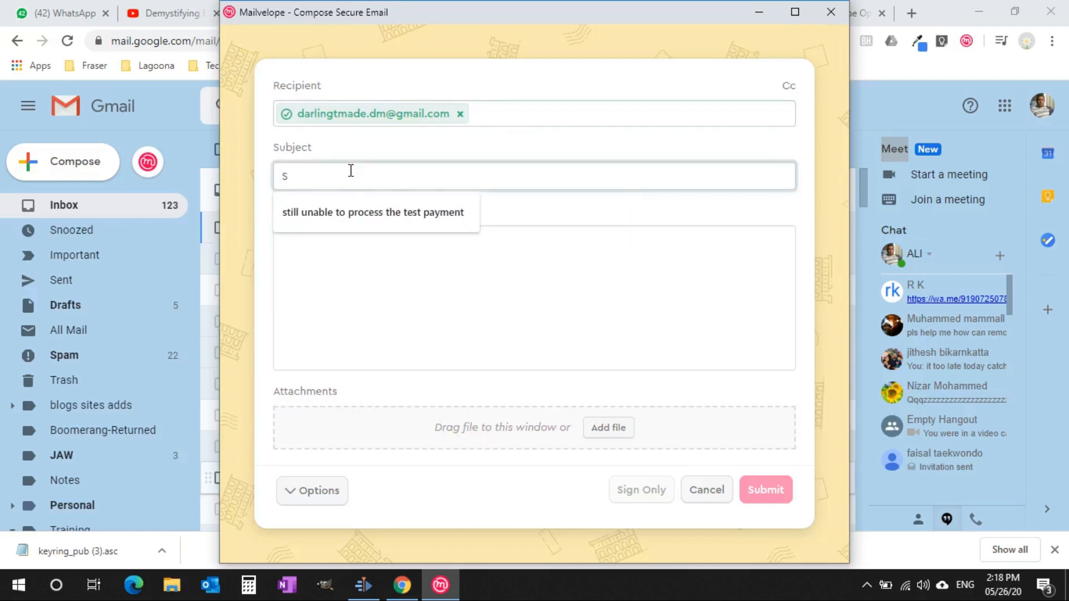
text(ec)
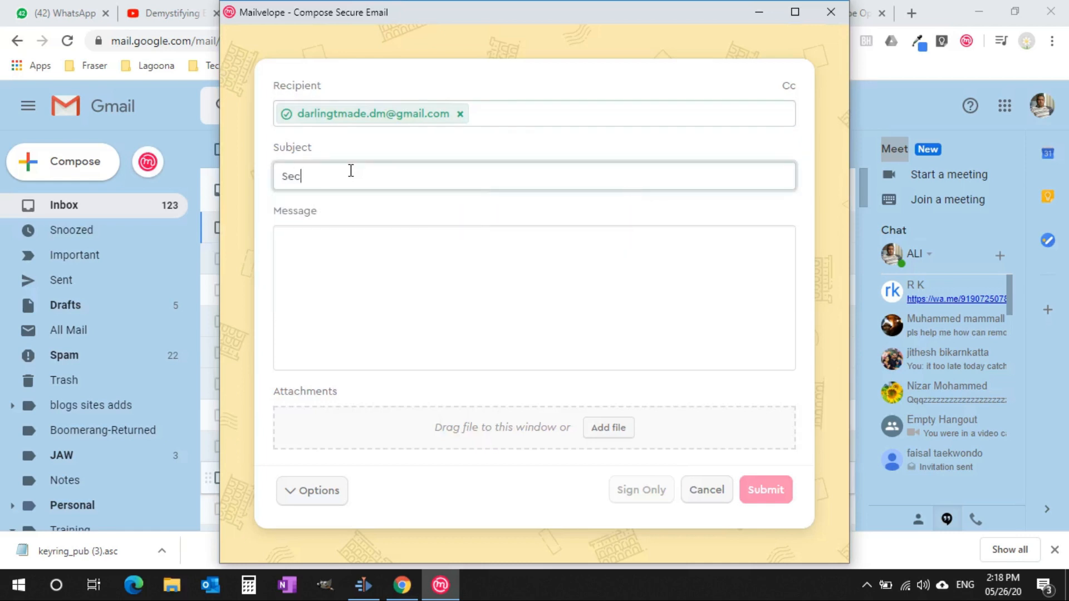
text(ret)
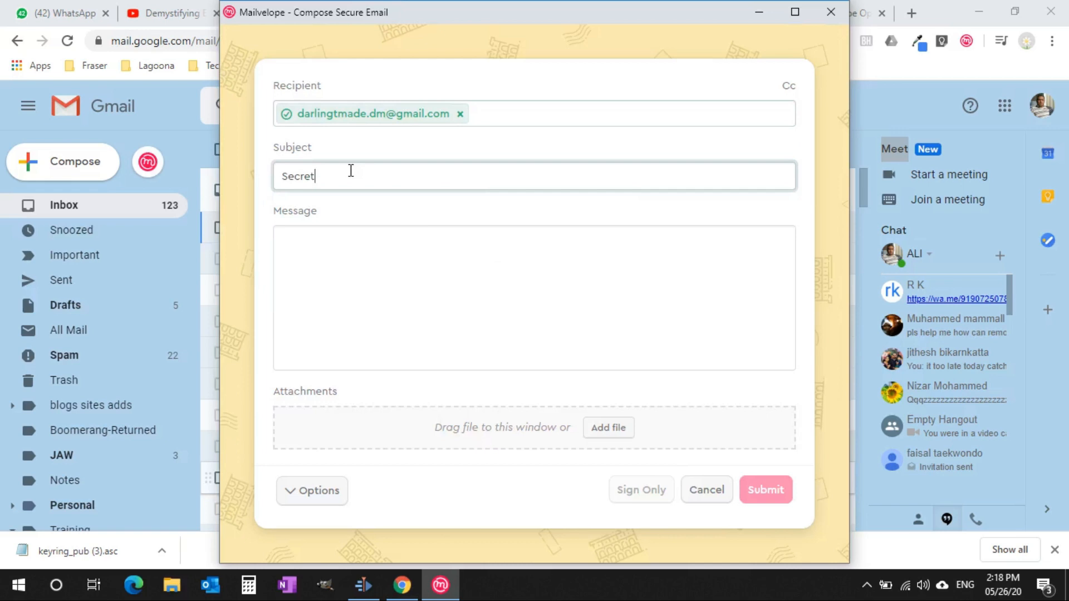
text(Email - Test)
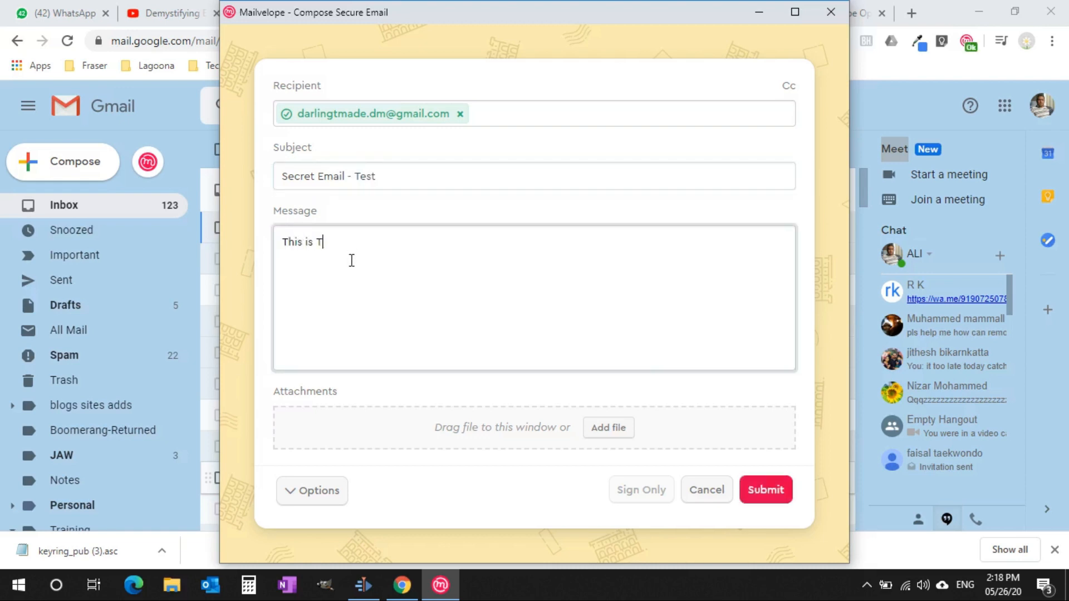
Step: Write the message 'This is Top Secret :)' and start attaching a file
text(op Secr)
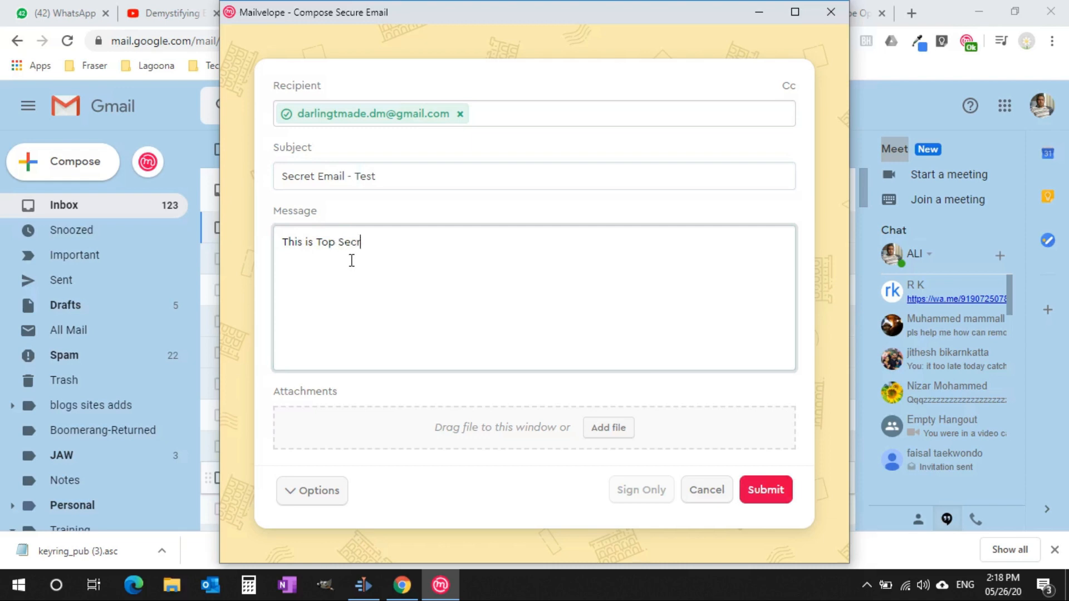
text(et :))
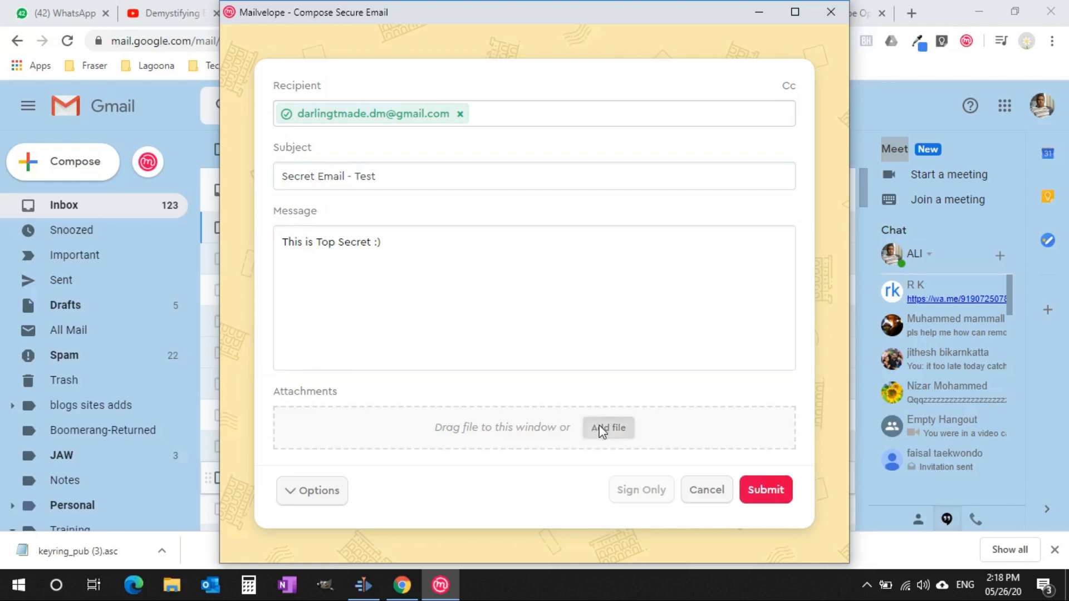
click(607, 427)
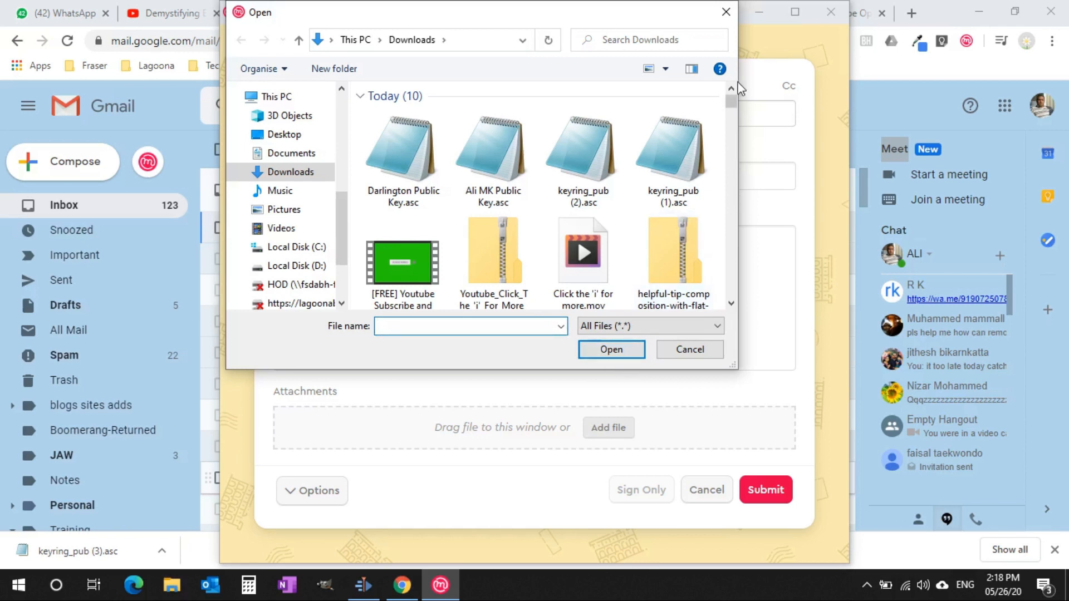
Step: Attach Thumbnail (1).JPG to the secure email
scroll(down, 3)
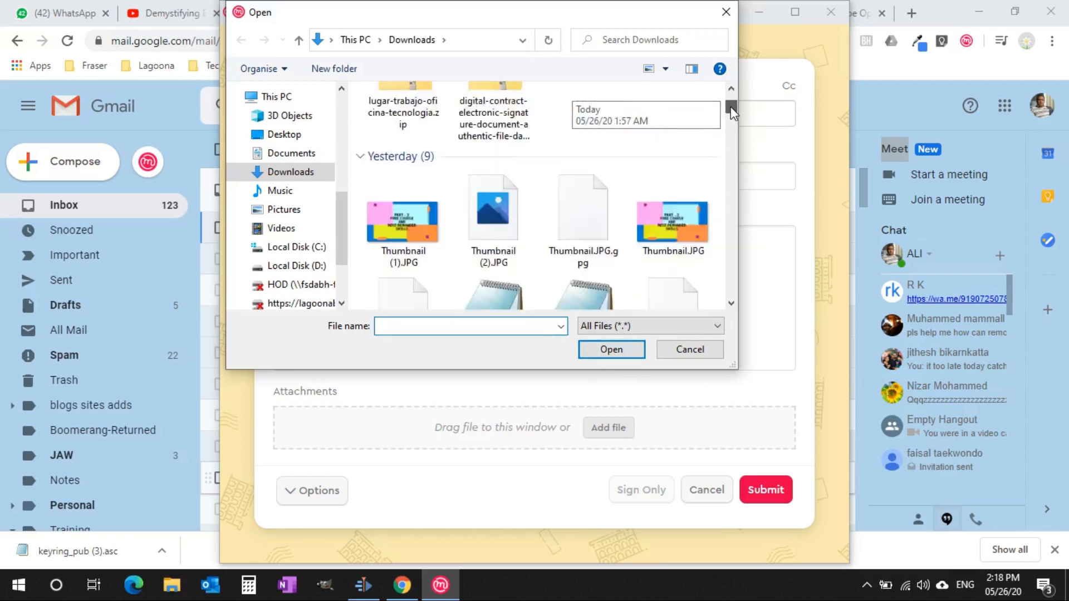
scroll(down, 3)
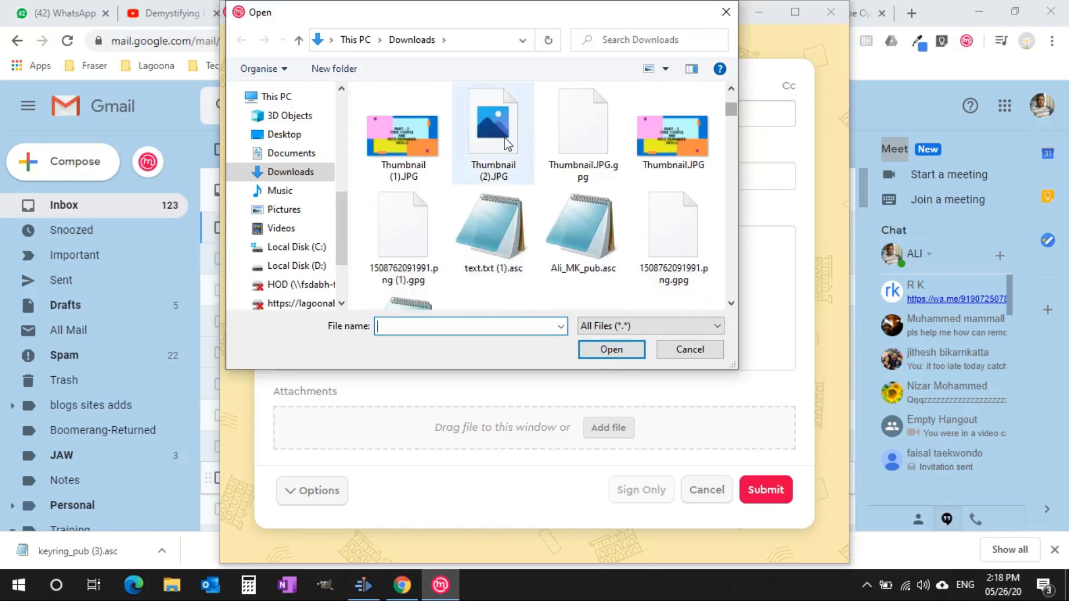
click(402, 132)
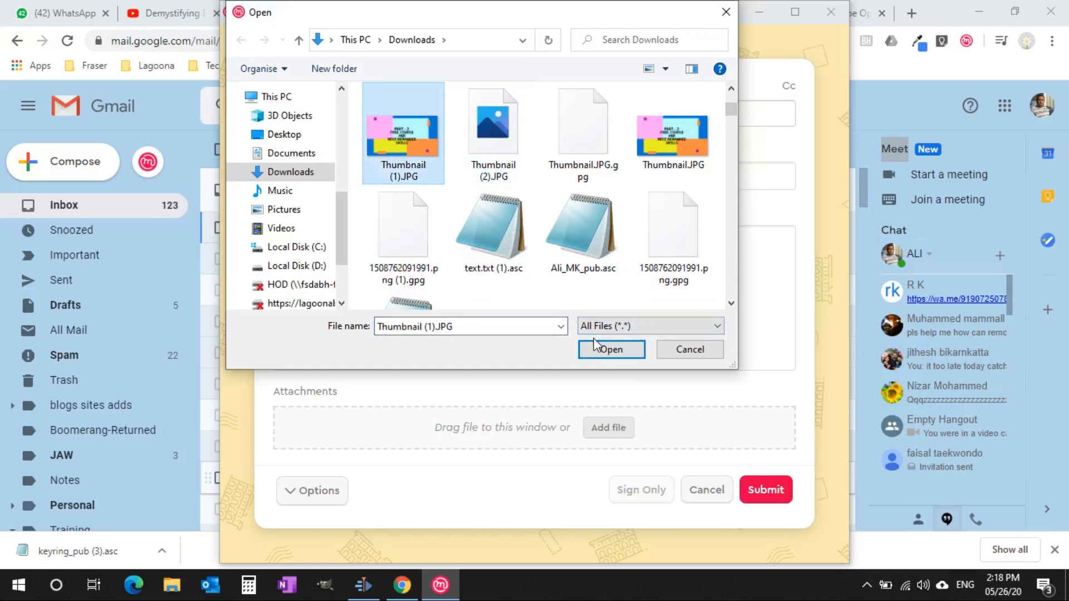
click(610, 349)
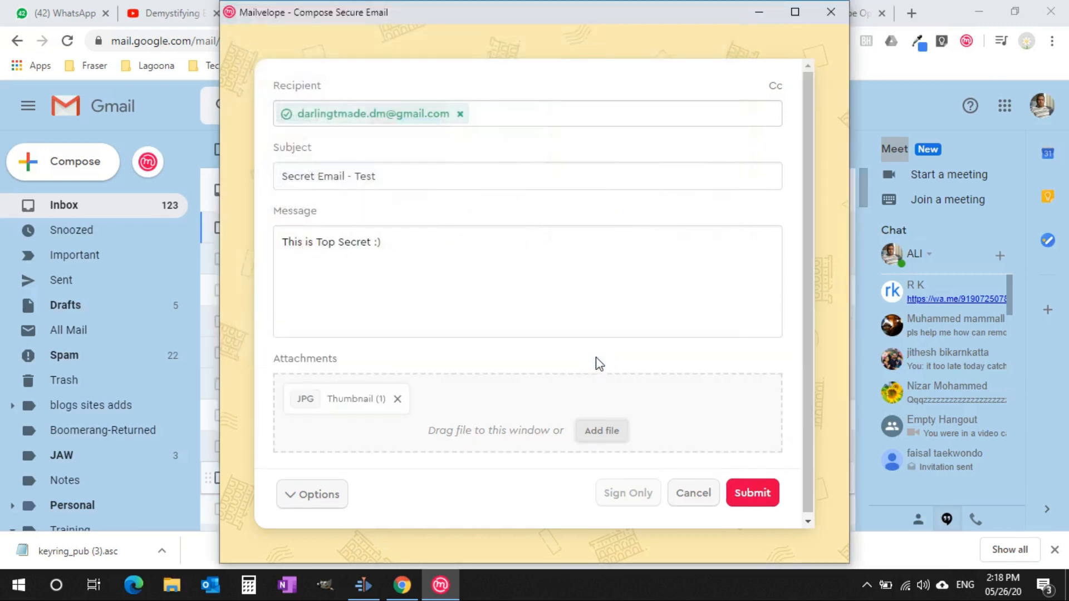
mouse_move(752, 493)
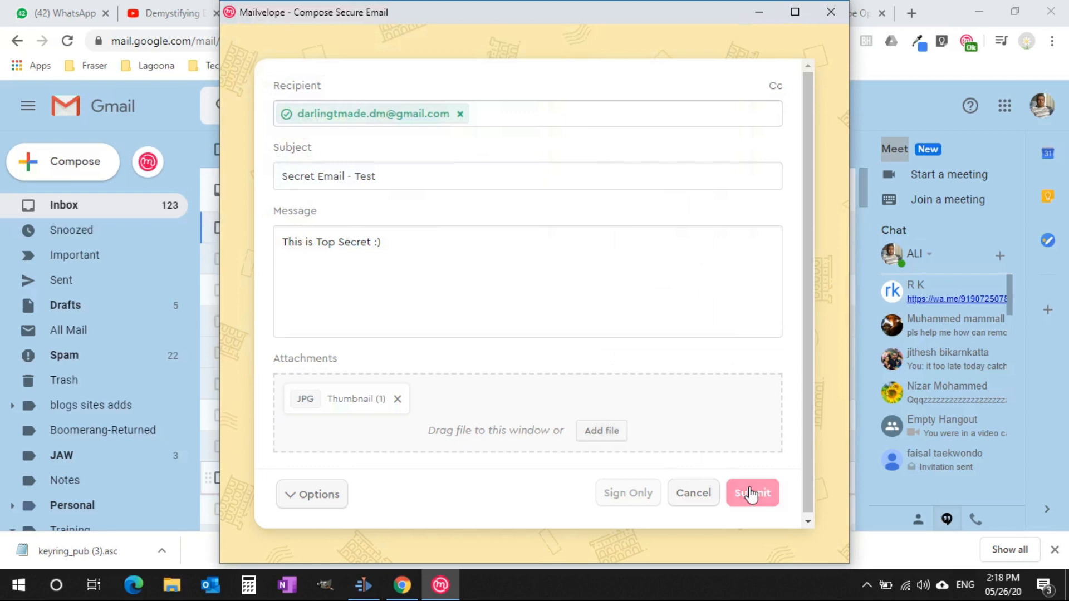
Step: Send the encrypted email and return to the Mailvelope key management page
click(752, 493)
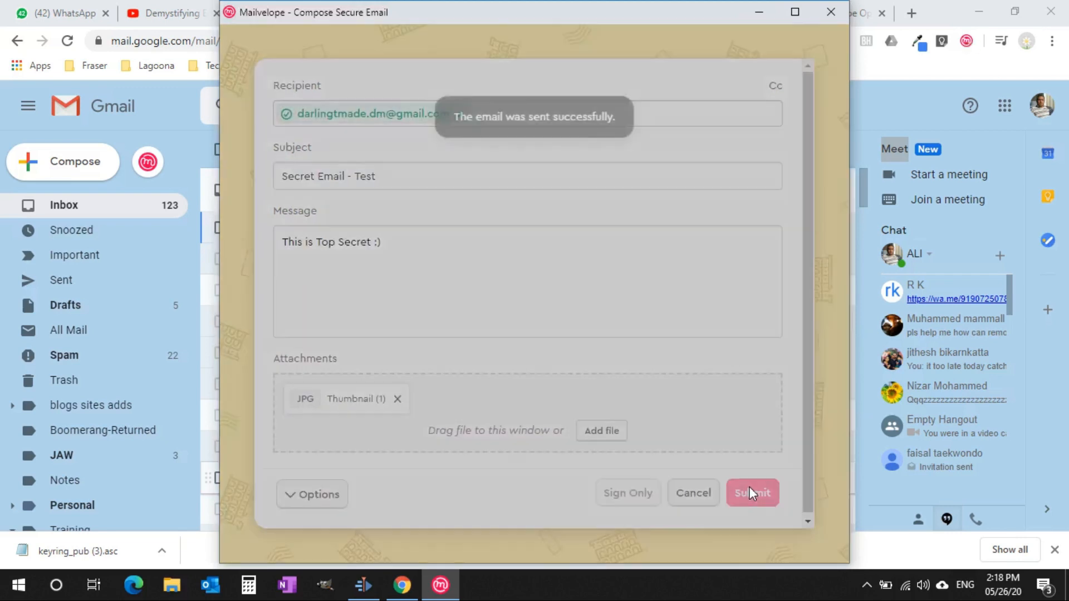
click(751, 493)
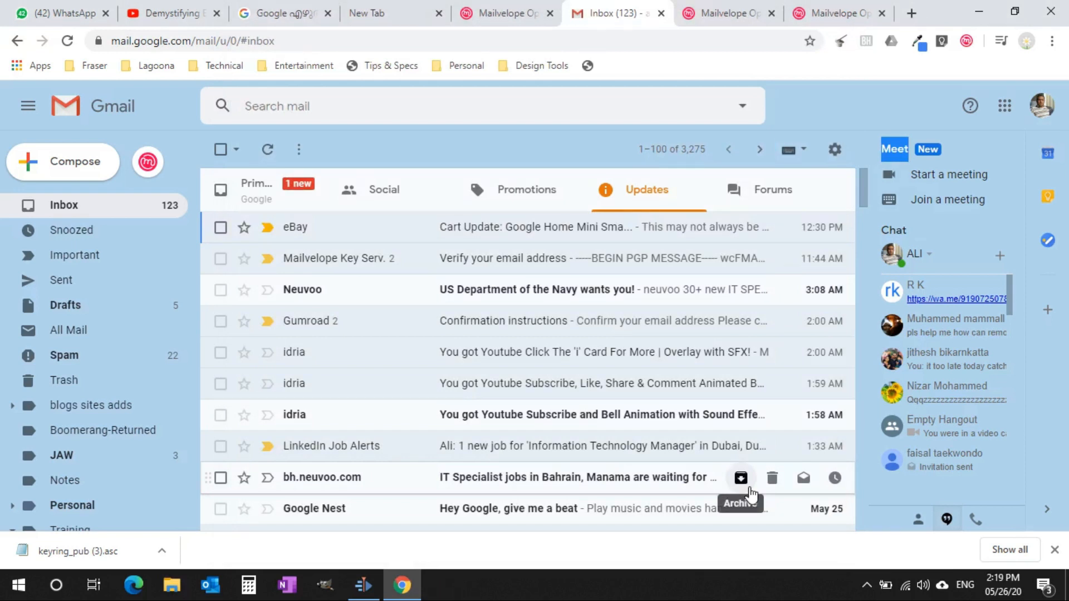
click(504, 14)
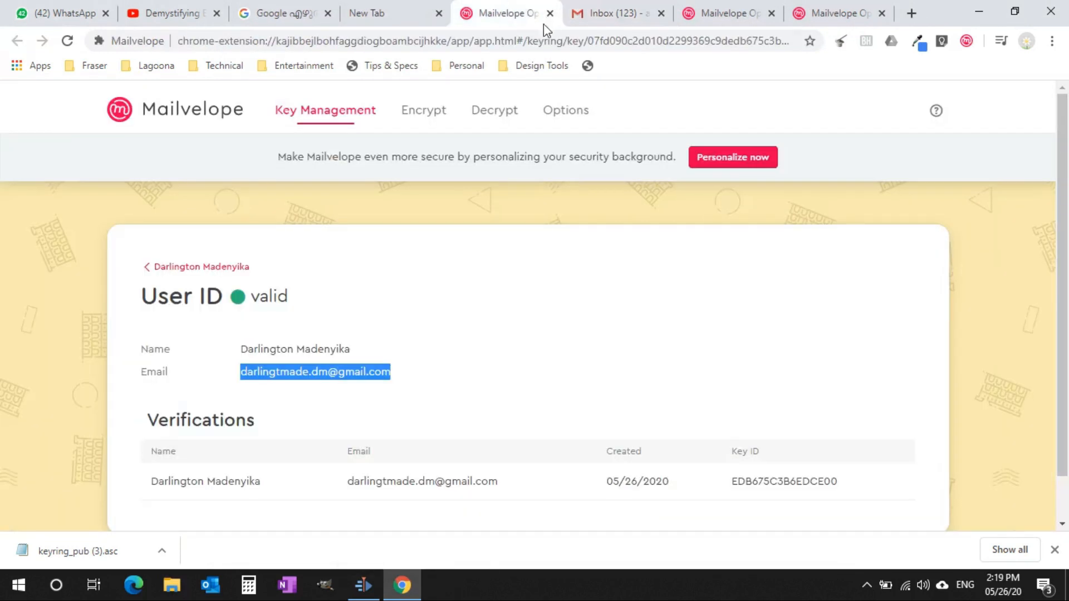
Step: On the Encrypt page, add the suggested 'Dar' contact's key as recipient
click(422, 110)
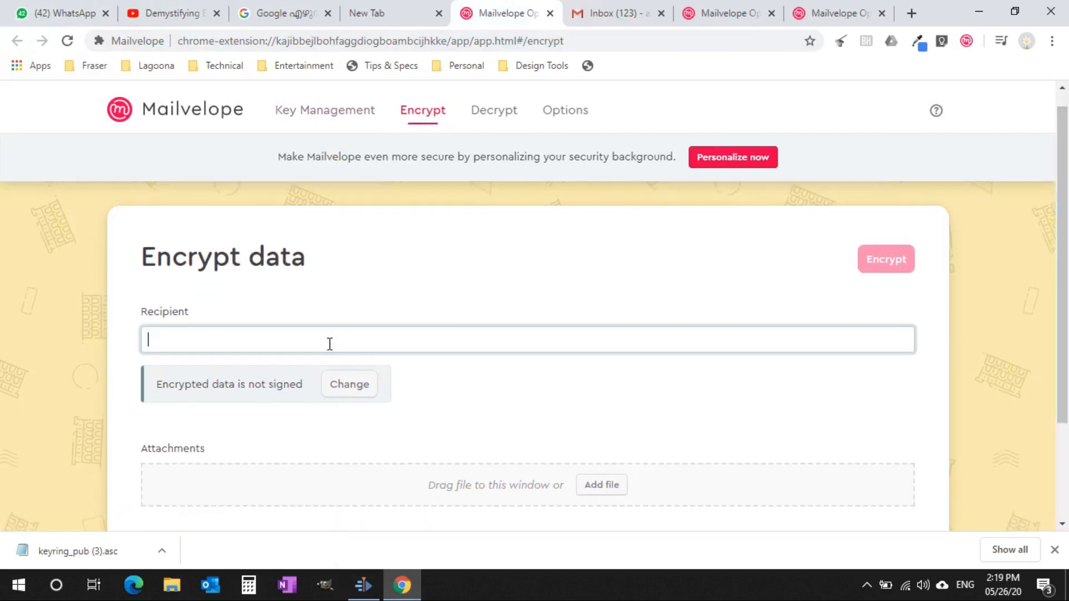
text(Dar)
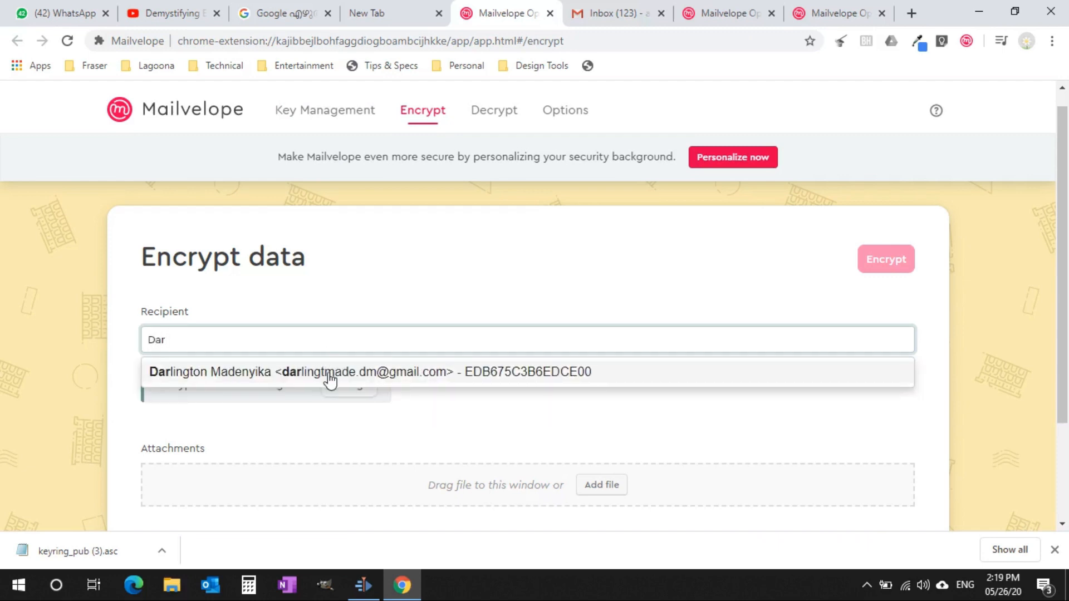
click(330, 372)
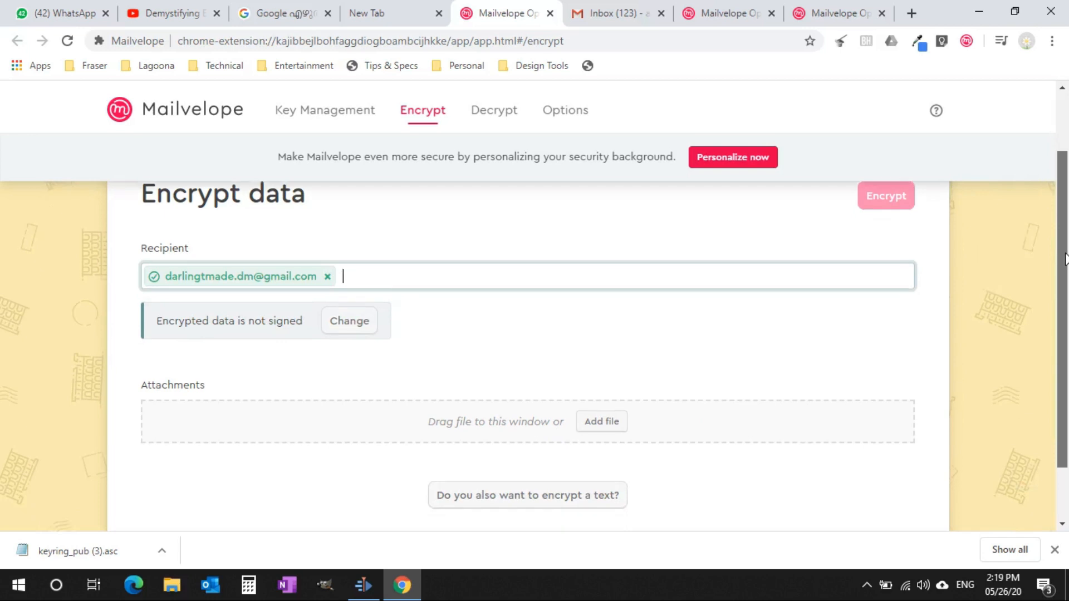
scroll(down, 3)
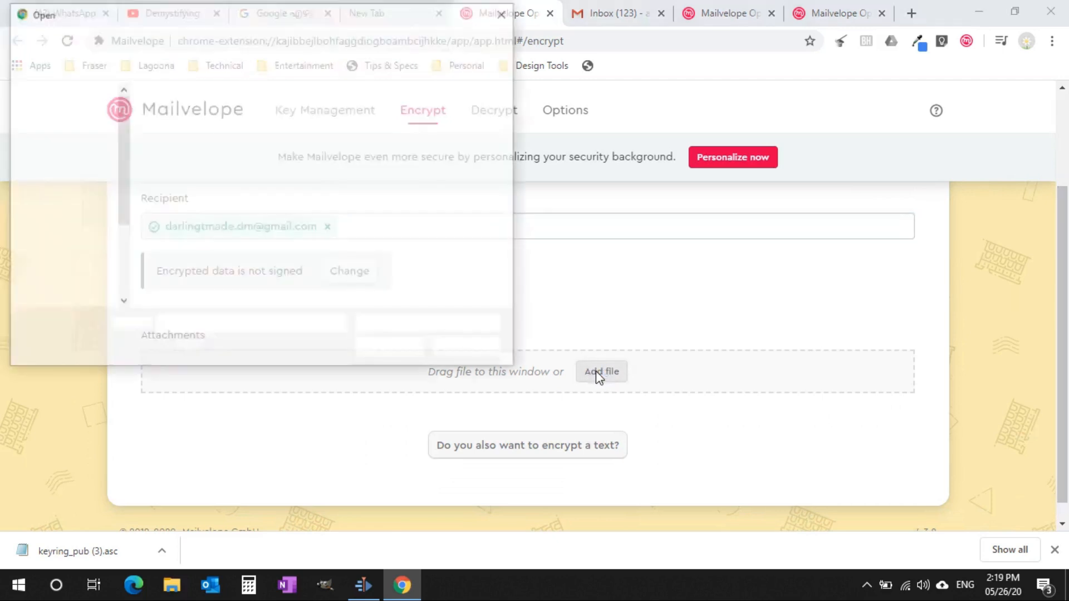
Step: Attach Thumbnail.JPG as the file to encrypt
click(600, 372)
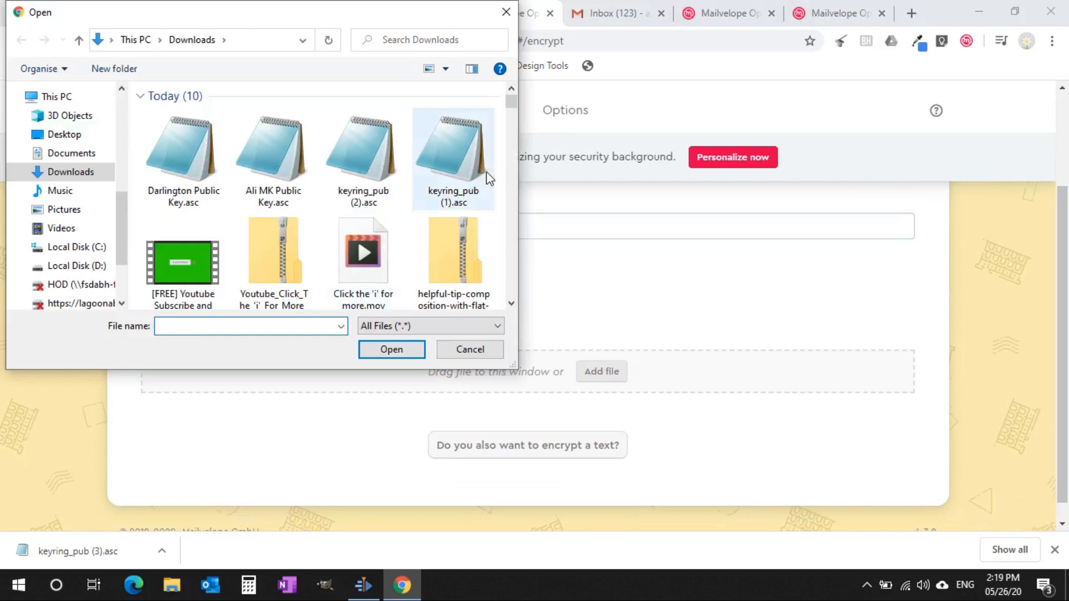
scroll(down, 3)
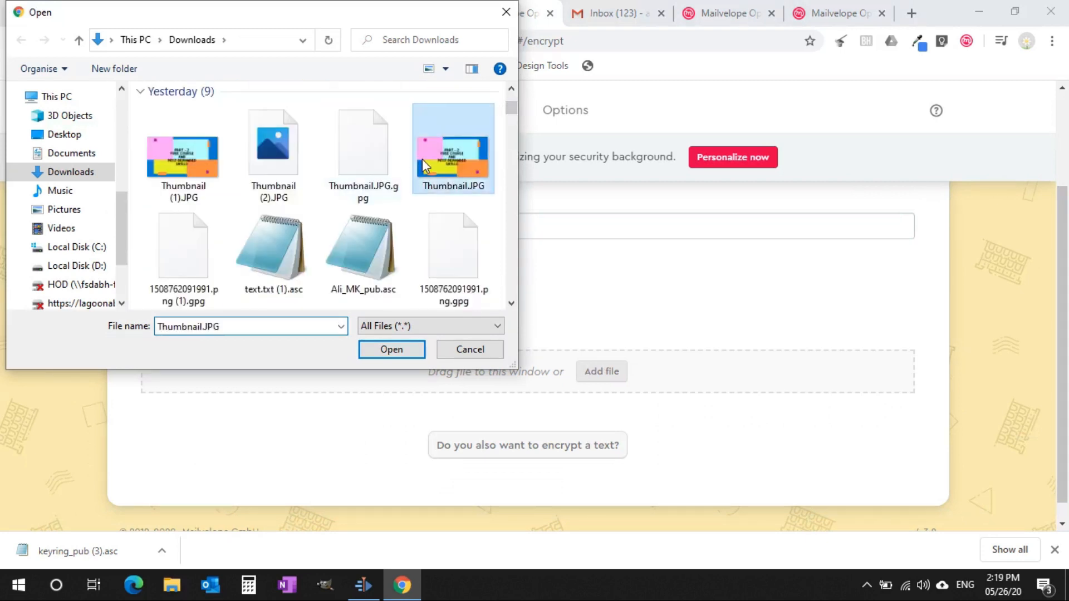
click(391, 348)
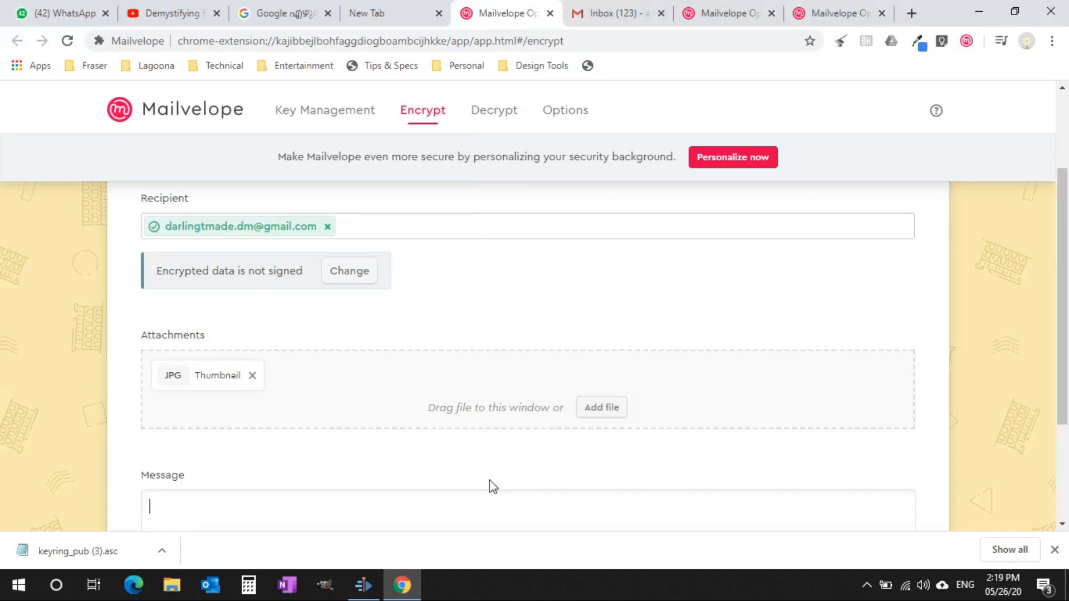
Step: Enter the message 'This is another encryption test'
text(This is another)
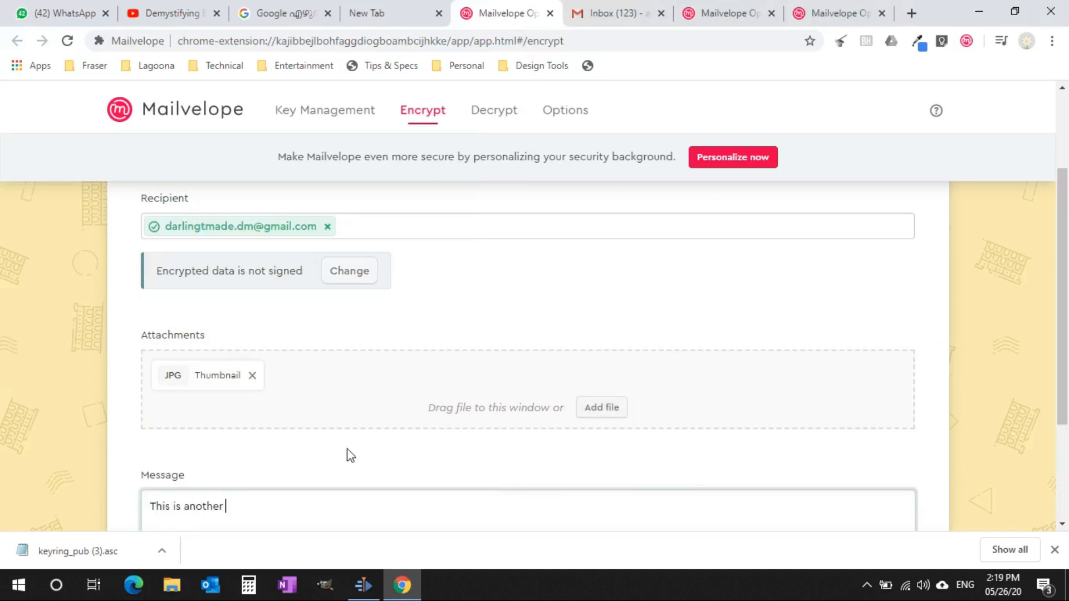
text(encrypt)
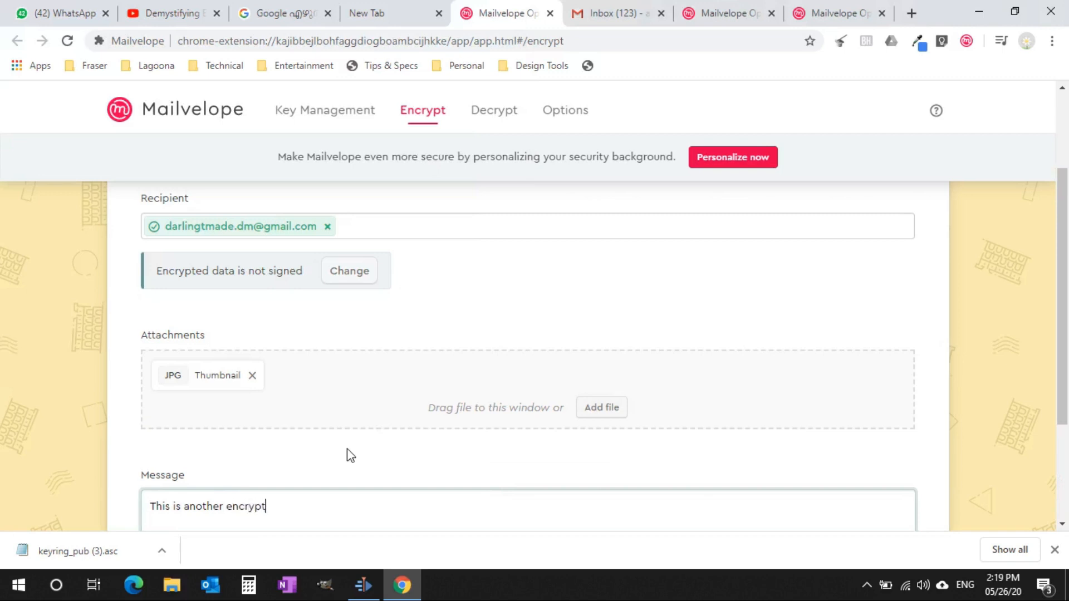
text(ion Test)
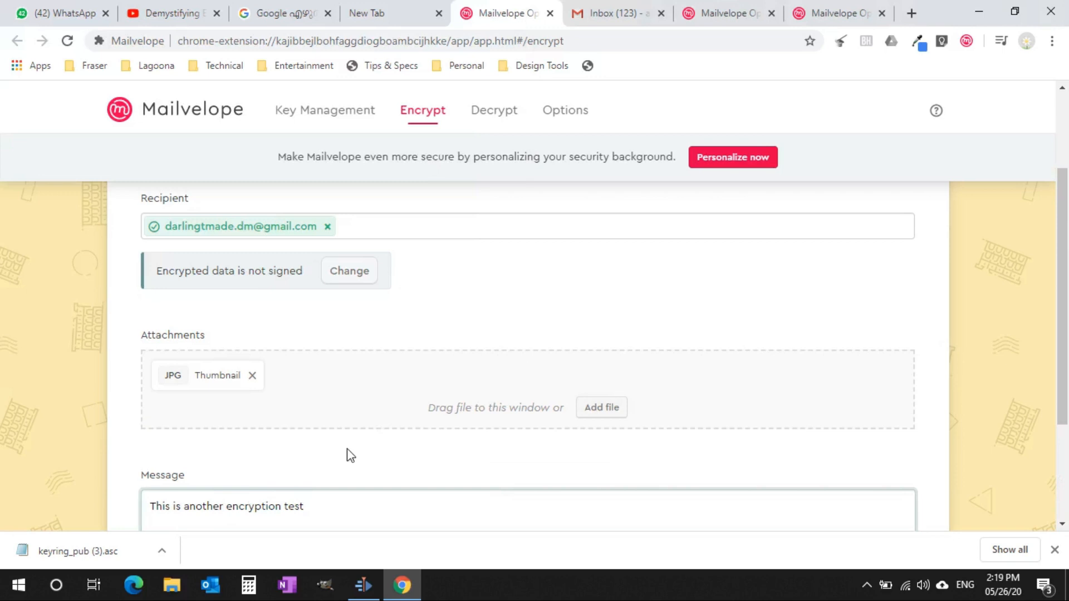
scroll(down, 3)
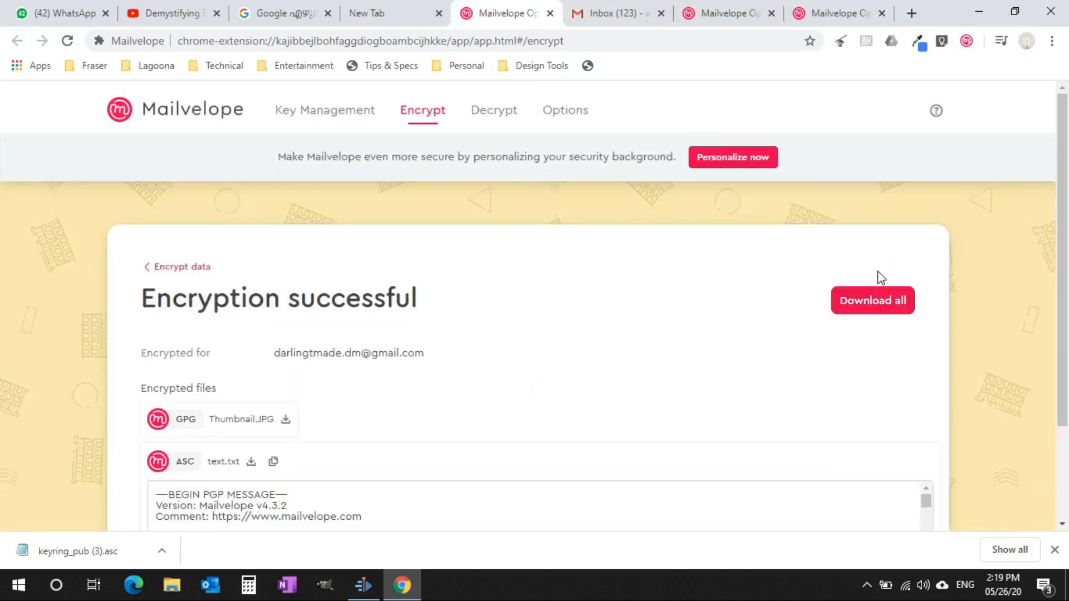
Step: Download all encrypted files (Thumbnail.JPG.gpg and text.txt.asc) and return to Gmail
scroll(down, 3)
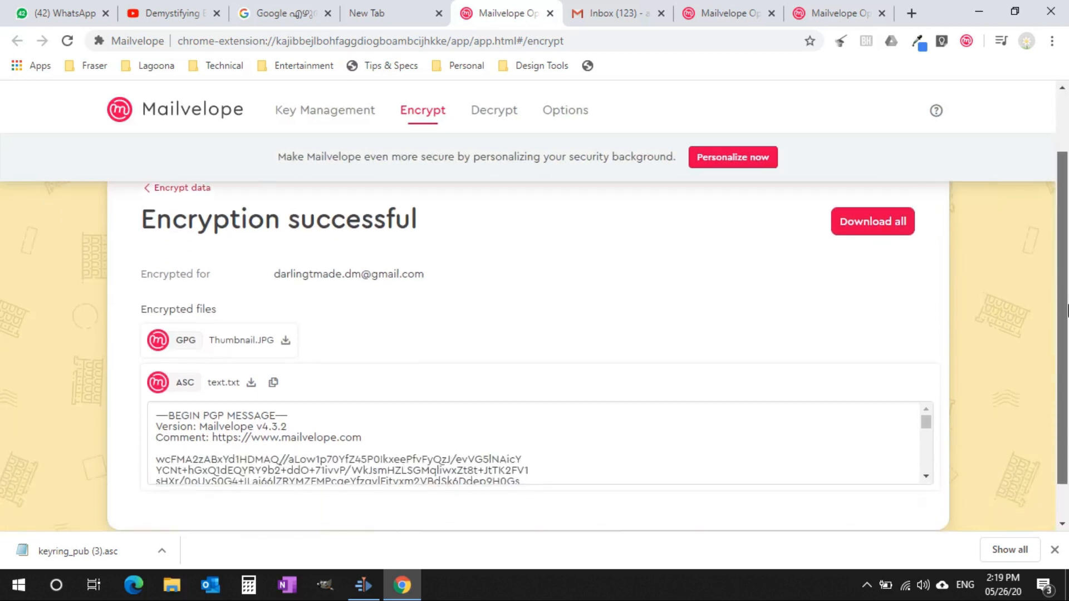
scroll(down, 3)
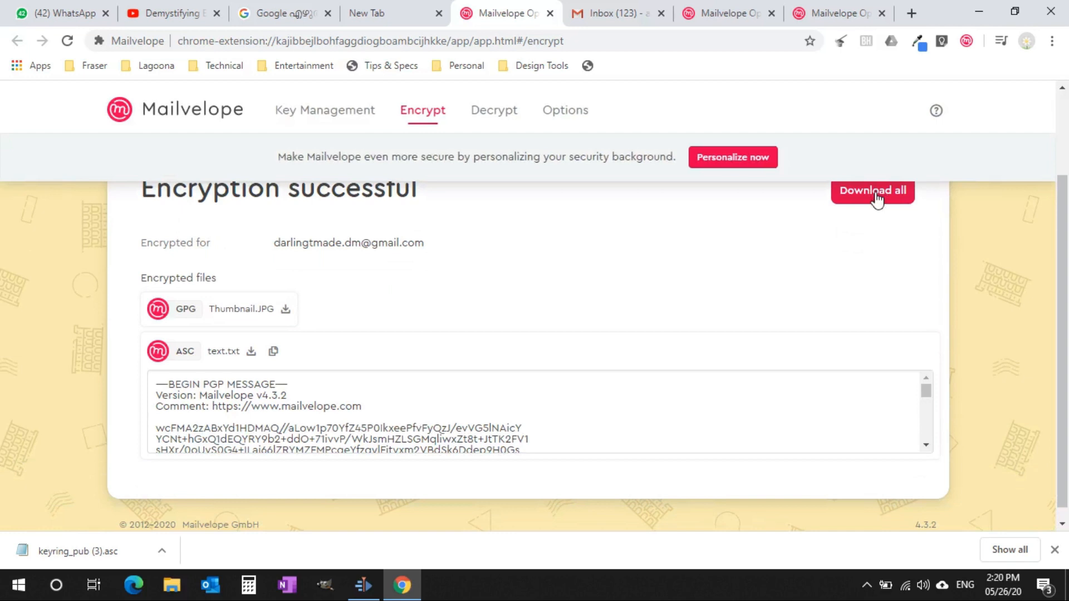
click(872, 191)
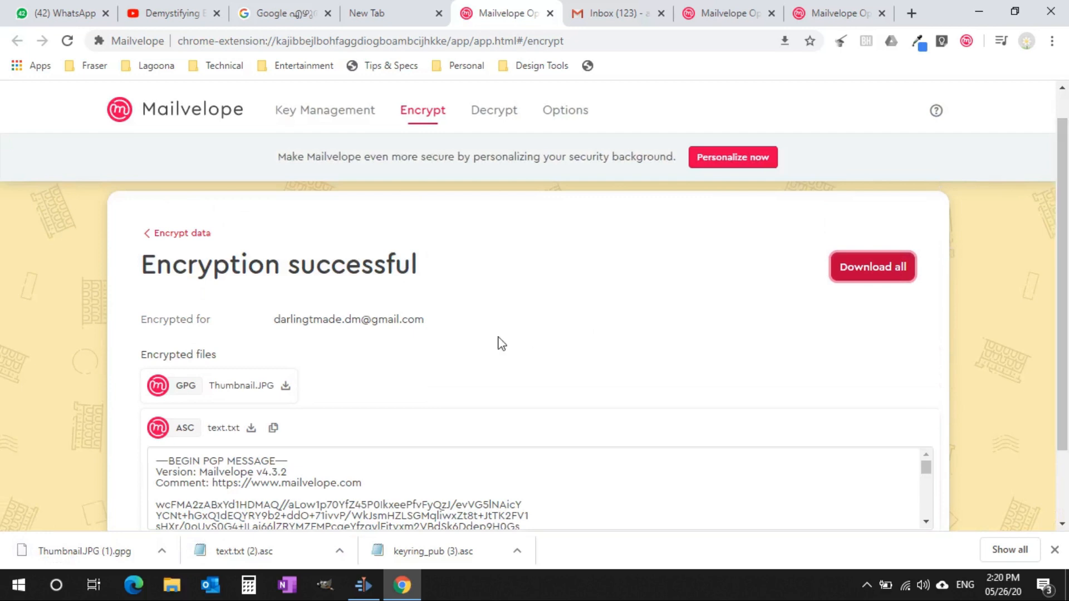
mouse_move(392, 182)
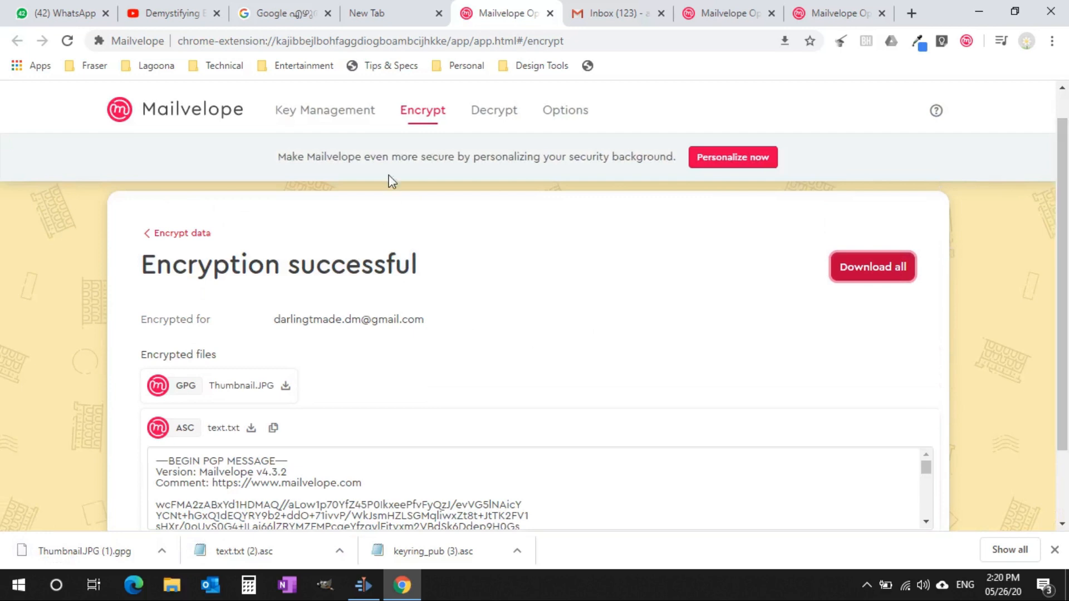
click(617, 13)
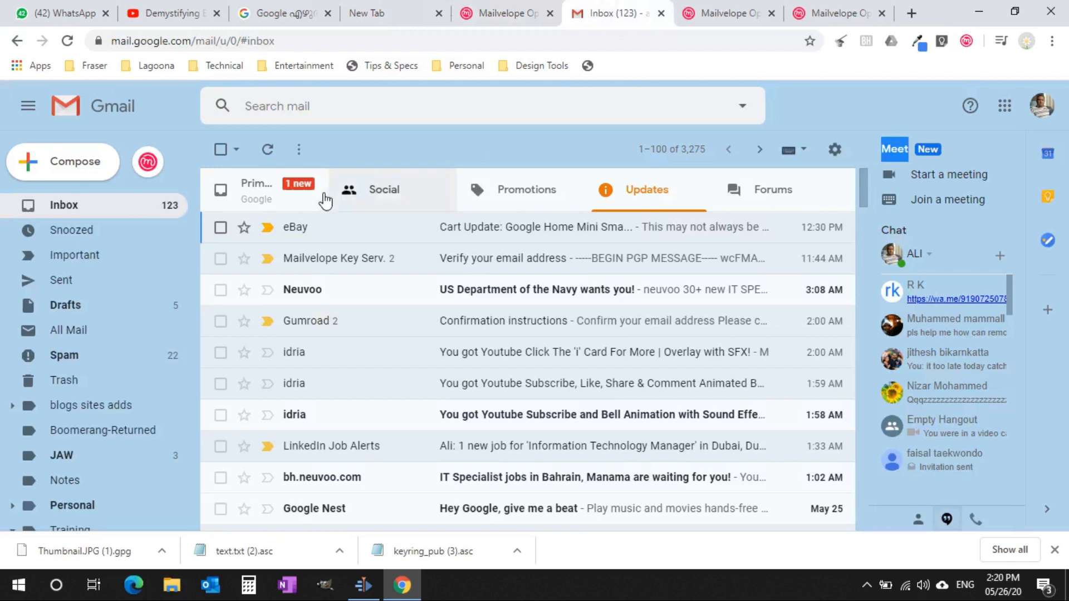
Step: Compose a new email addressed to the suggested 'dar' contact
click(62, 161)
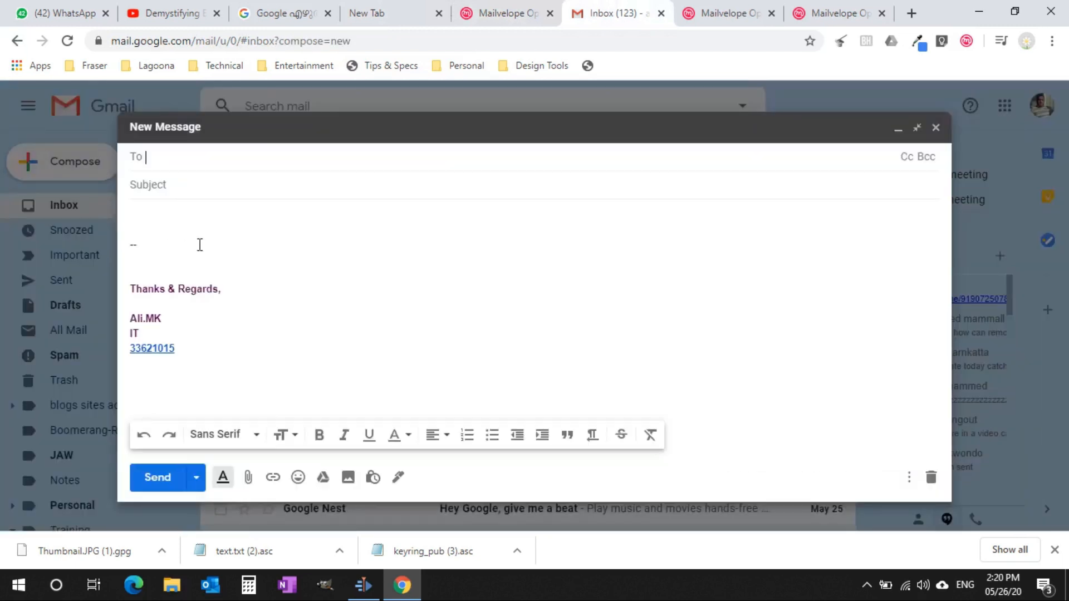
text(dar)
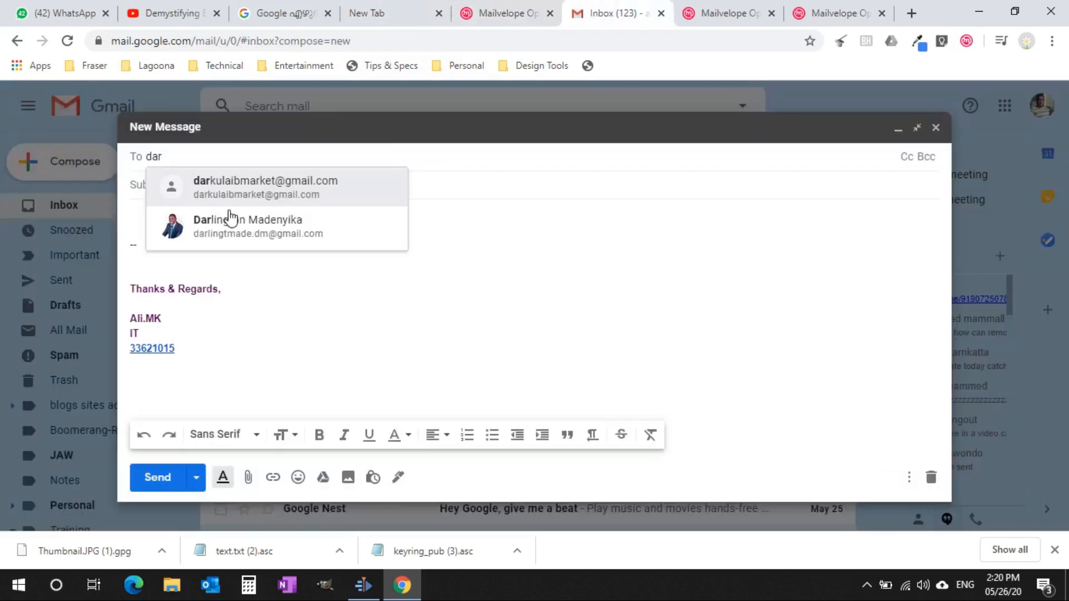
click(250, 226)
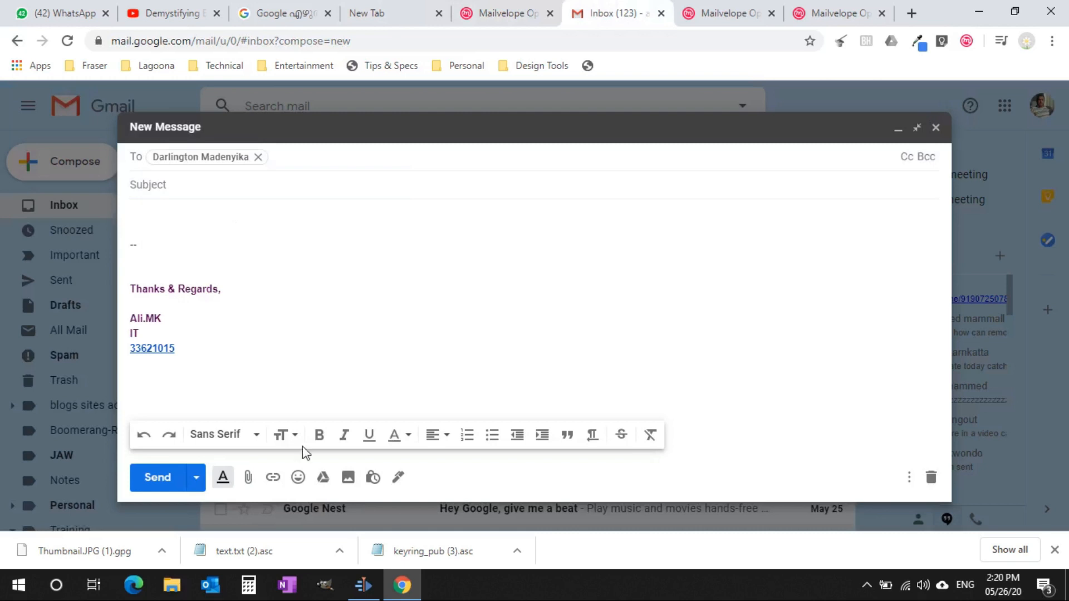
Step: Attach Thumbnail.JPG (1).gpg from Downloads and send the email
click(248, 477)
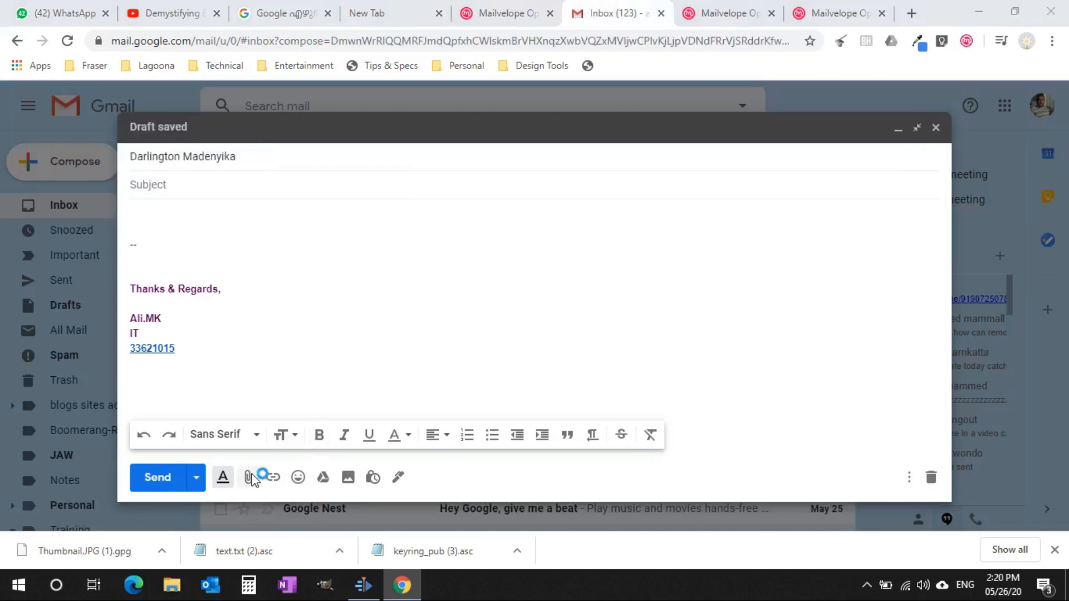
click(247, 477)
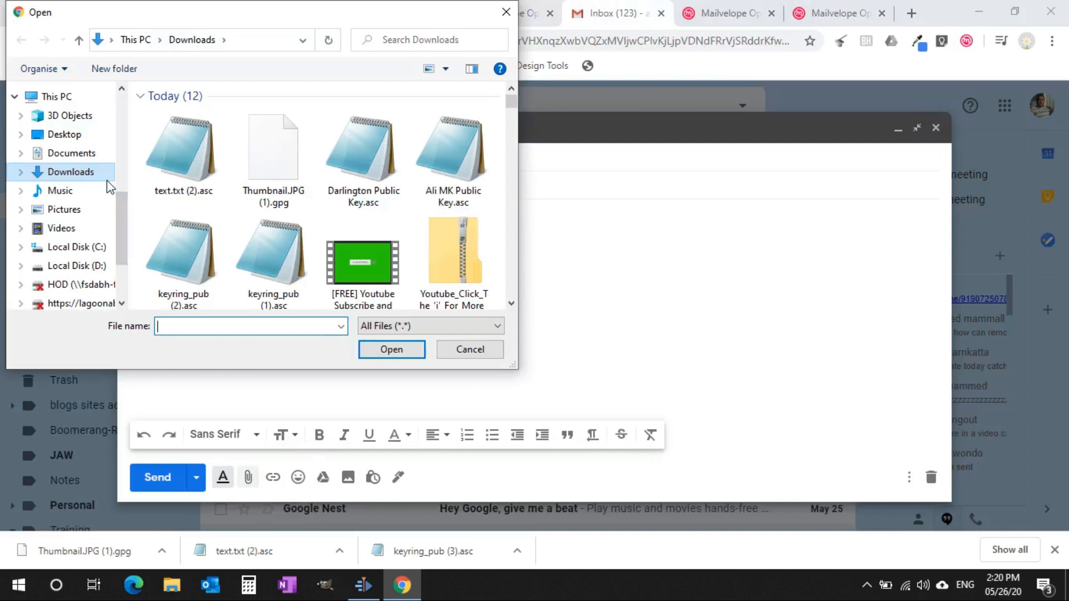
click(273, 147)
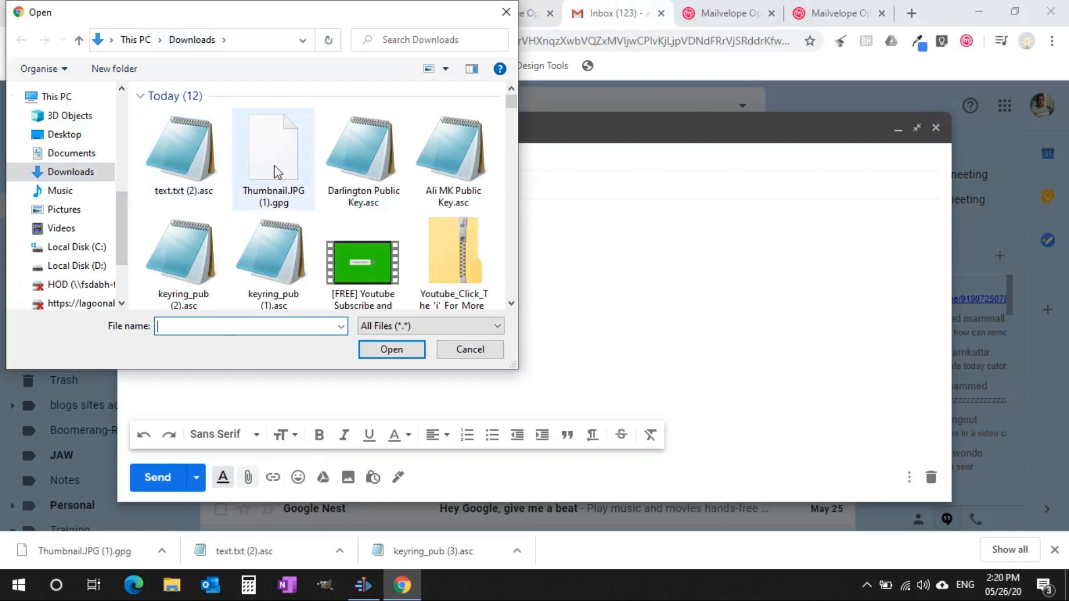
click(273, 144)
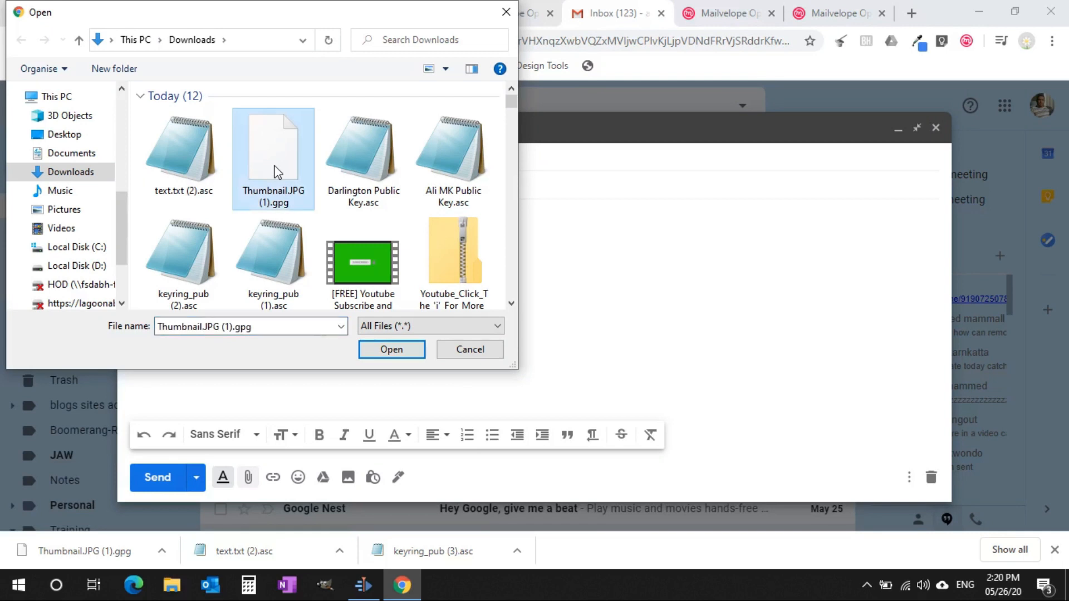
mouse_move(401, 334)
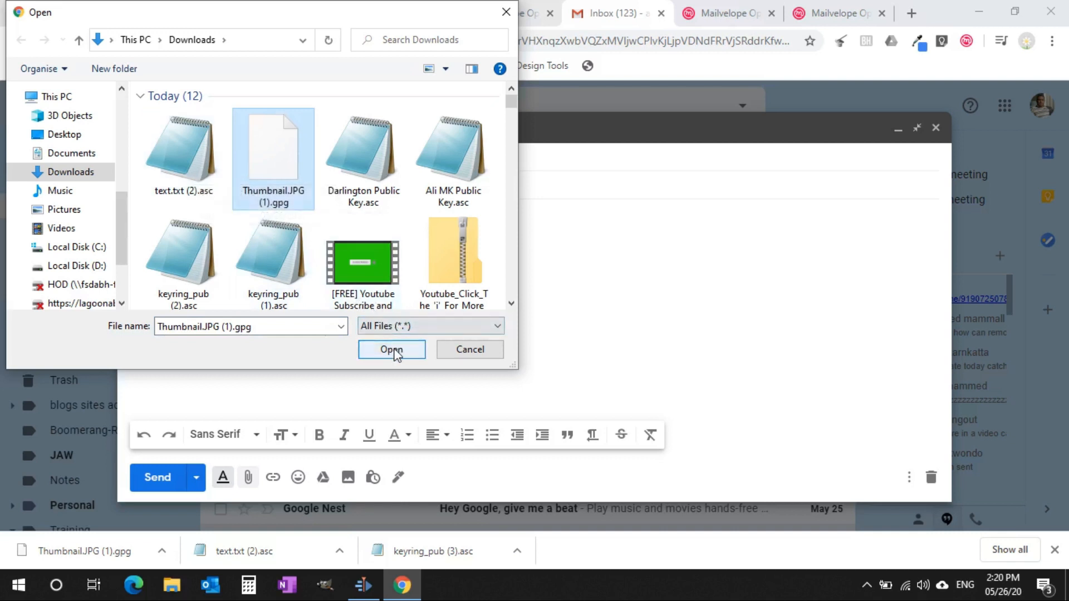
click(391, 349)
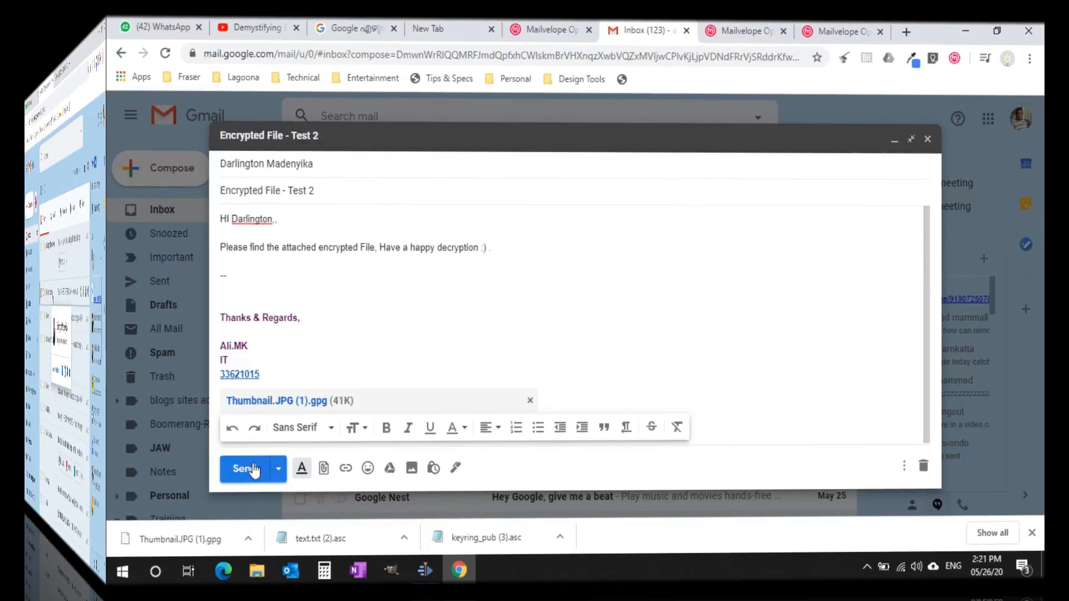
click(244, 468)
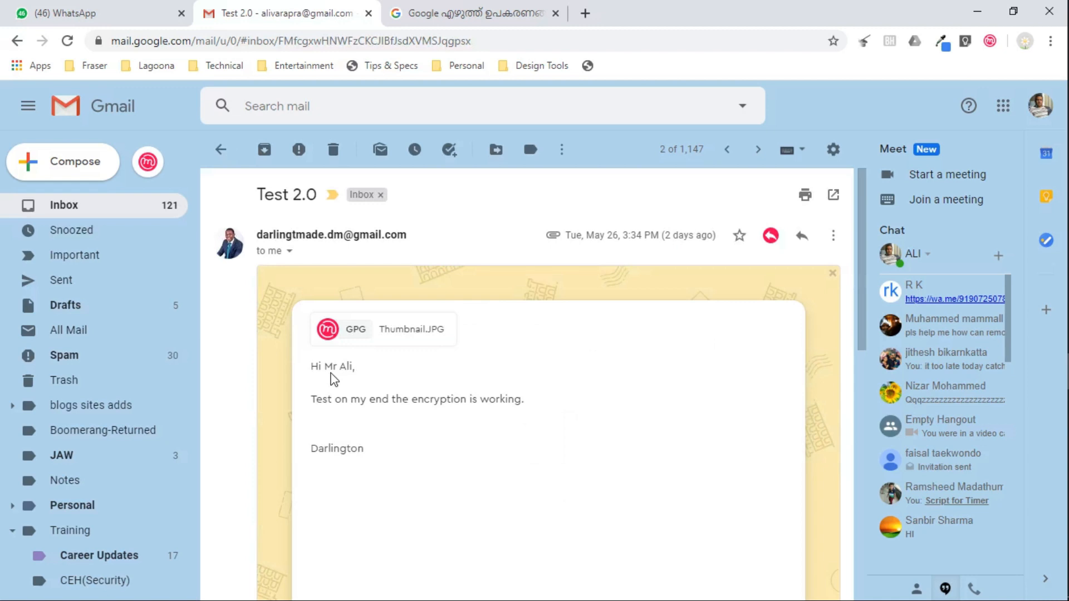
mouse_move(648, 333)
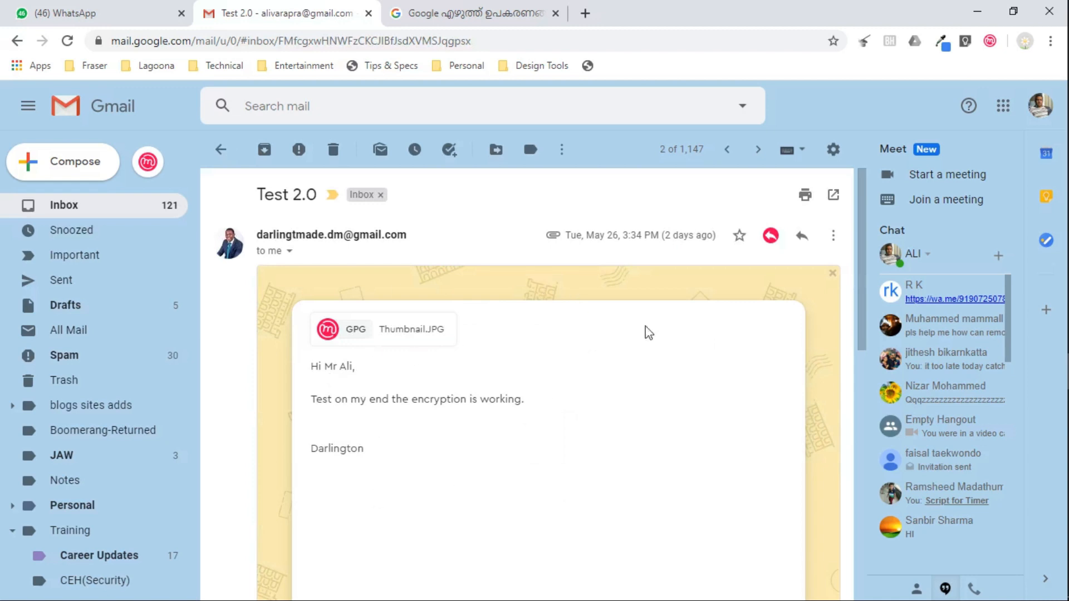
Step: Scroll through the Test 2.0 email's decrypted note and raw PGP message block
scroll(down, 3)
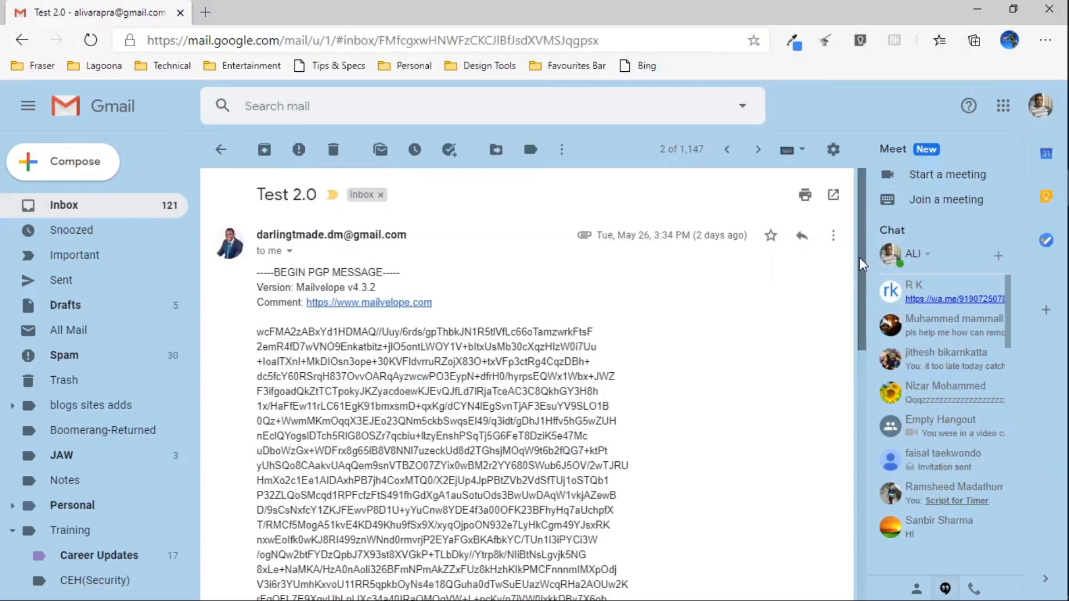
scroll(down, 3)
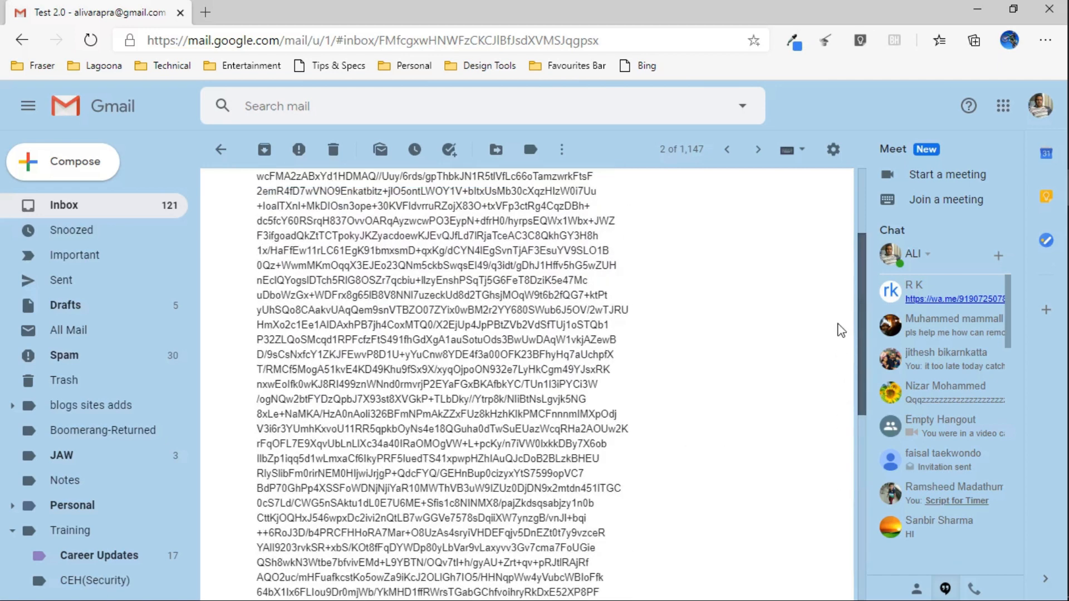
scroll(down, 3)
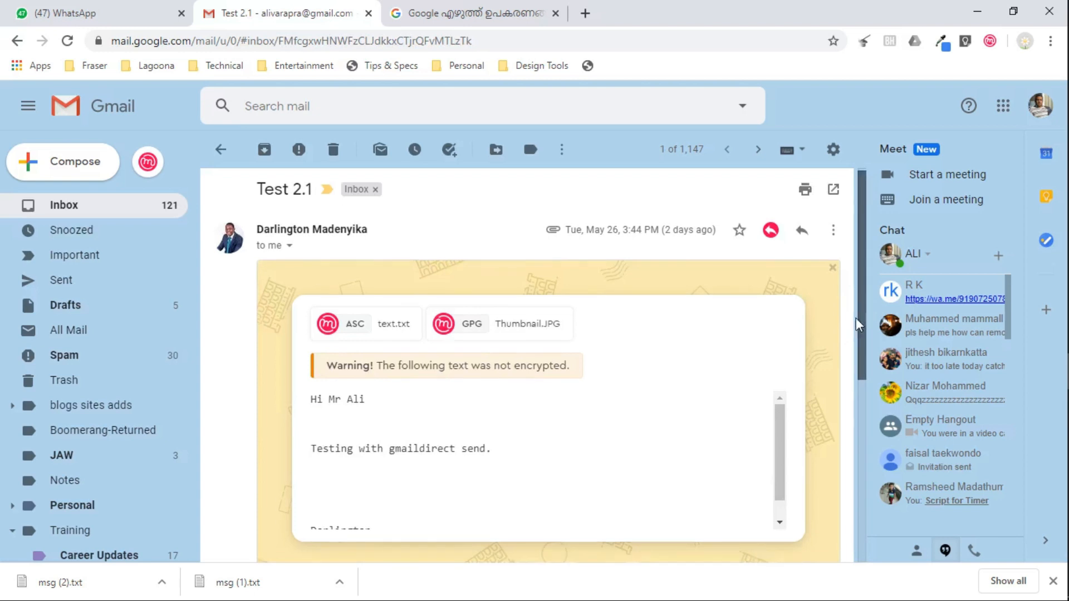
Step: Scroll down the Test 2.1 email to its encrypted attachments
scroll(down, 3)
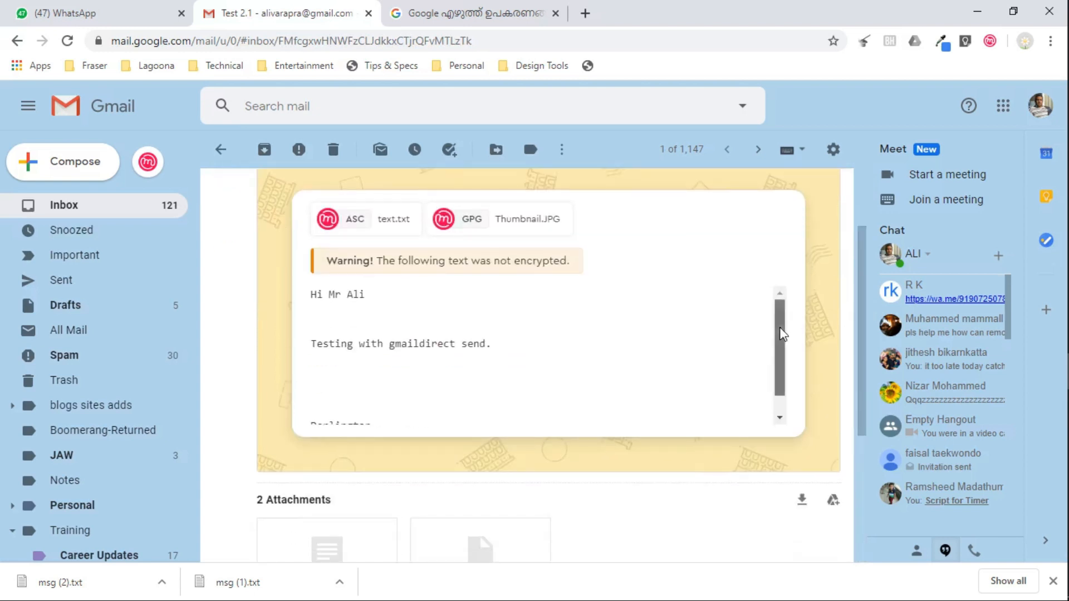
mouse_move(862, 276)
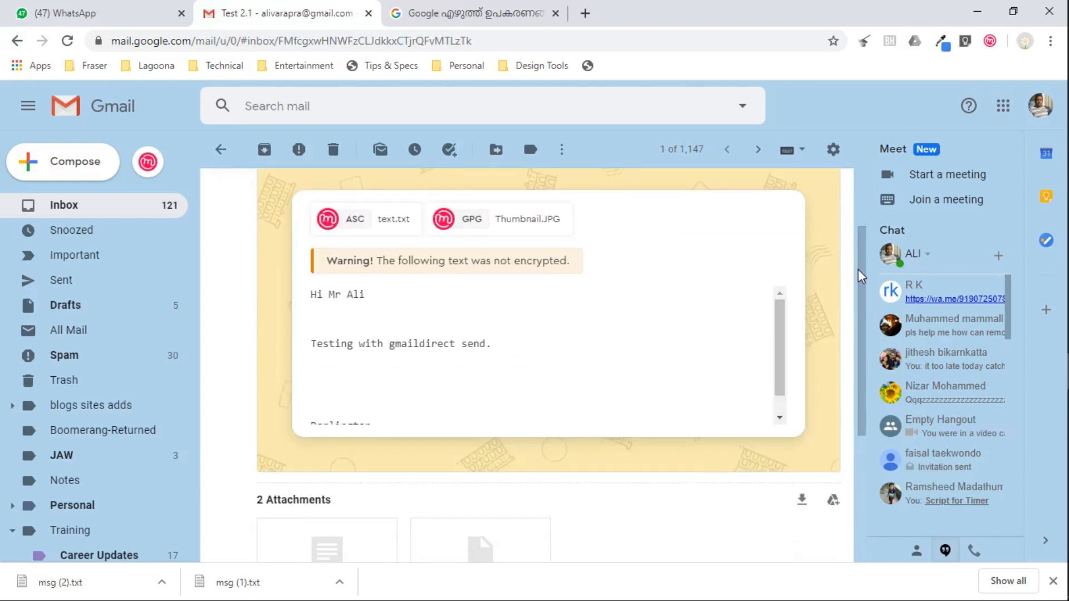
scroll(down, 3)
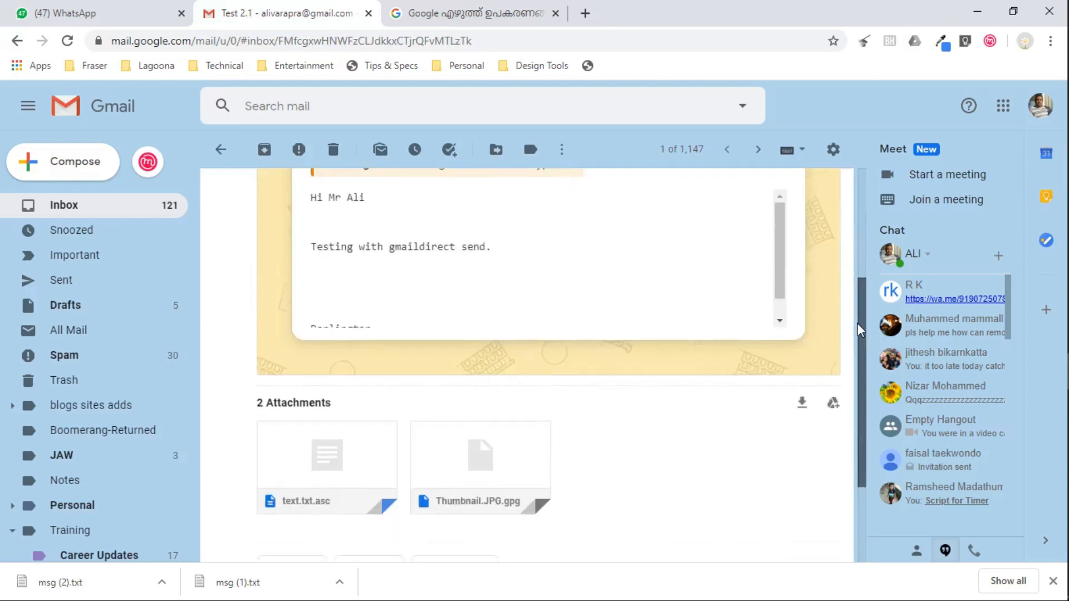
scroll(down, 3)
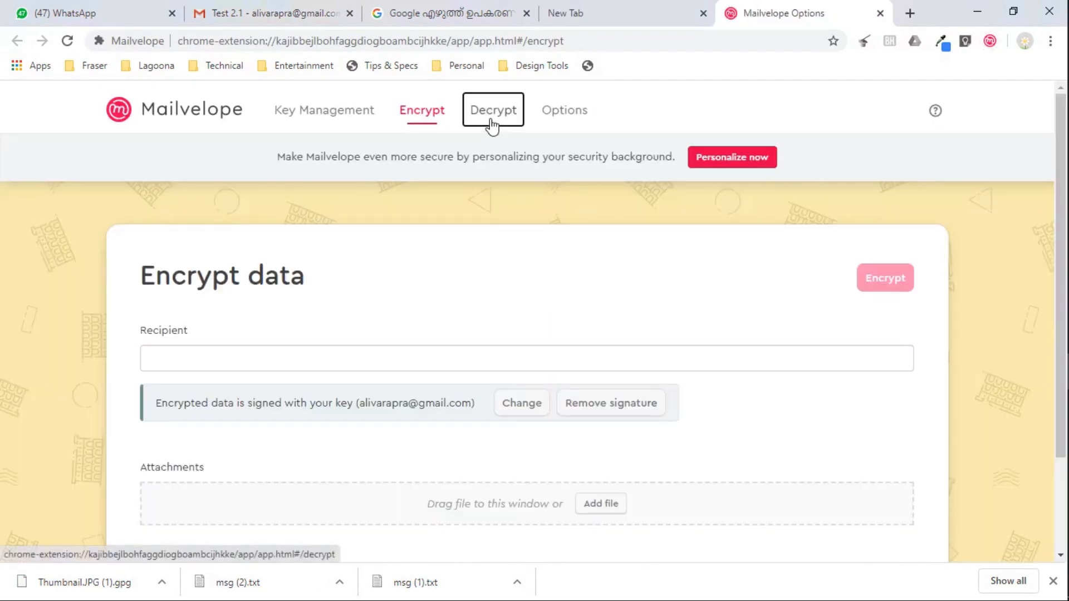
Step: On the Decrypt page, add Thumbnail.JPG (1).gpg from Downloads
click(493, 111)
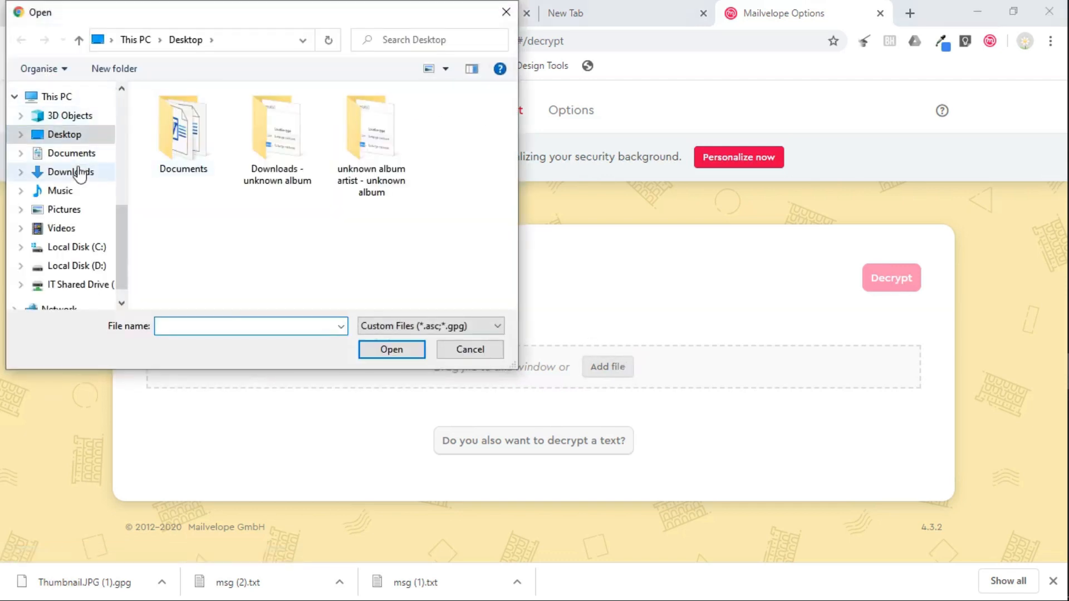
click(70, 172)
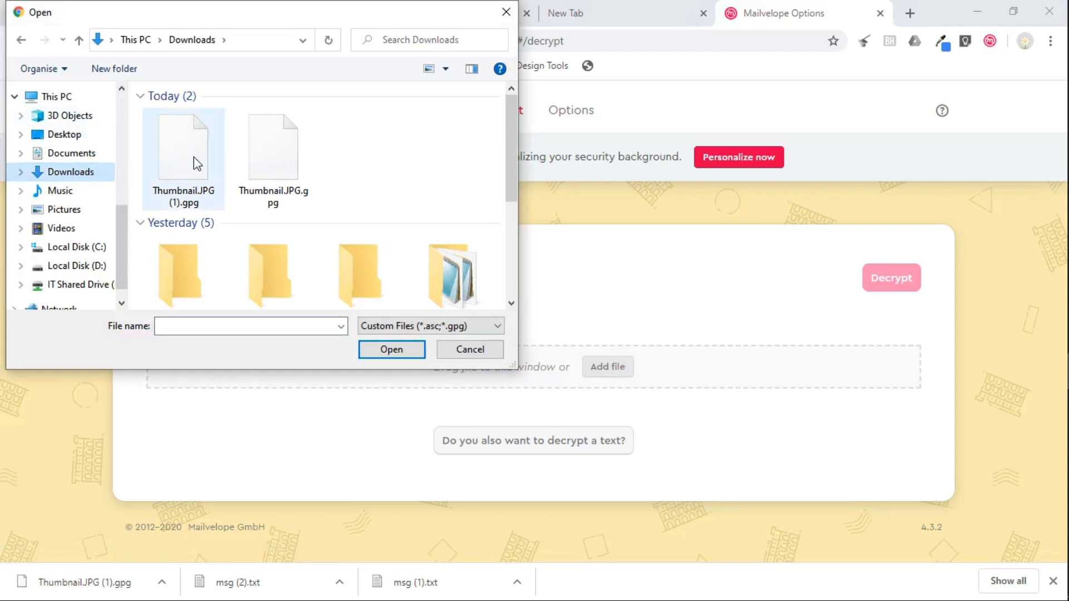
click(391, 349)
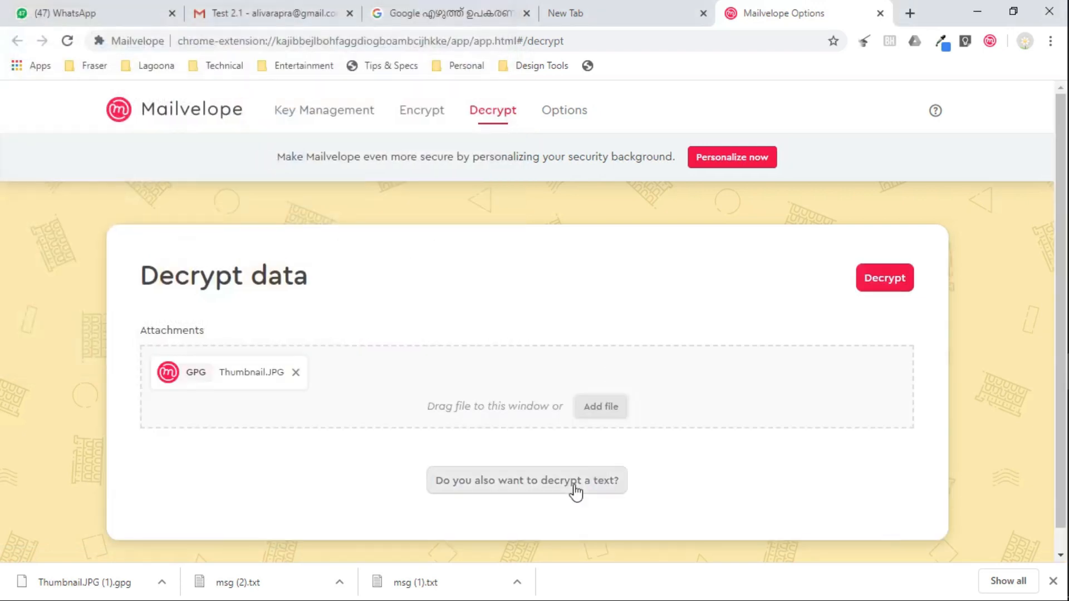
Step: Decrypt the file and open the resulting Thumbnail image in Photos
click(884, 277)
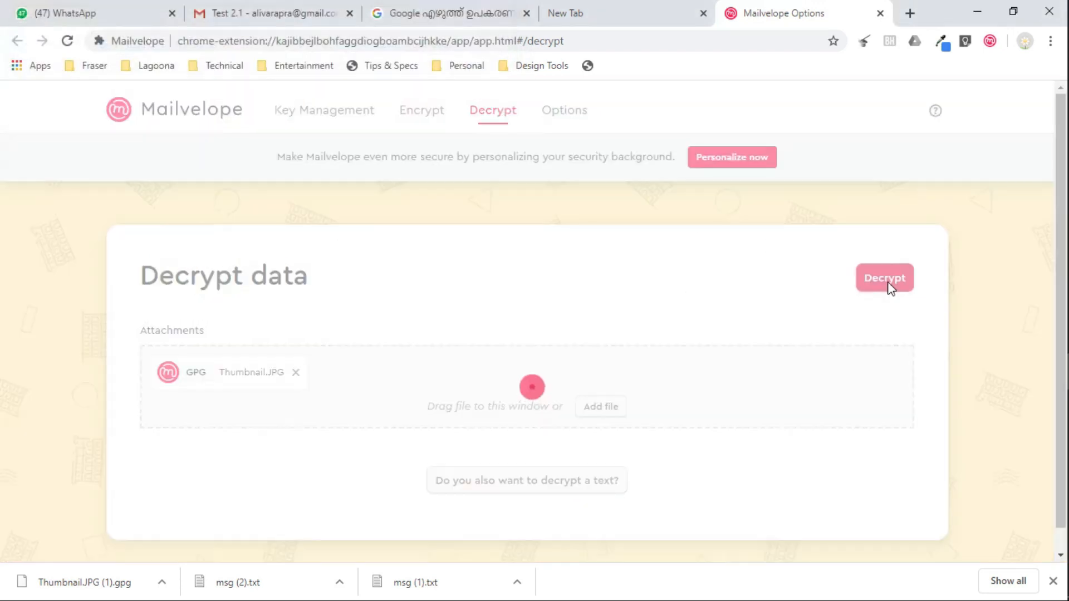
click(884, 277)
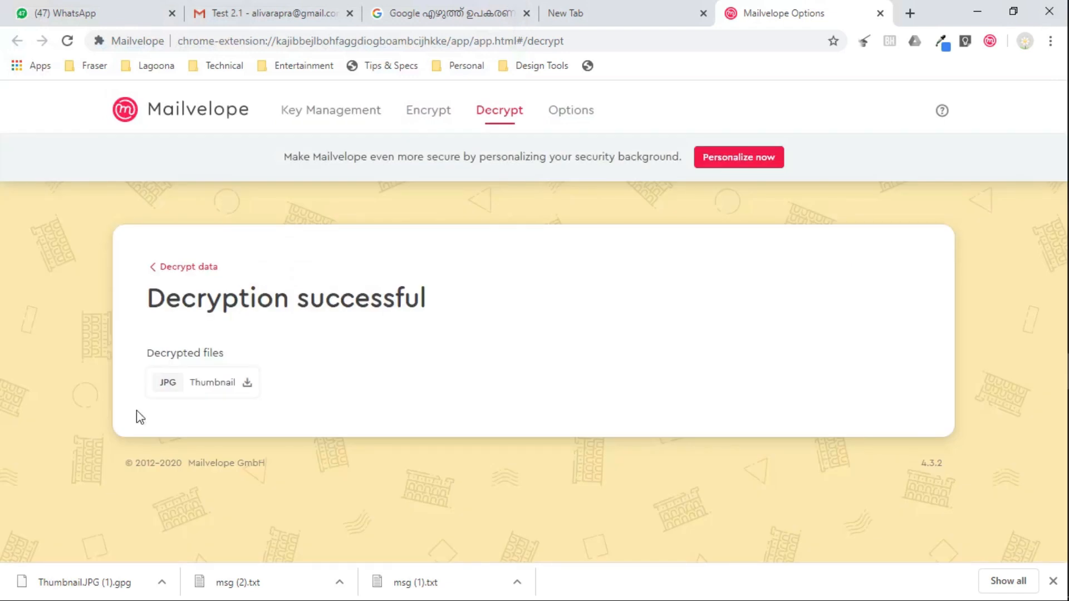
click(248, 382)
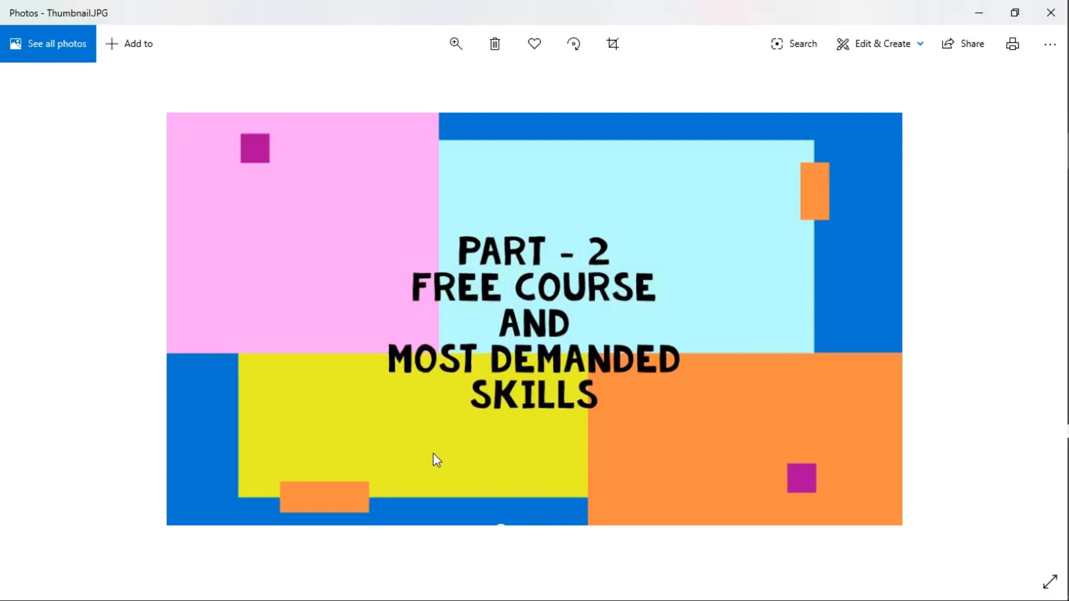
mouse_move(1053, 9)
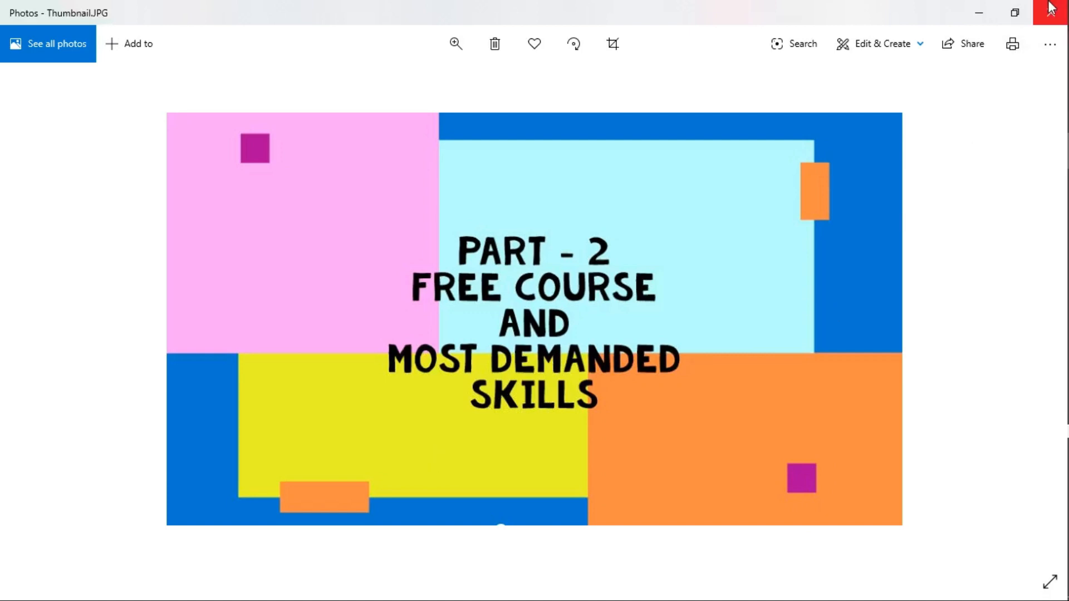
mouse_move(1054, 10)
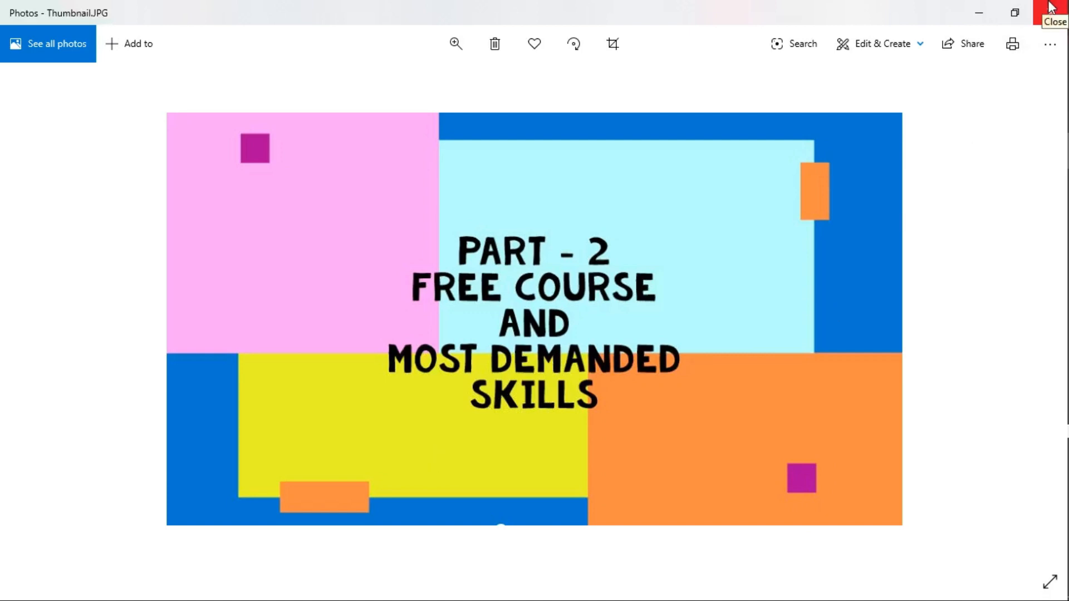